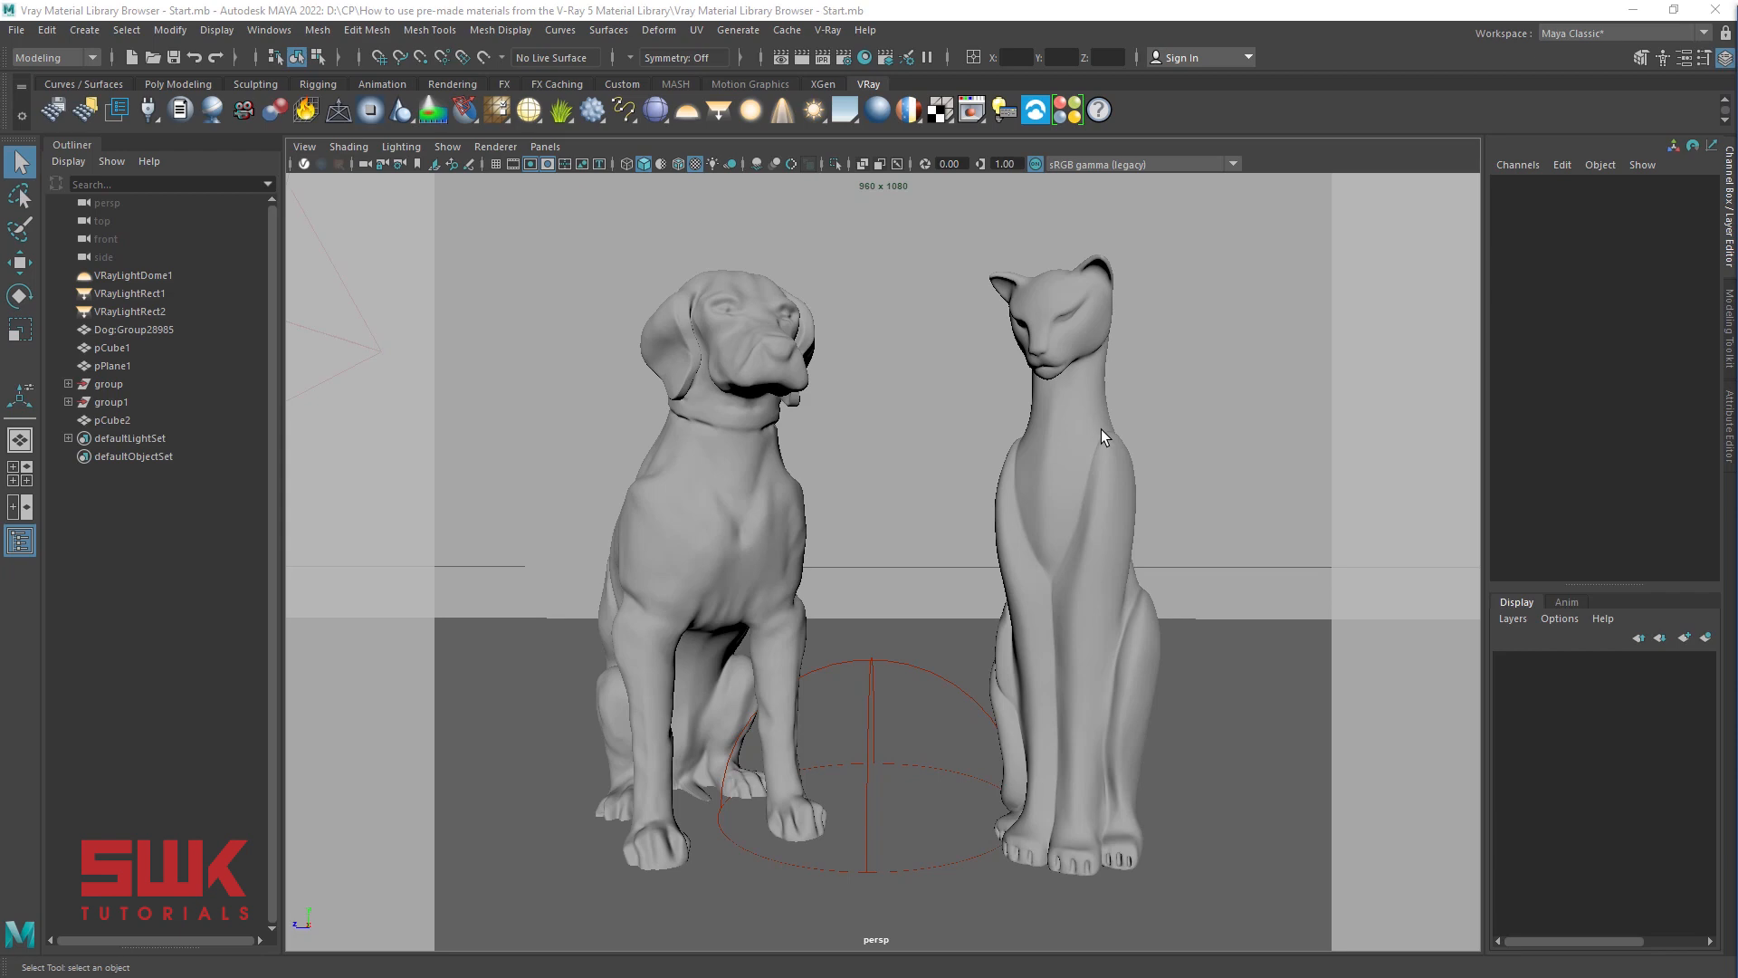
# Bring up the V-Ray Material Library Browser from the shelf
pyautogui.click(826, 29)
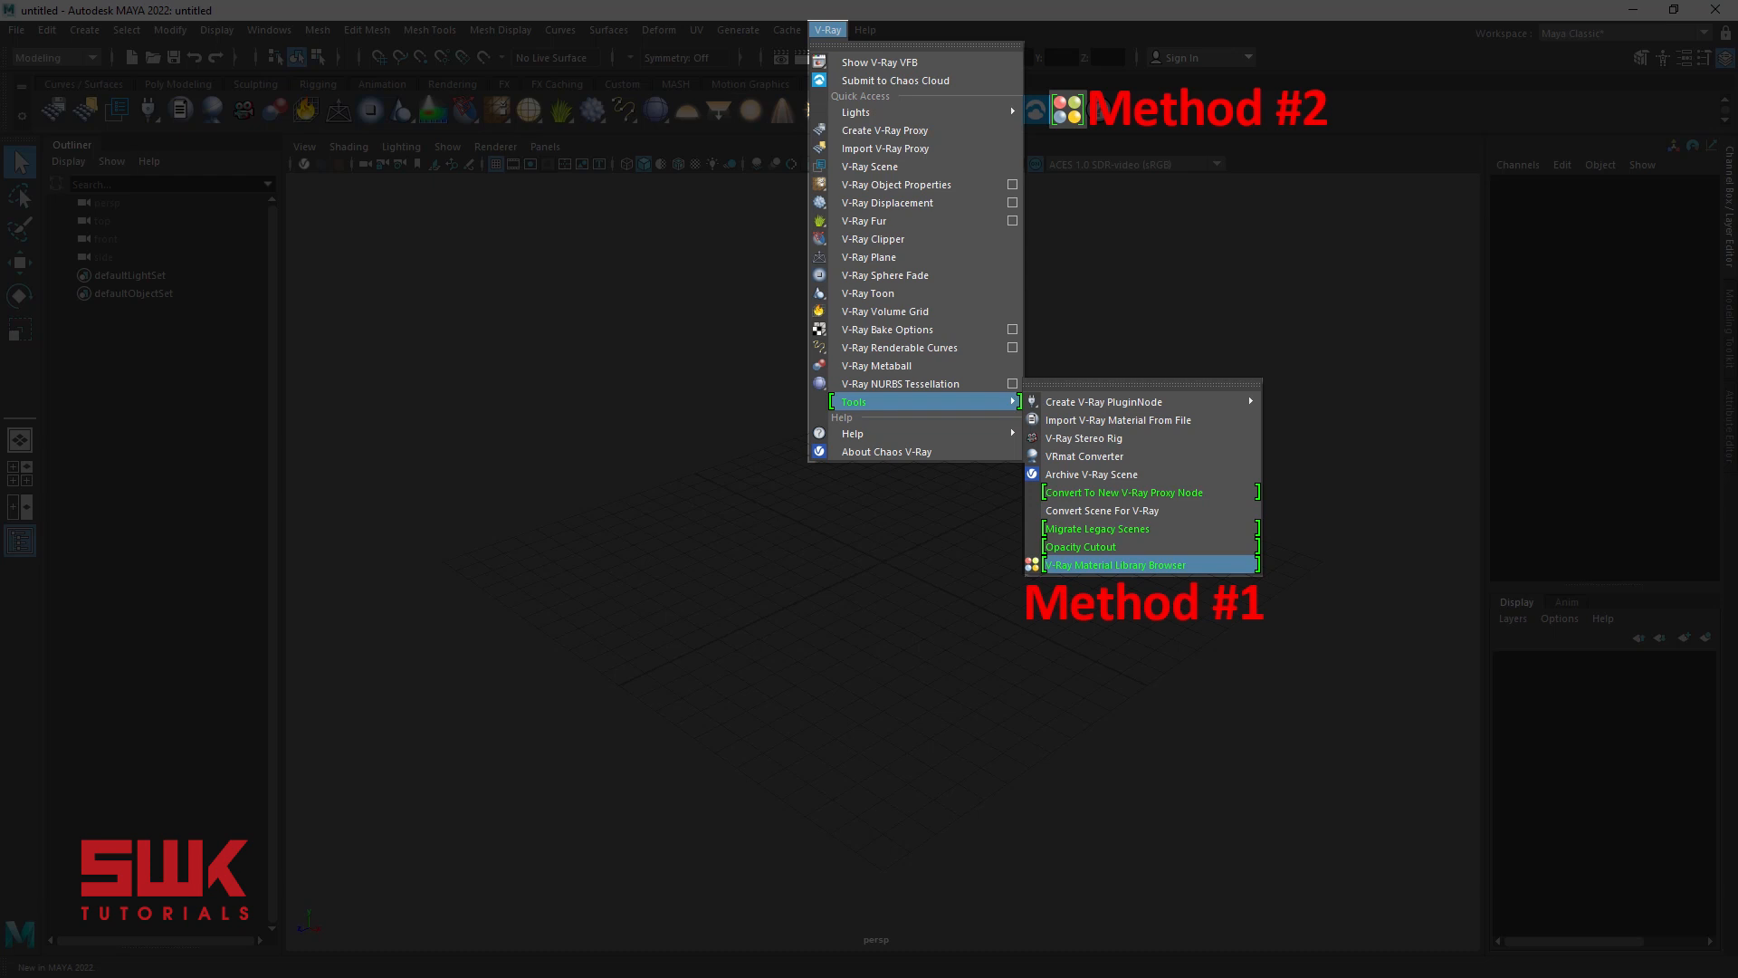
pyautogui.click(1115, 564)
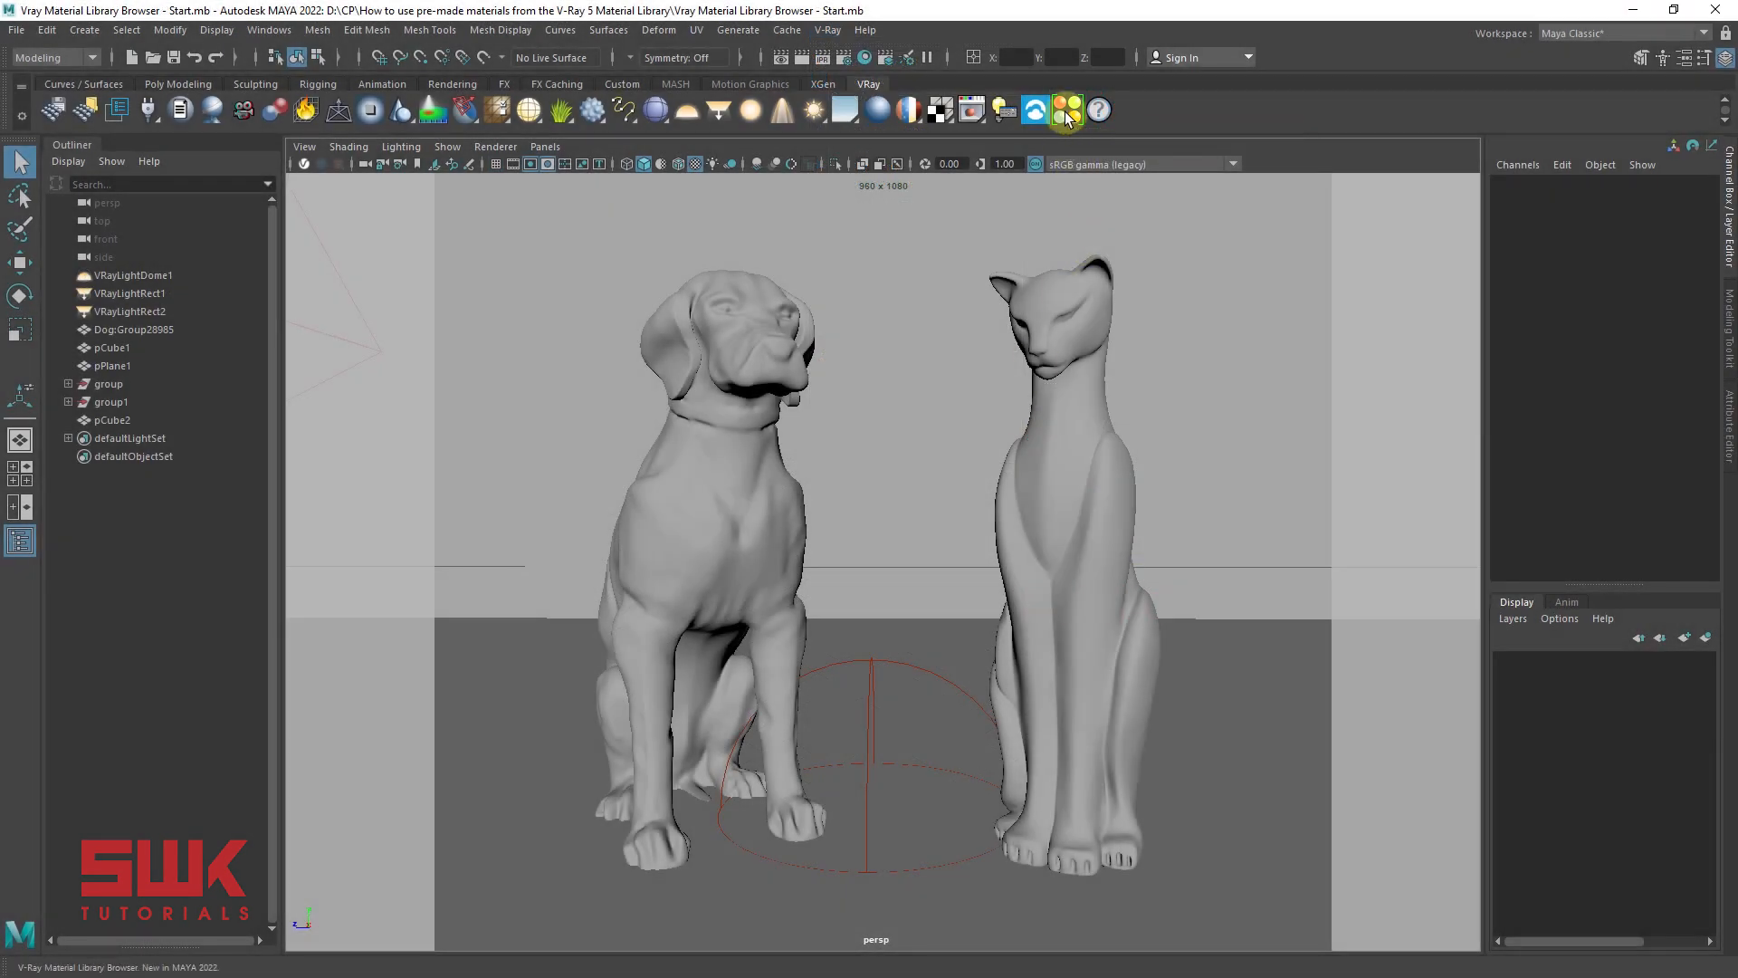
pyautogui.click(1067, 108)
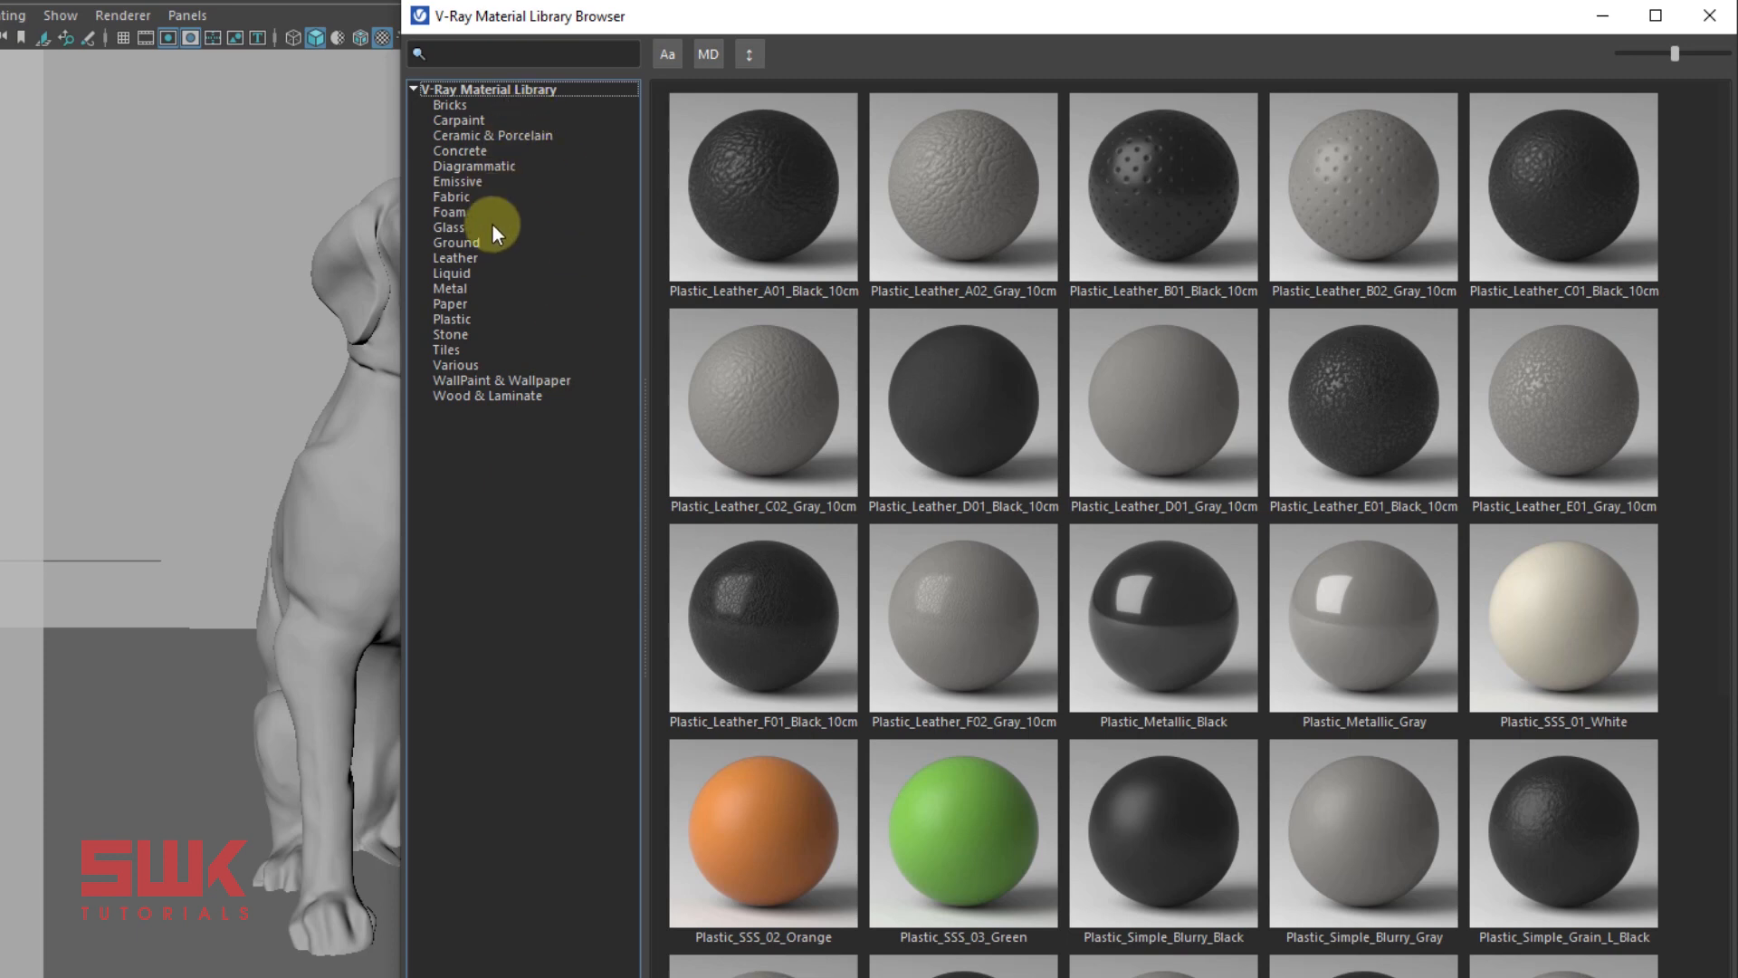
pyautogui.moveTo(507, 172)
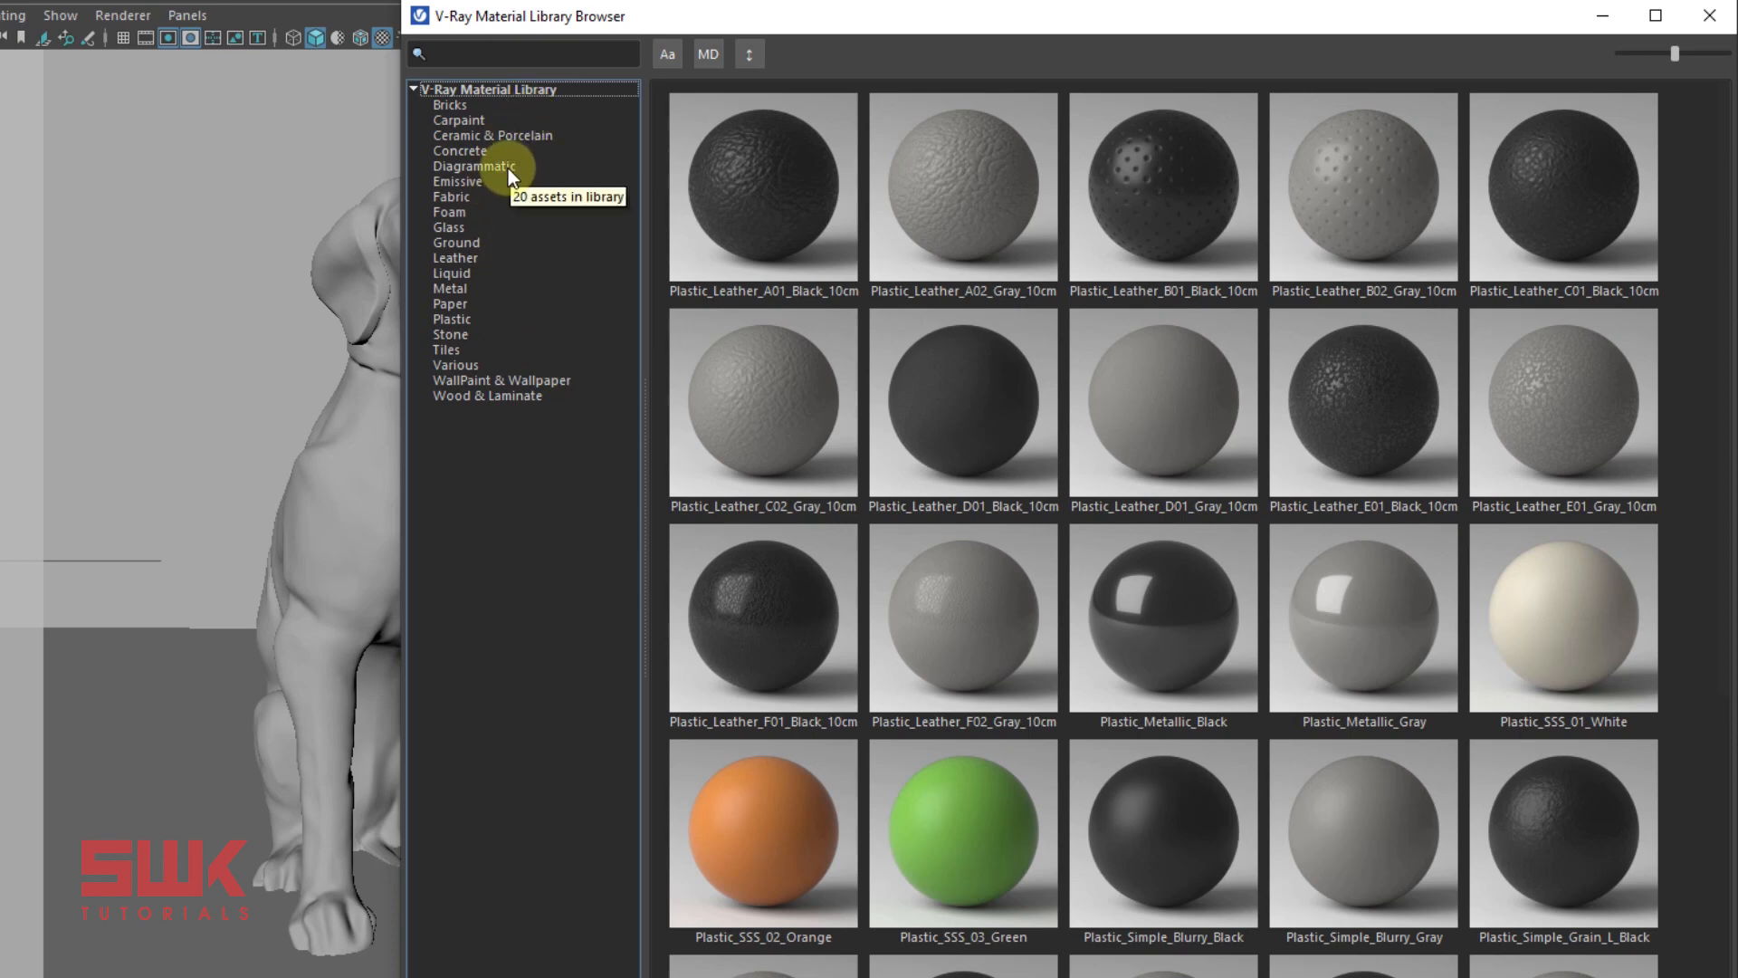
# Preview the Bricks, Carpaint, Concrete, Fabric and Liquid categories, returning to Bricks
pyautogui.click(450, 104)
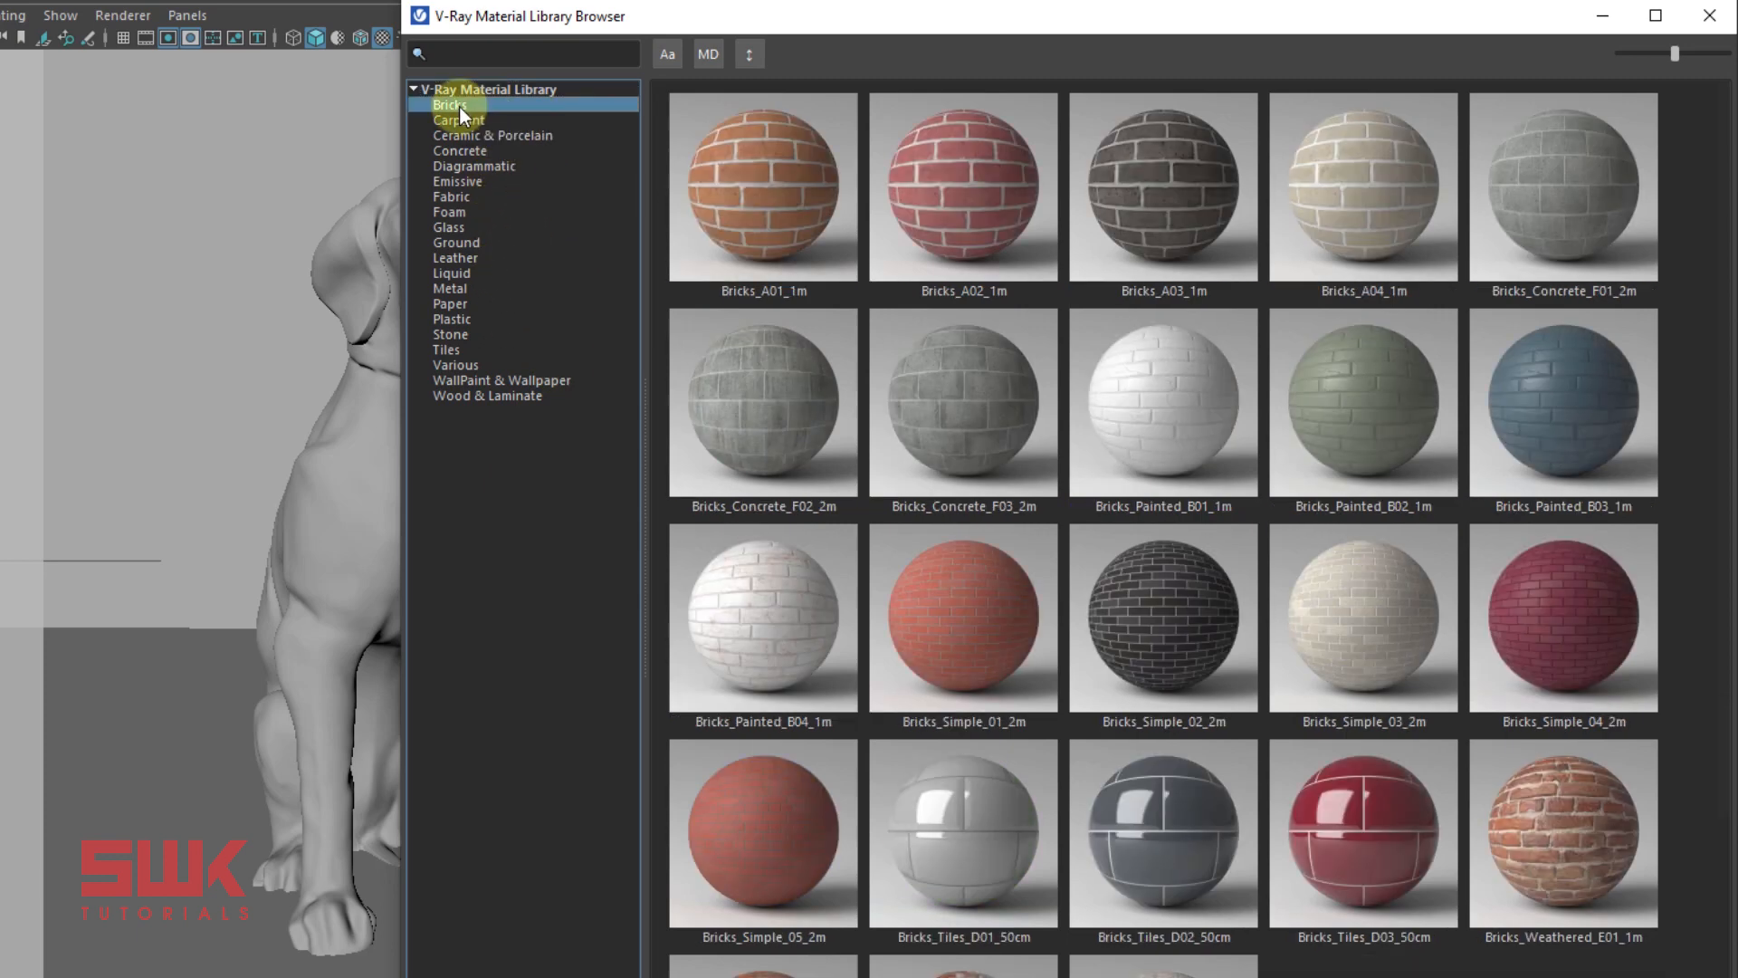
pyautogui.click(458, 119)
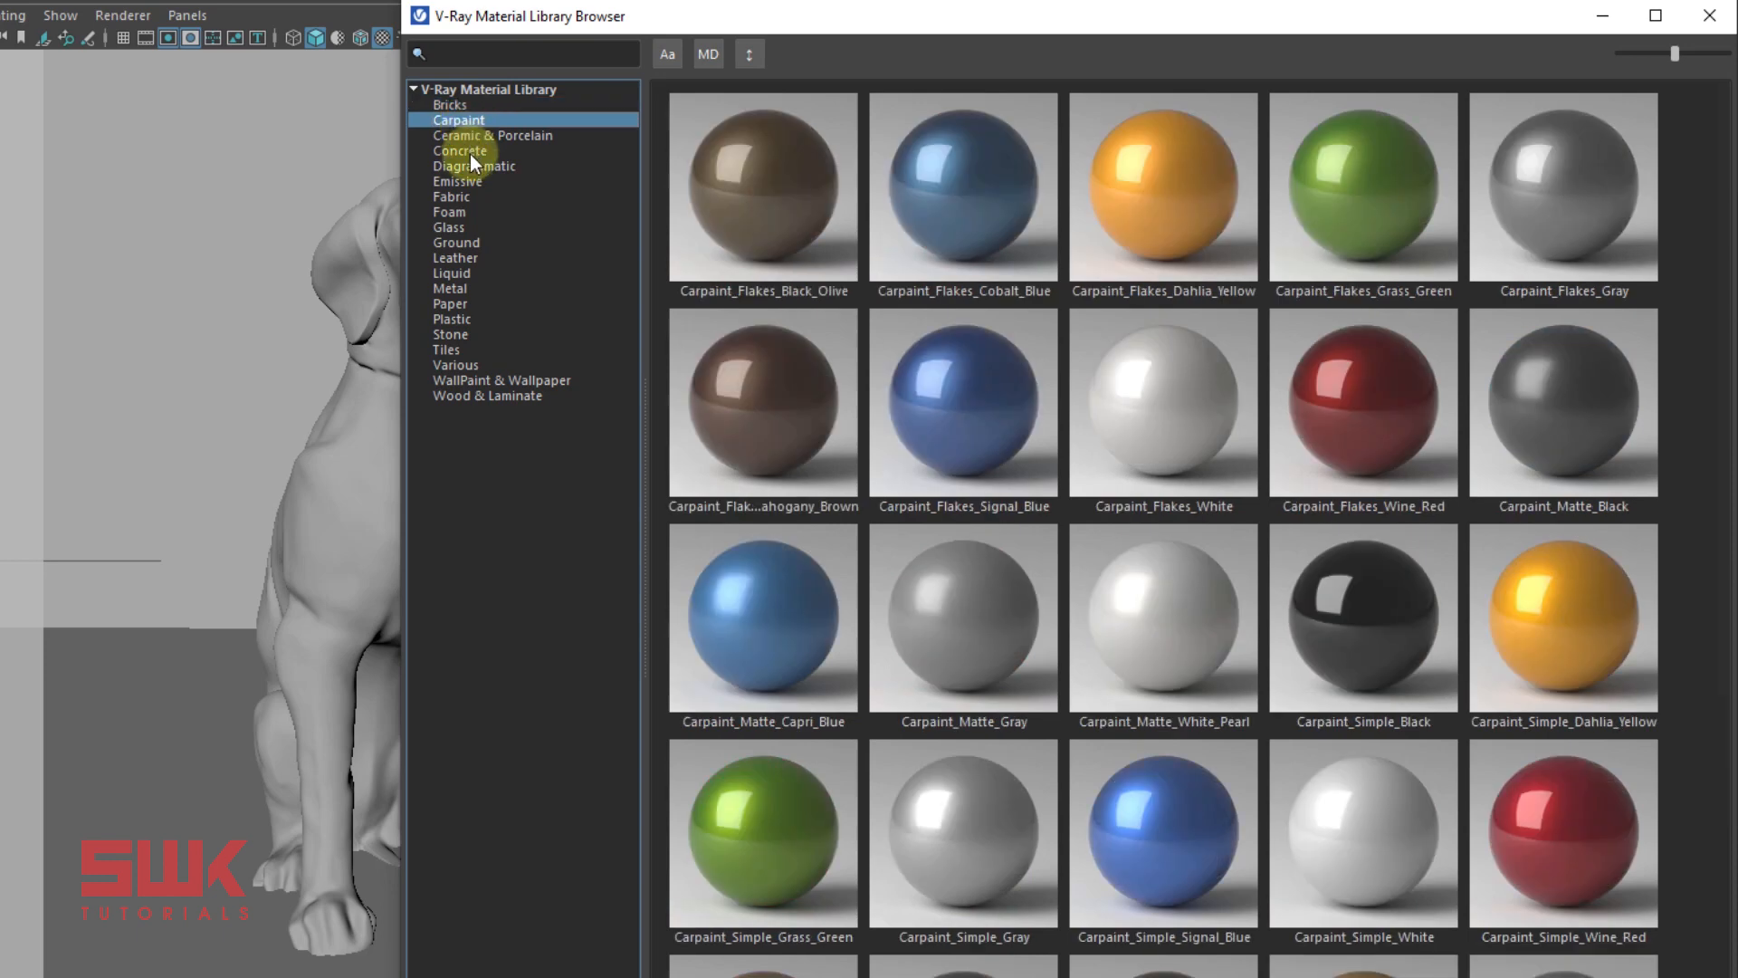
pyautogui.click(460, 150)
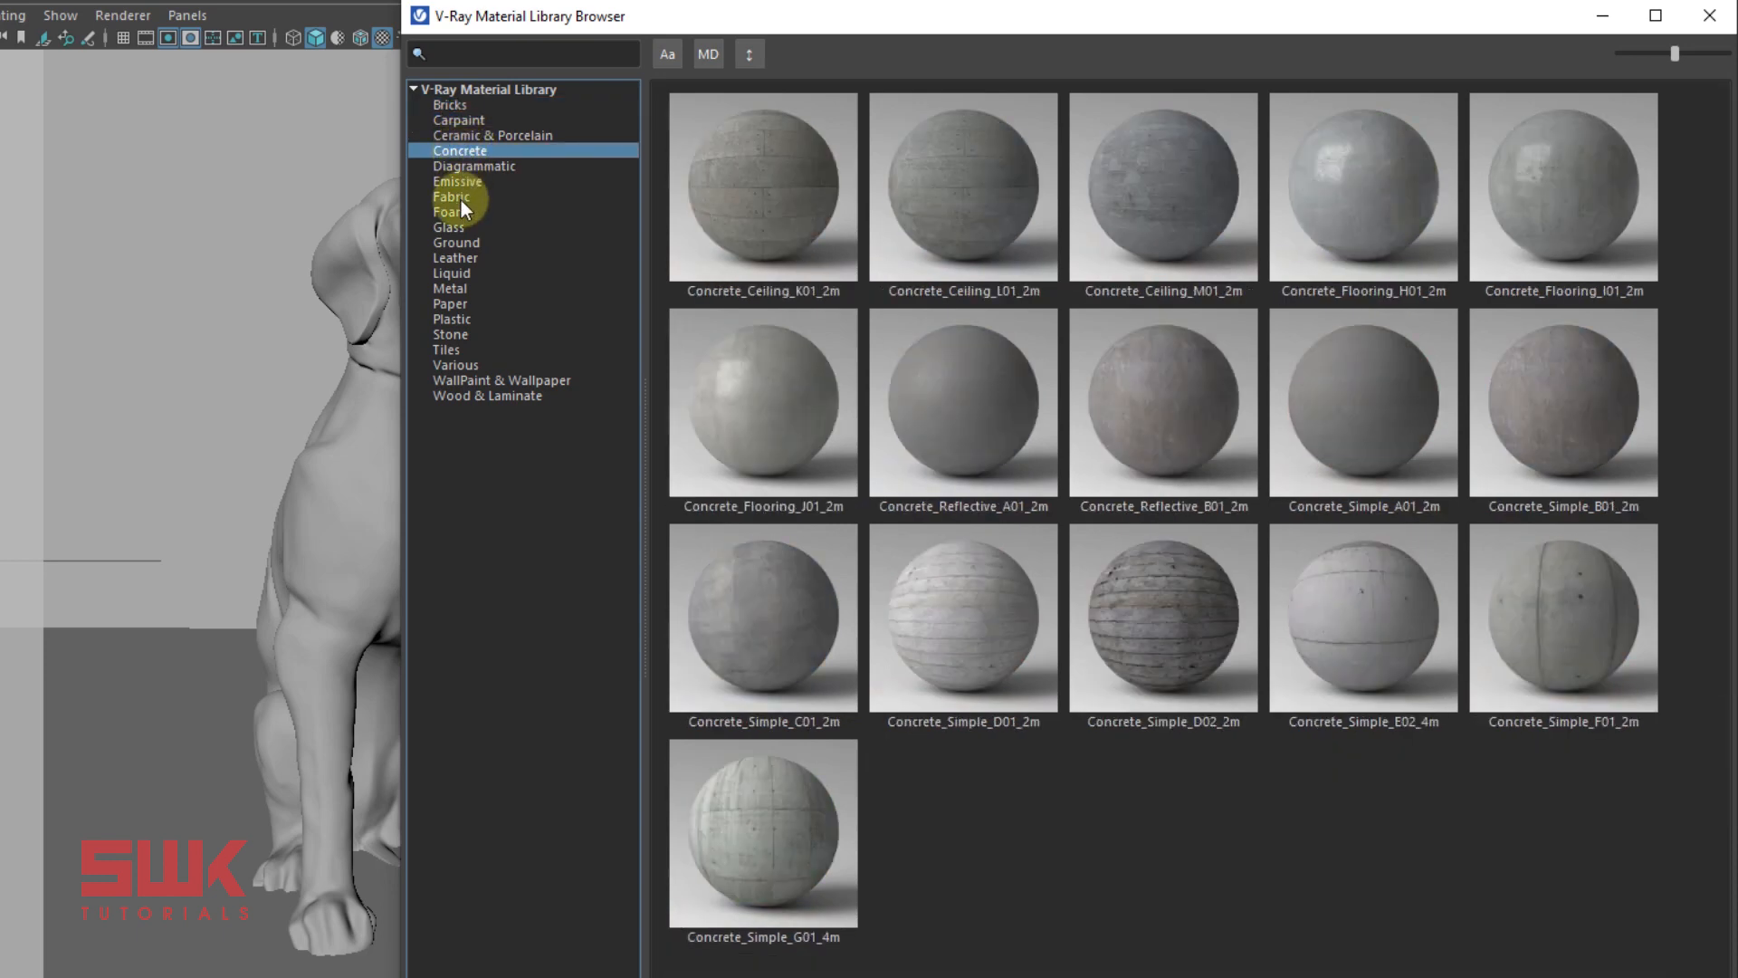
pyautogui.click(452, 197)
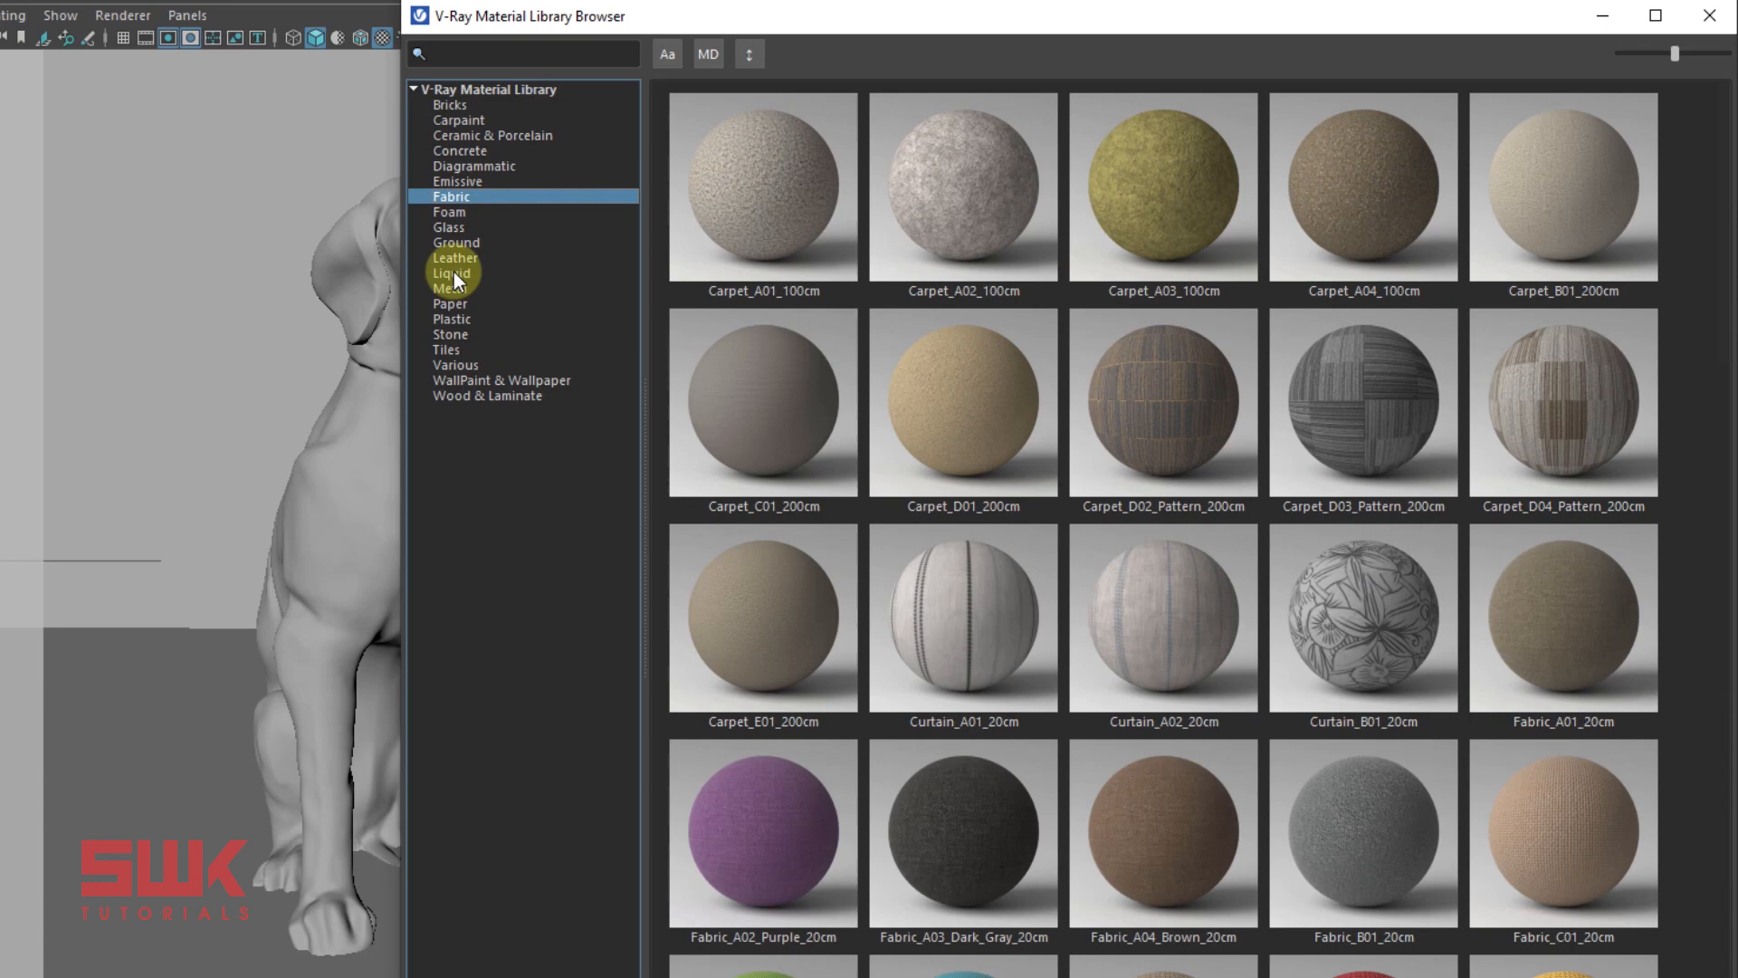
pyautogui.click(451, 272)
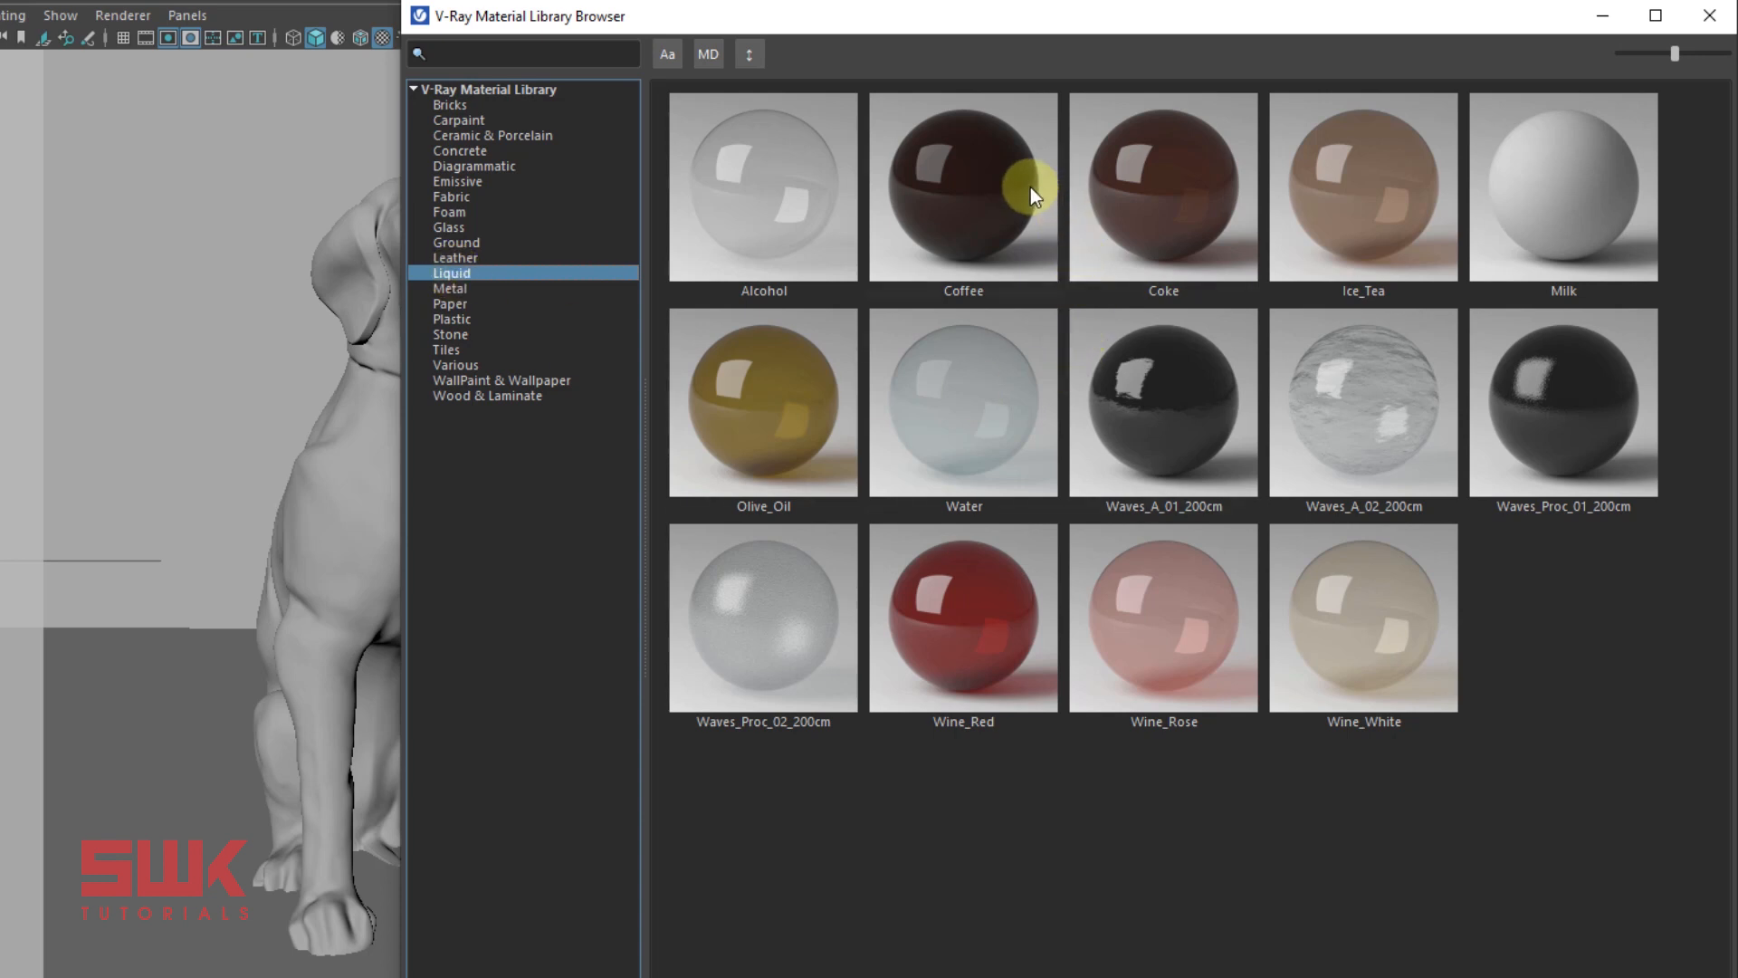
pyautogui.moveTo(1031, 197)
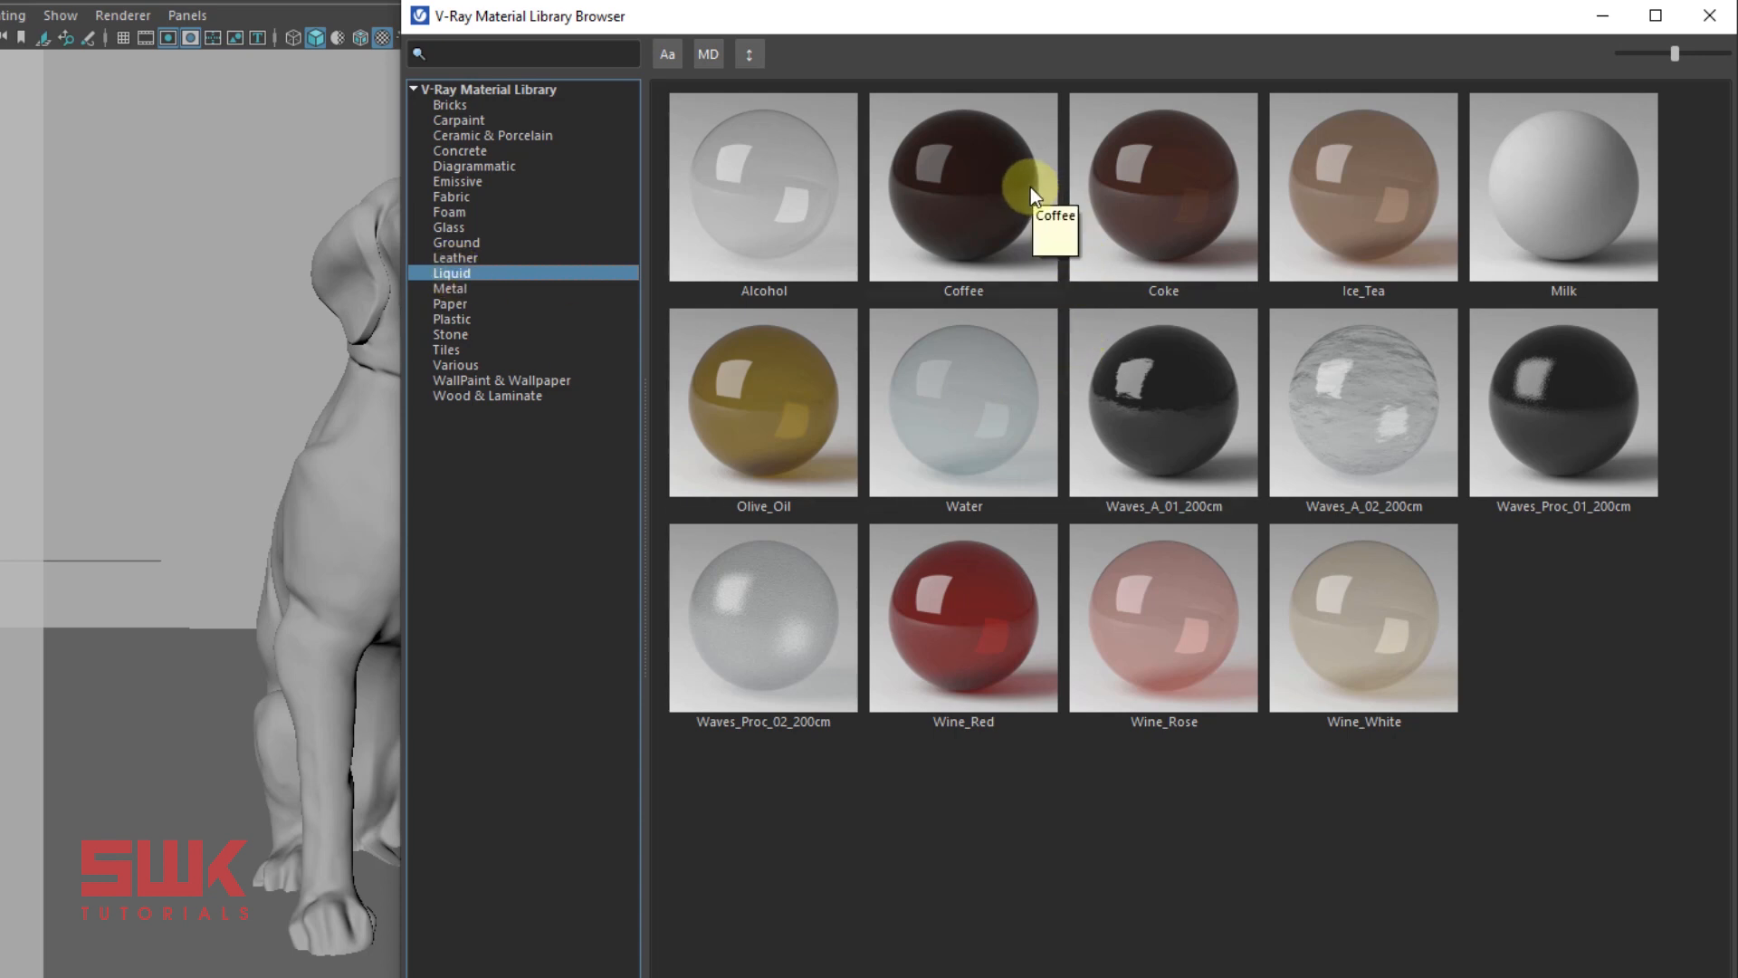
pyautogui.moveTo(752, 218)
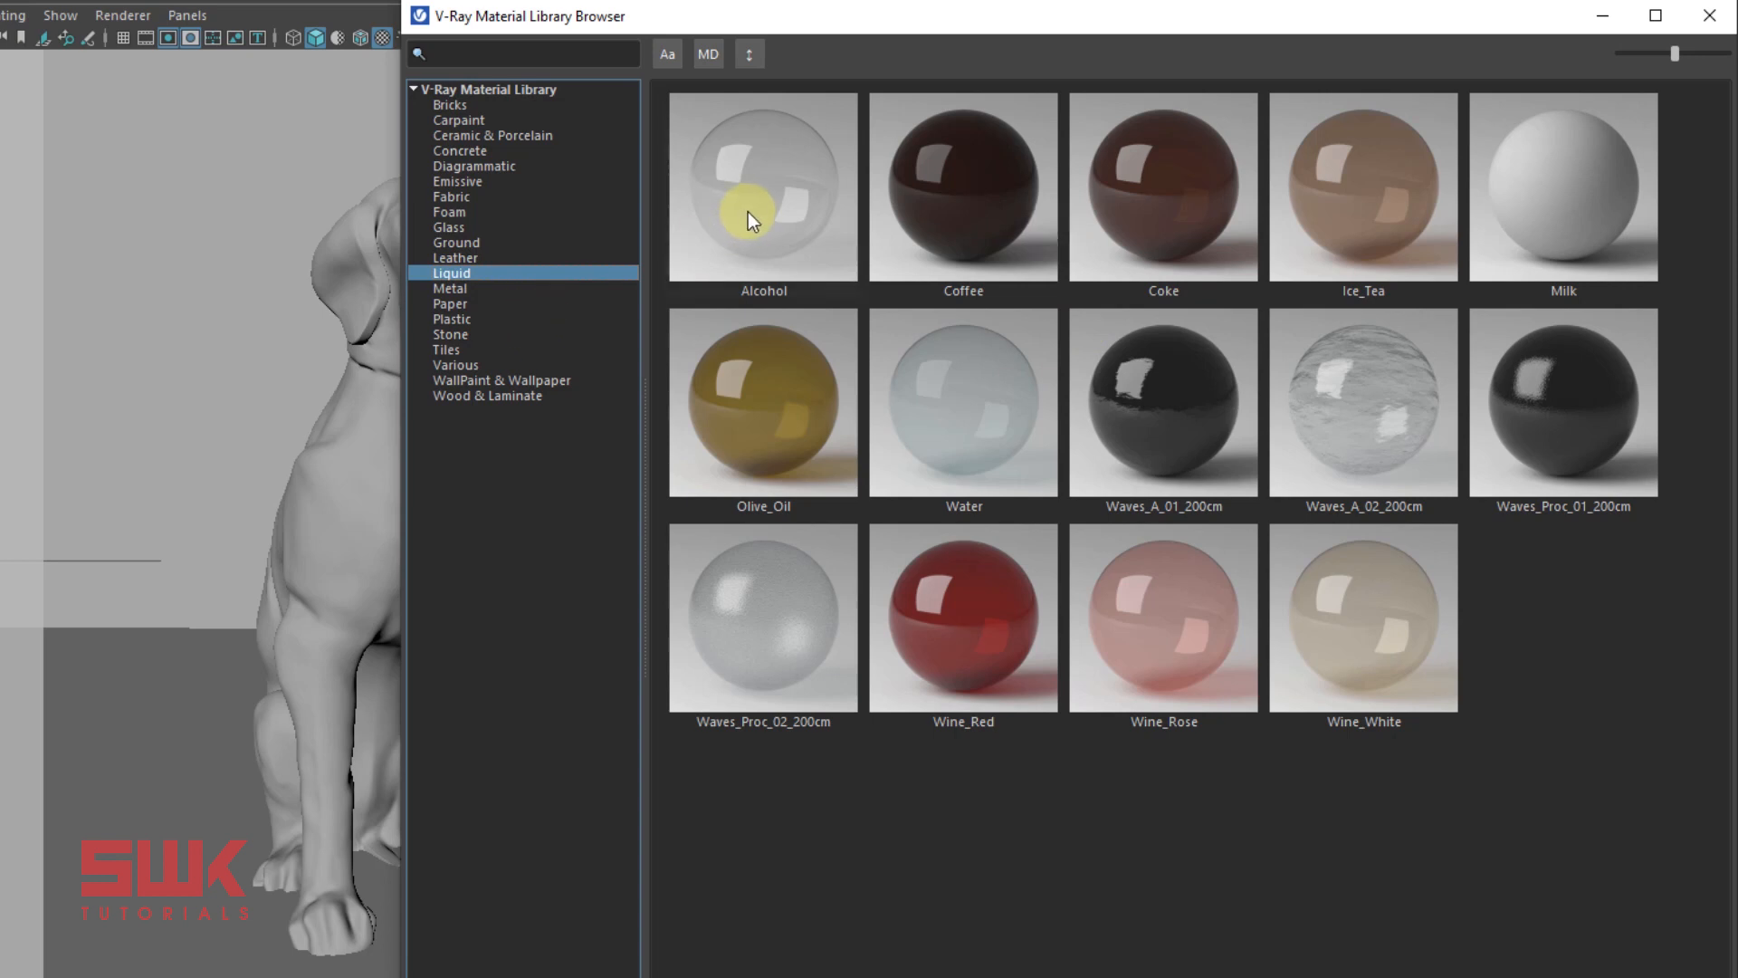
pyautogui.moveTo(1162, 395)
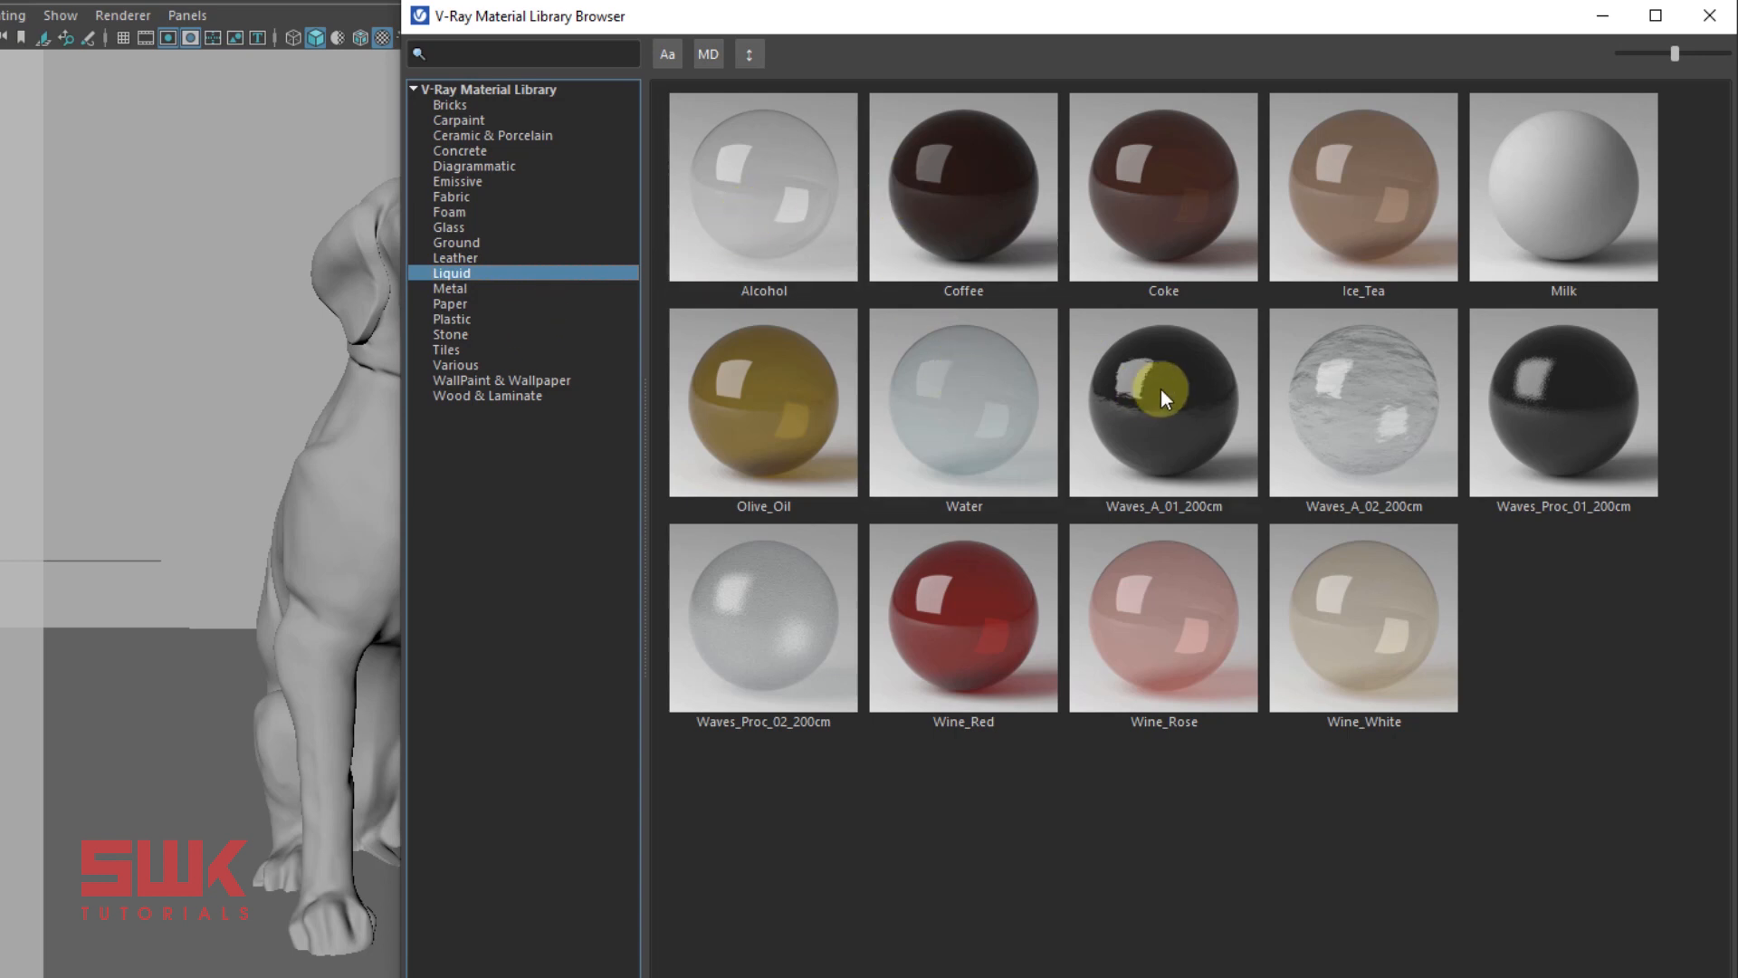
pyautogui.moveTo(943, 604)
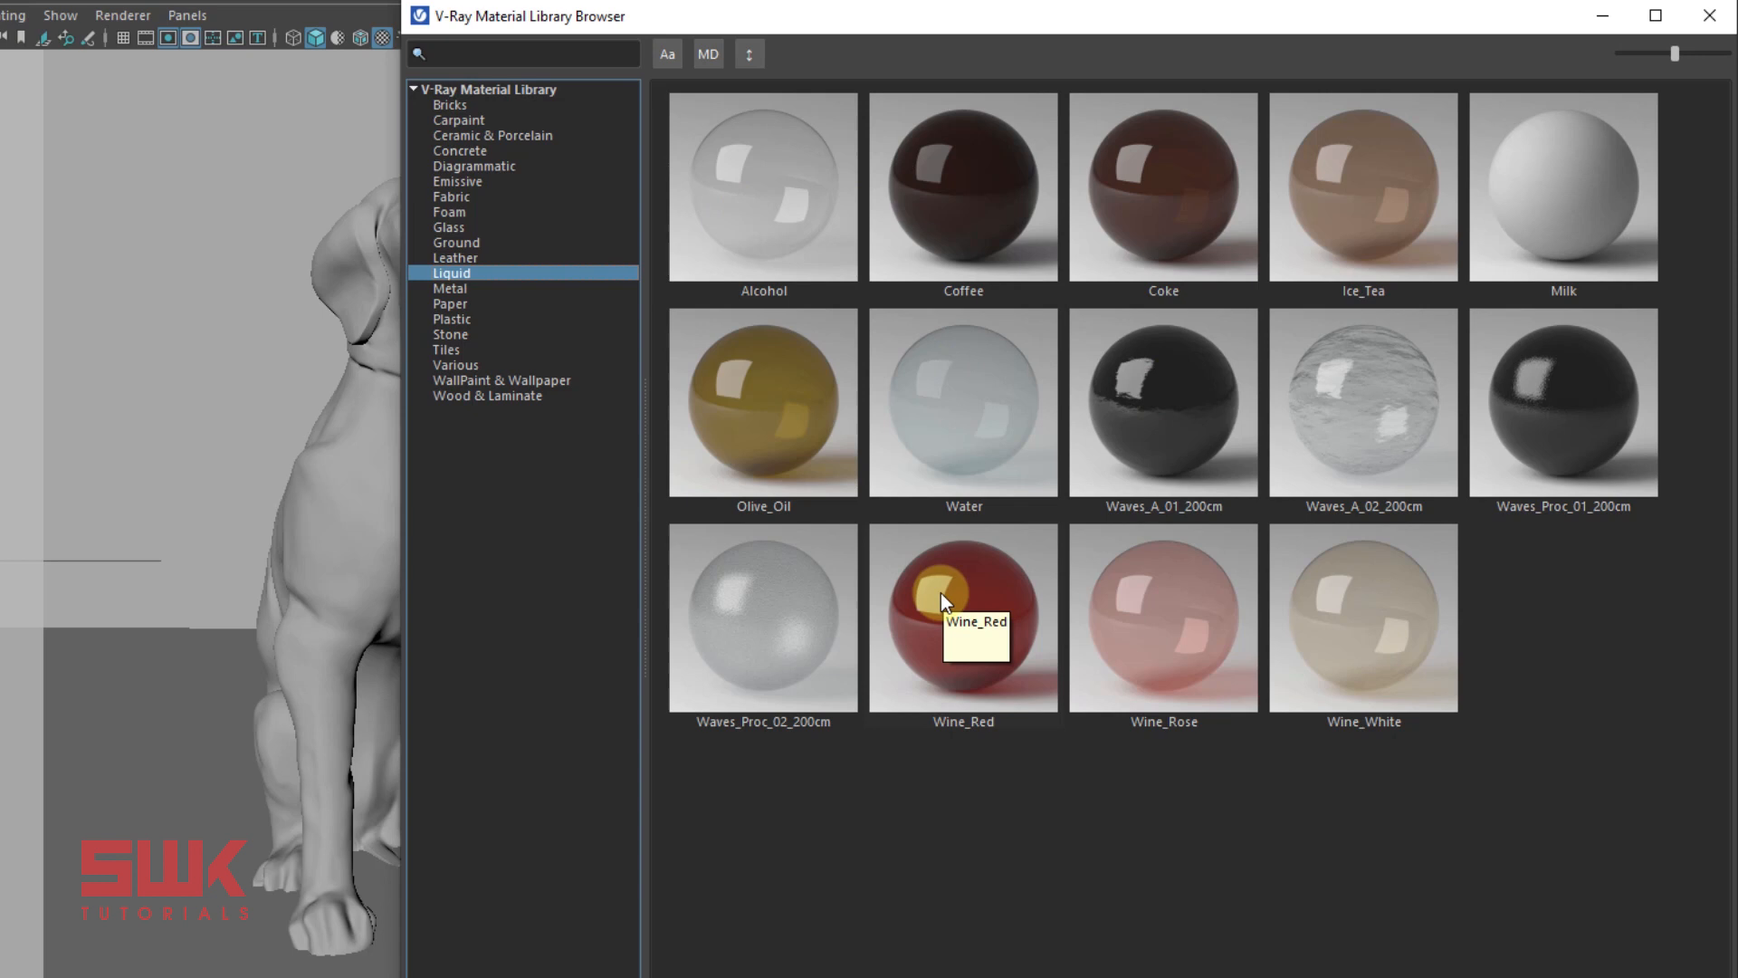
pyautogui.click(449, 104)
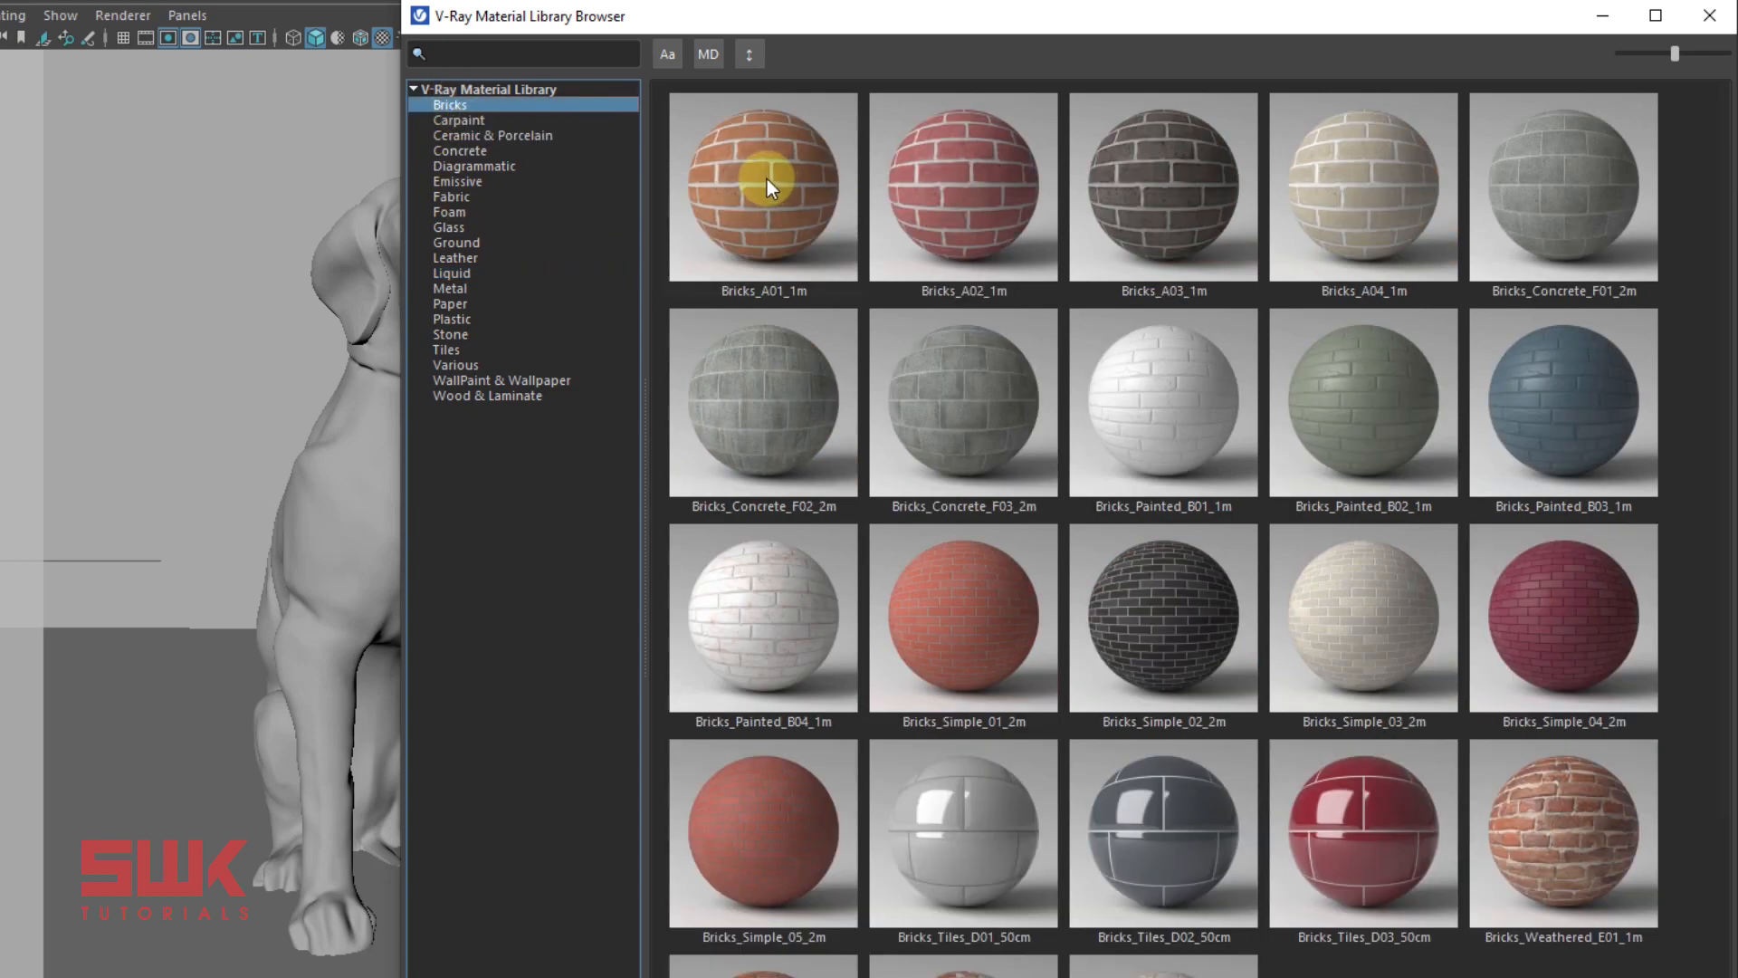
pyautogui.moveTo(1126, 646)
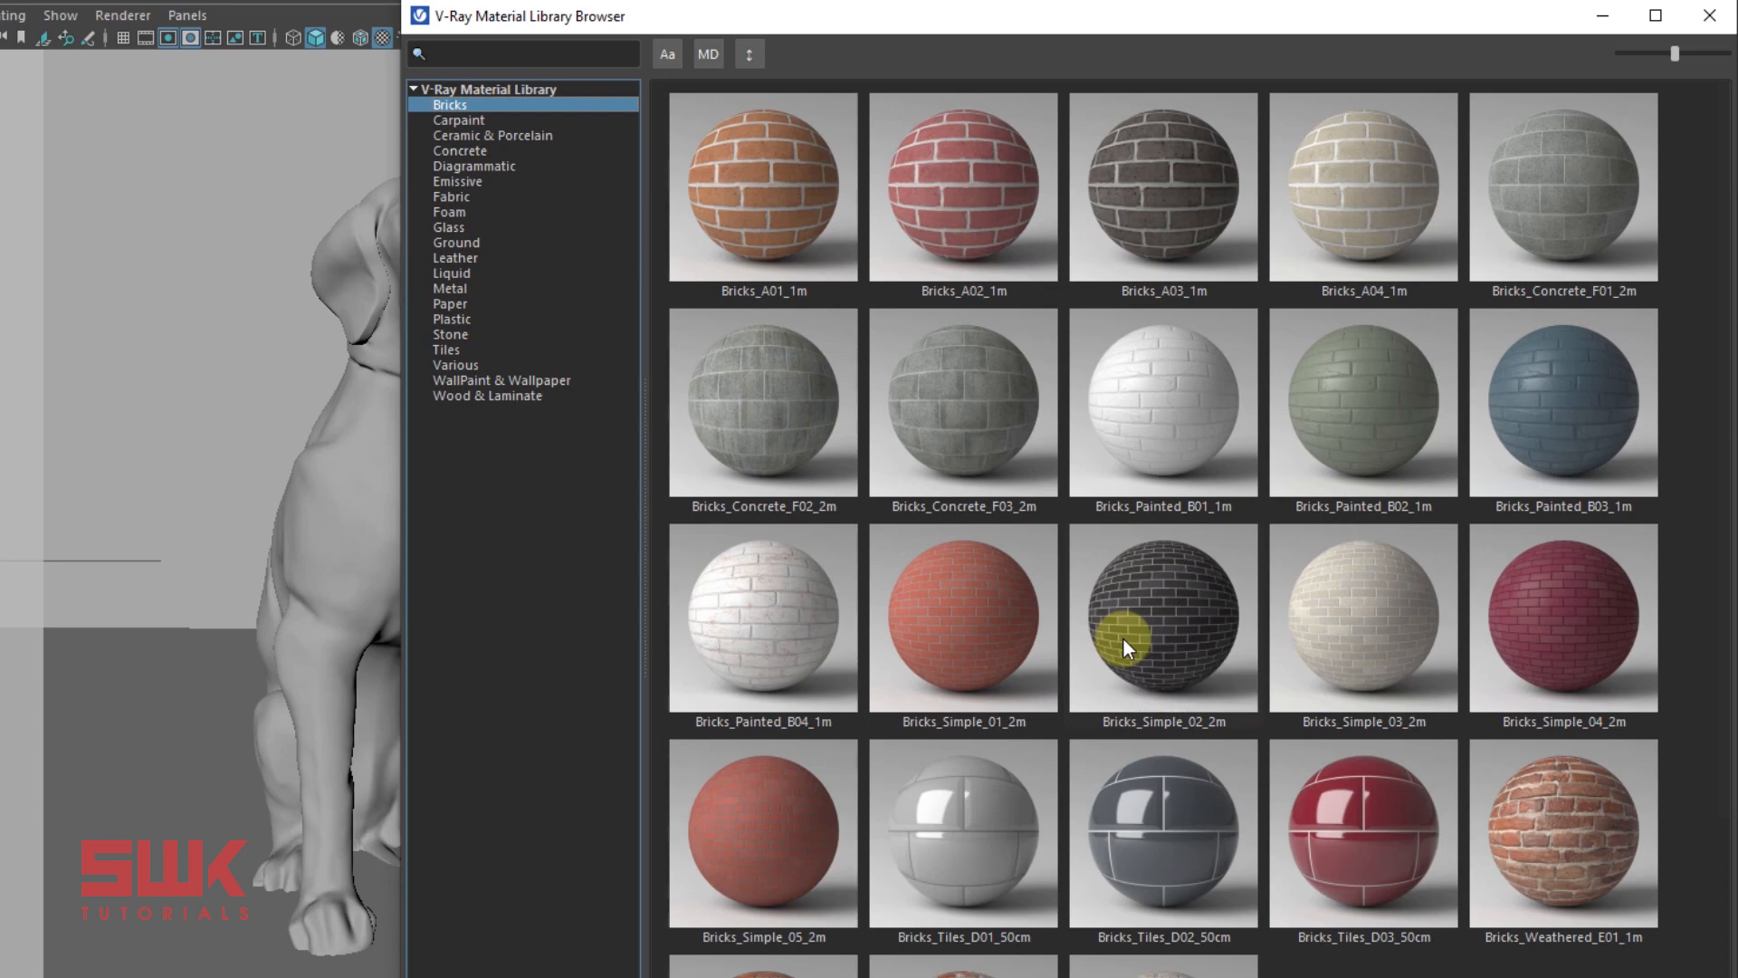
pyautogui.moveTo(529, 386)
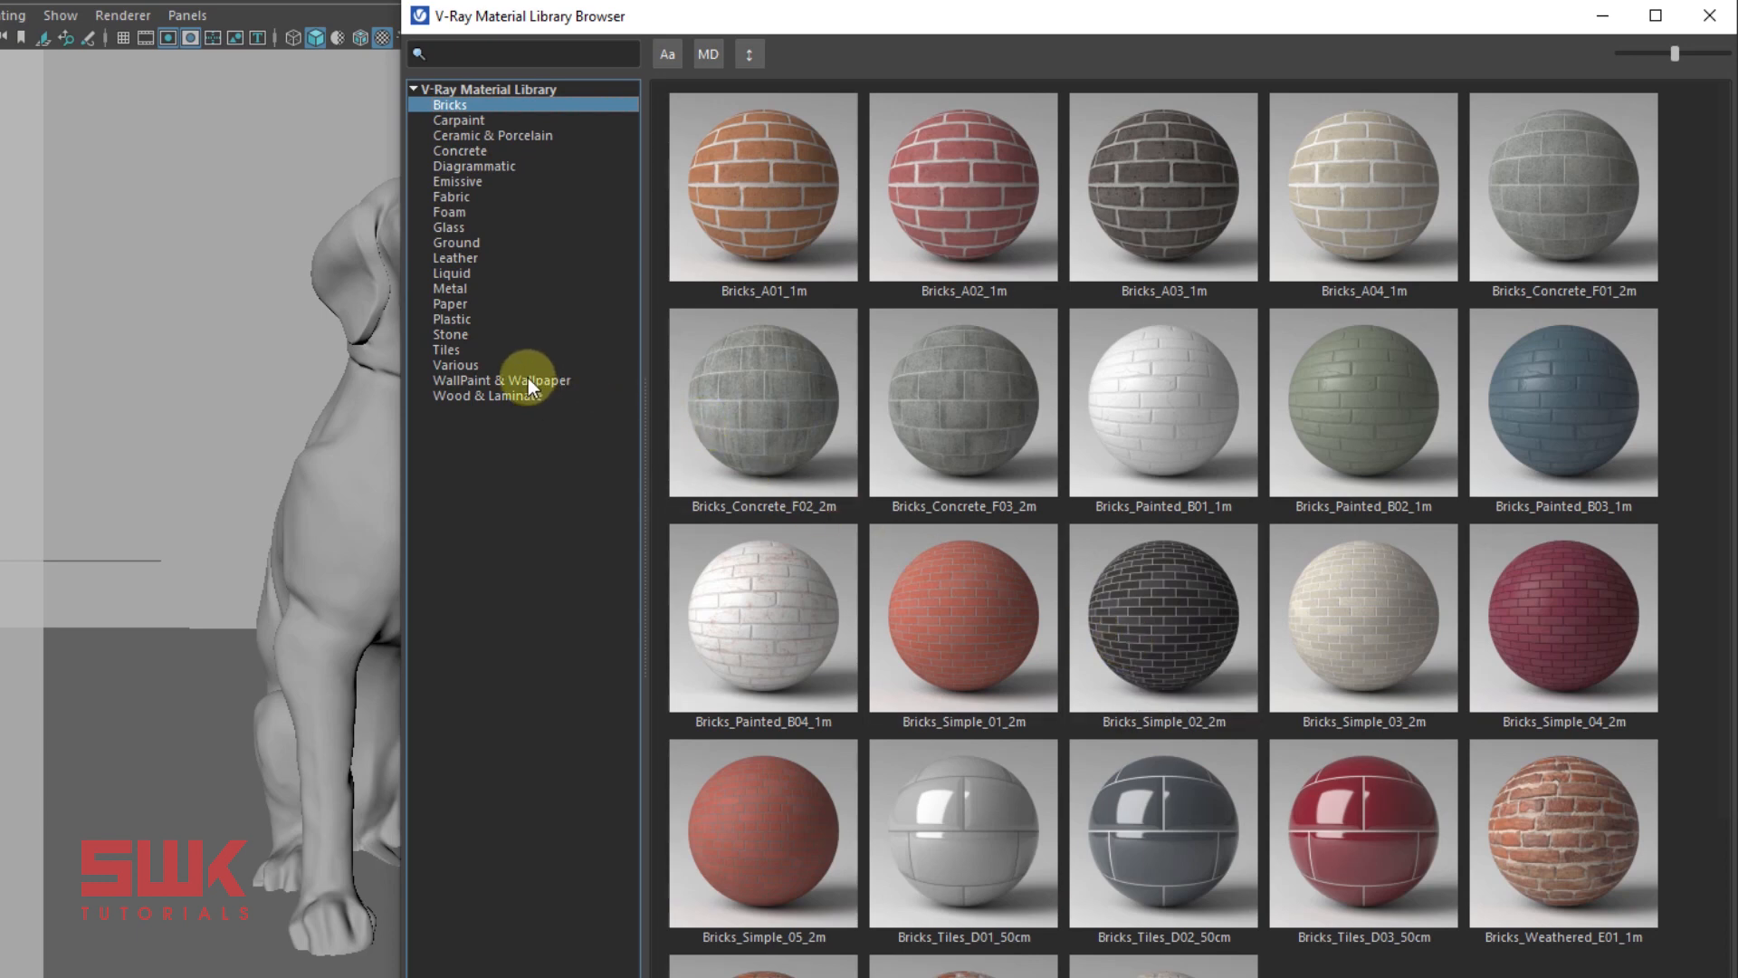
# Show the WallPaint & Wallpaper materials for the wall's dandelion wallpaper
pyautogui.click(500, 380)
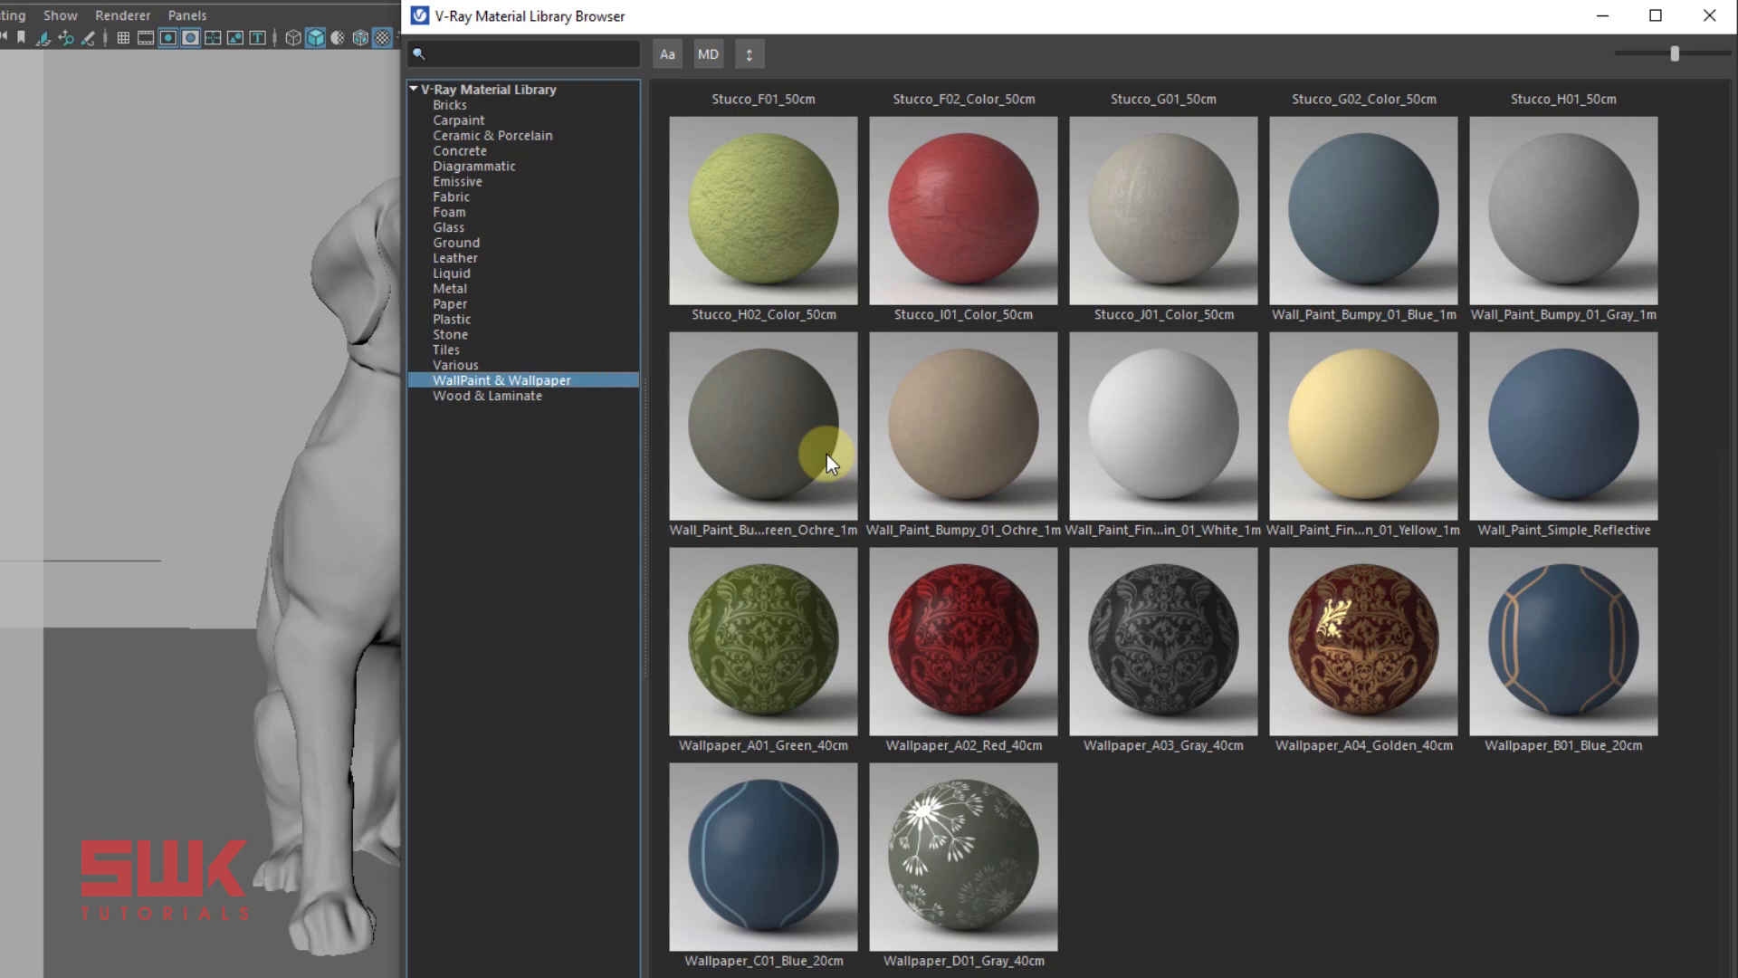
pyautogui.moveTo(903, 843)
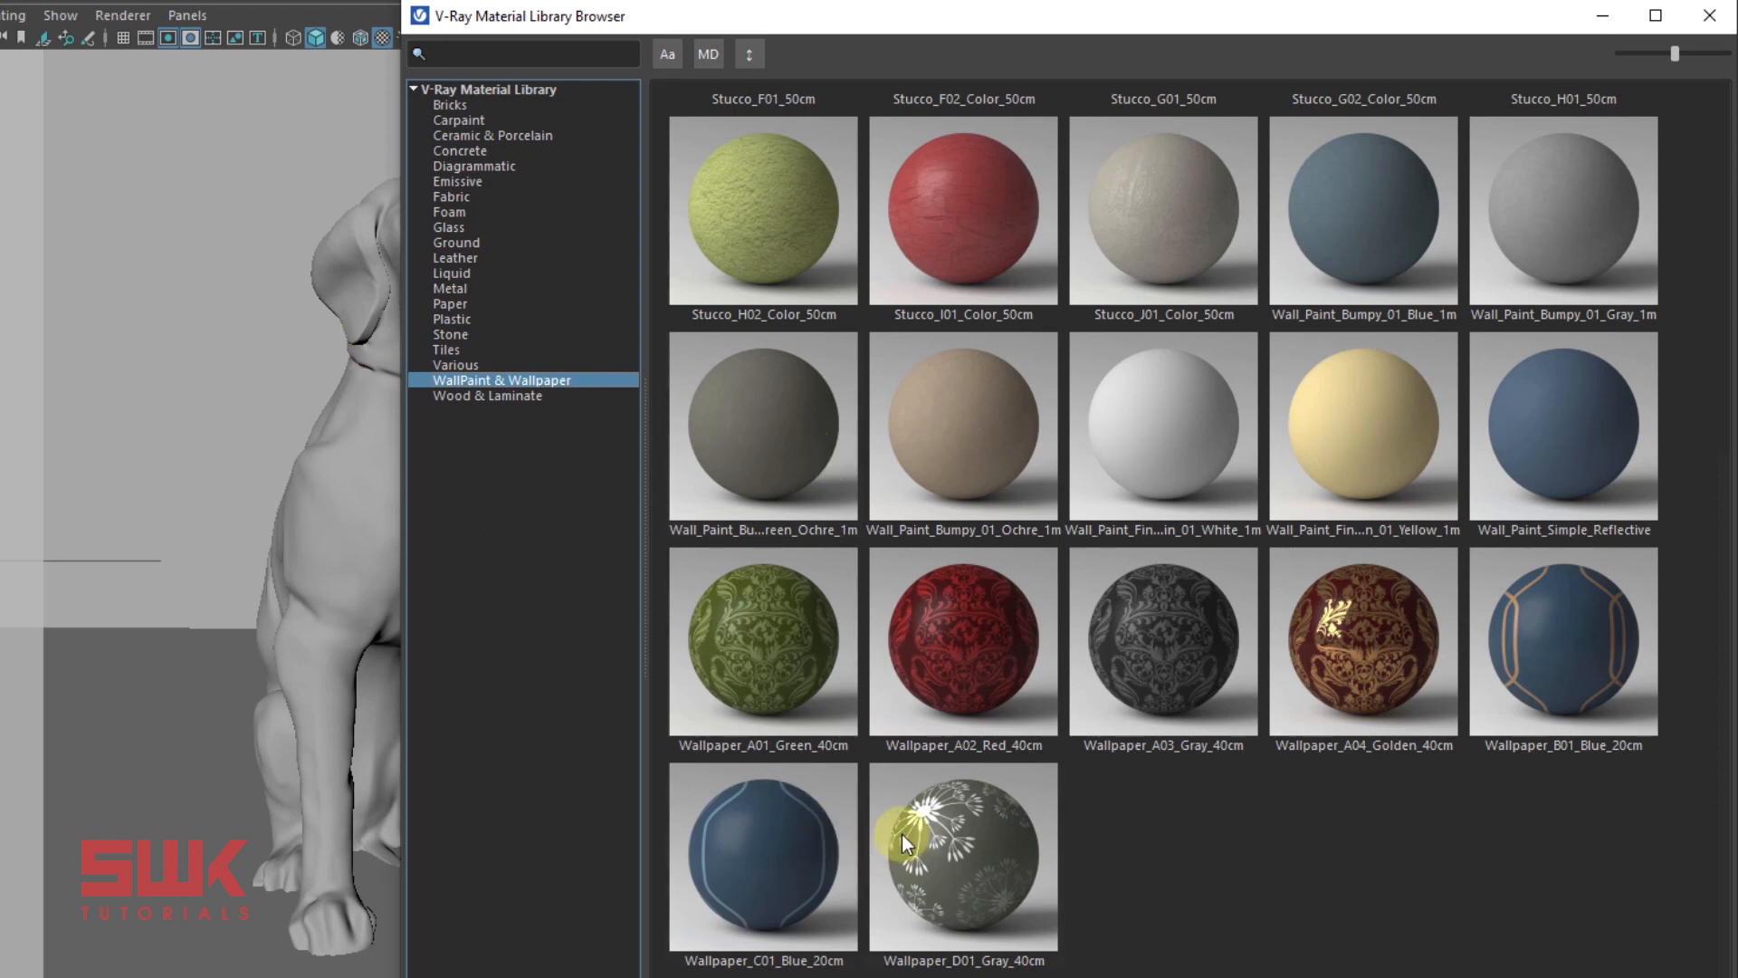
pyautogui.moveTo(907, 845)
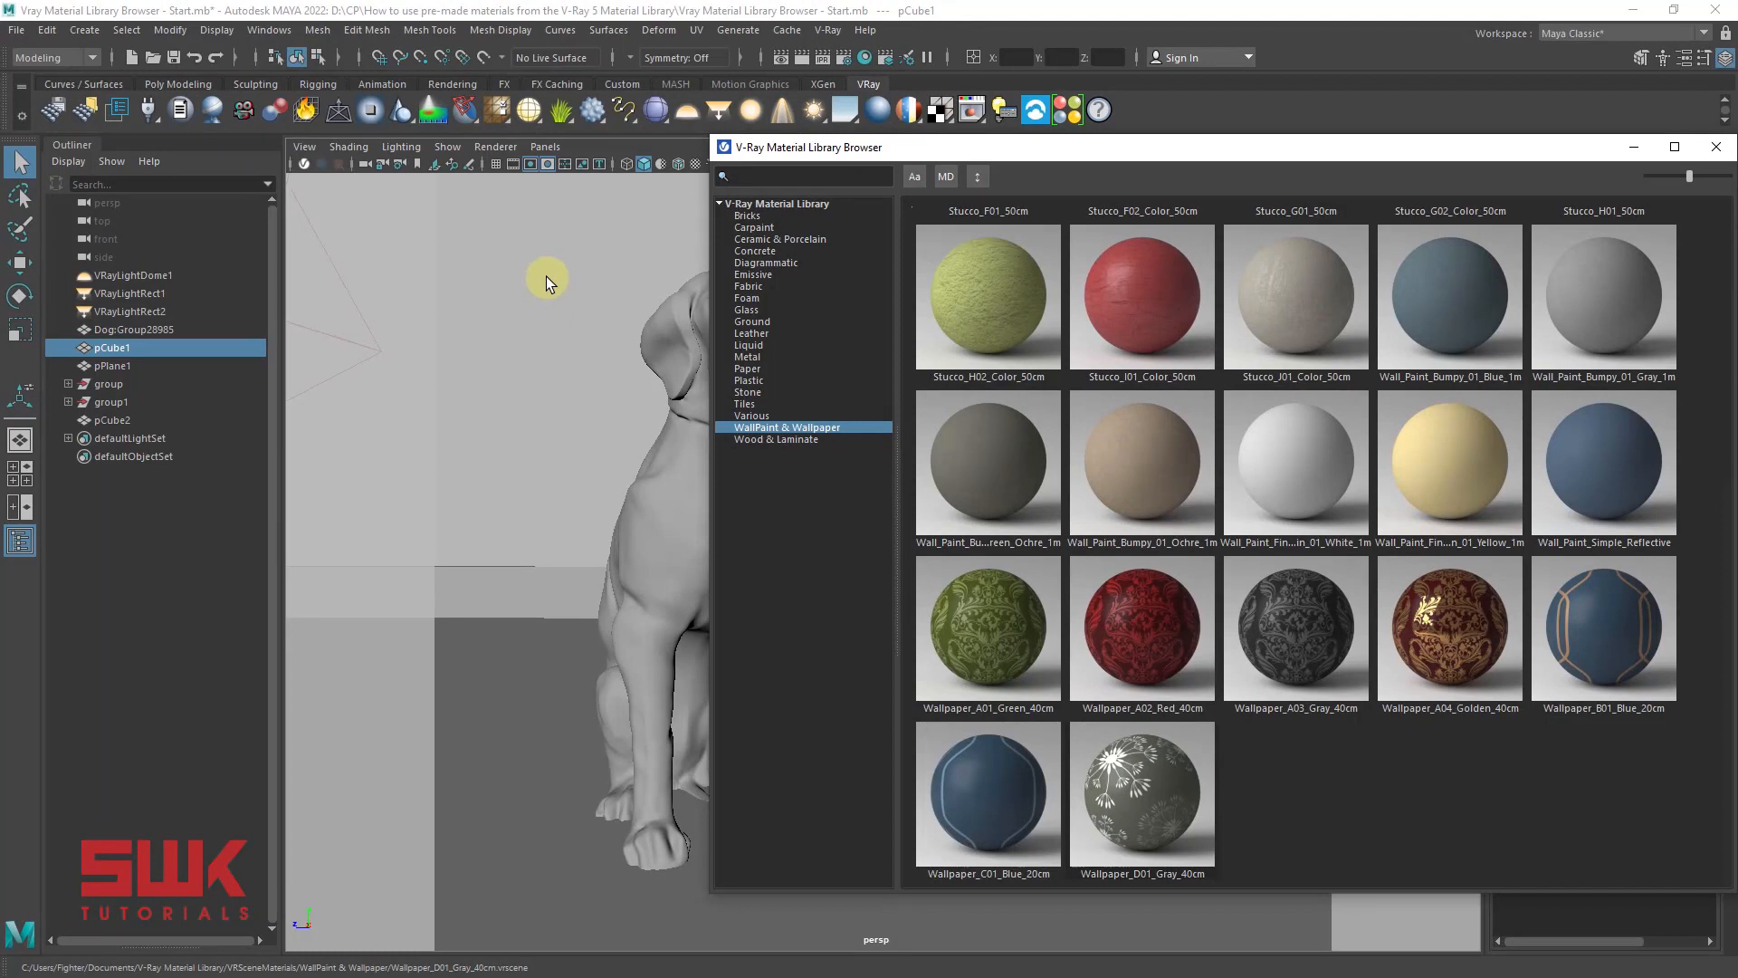
pyautogui.moveTo(513, 339)
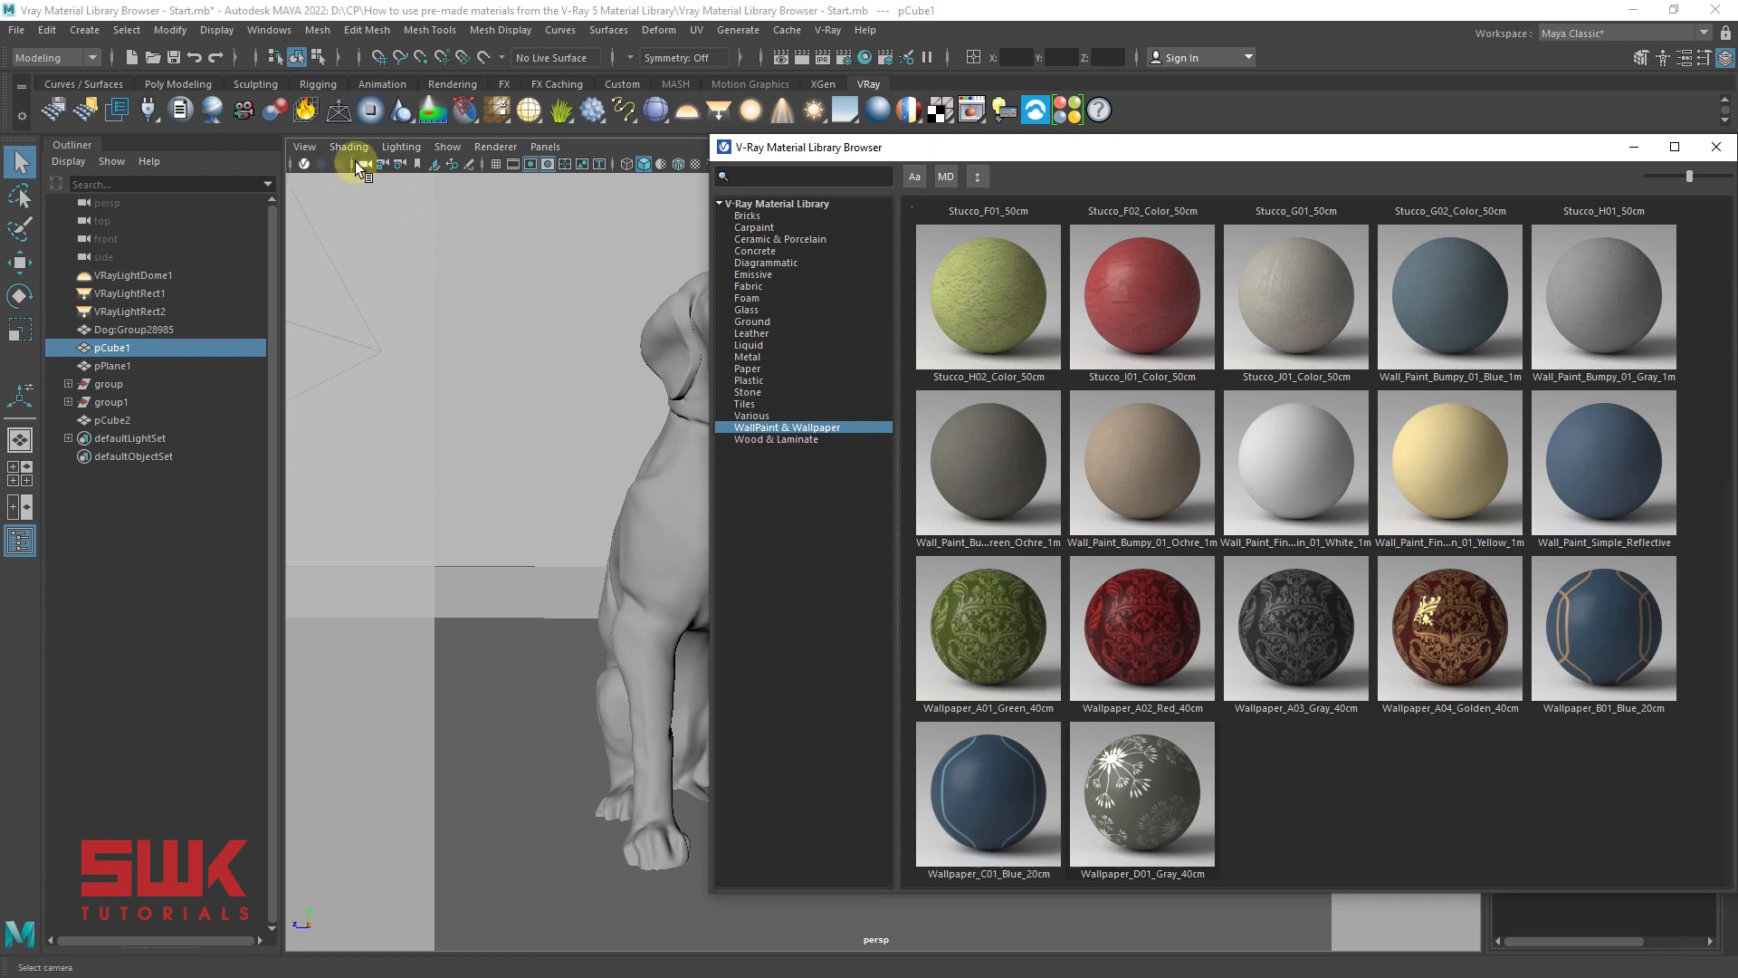
# Enable Hardware Texturing in the viewport Shading menu so textures display
pyautogui.click(348, 145)
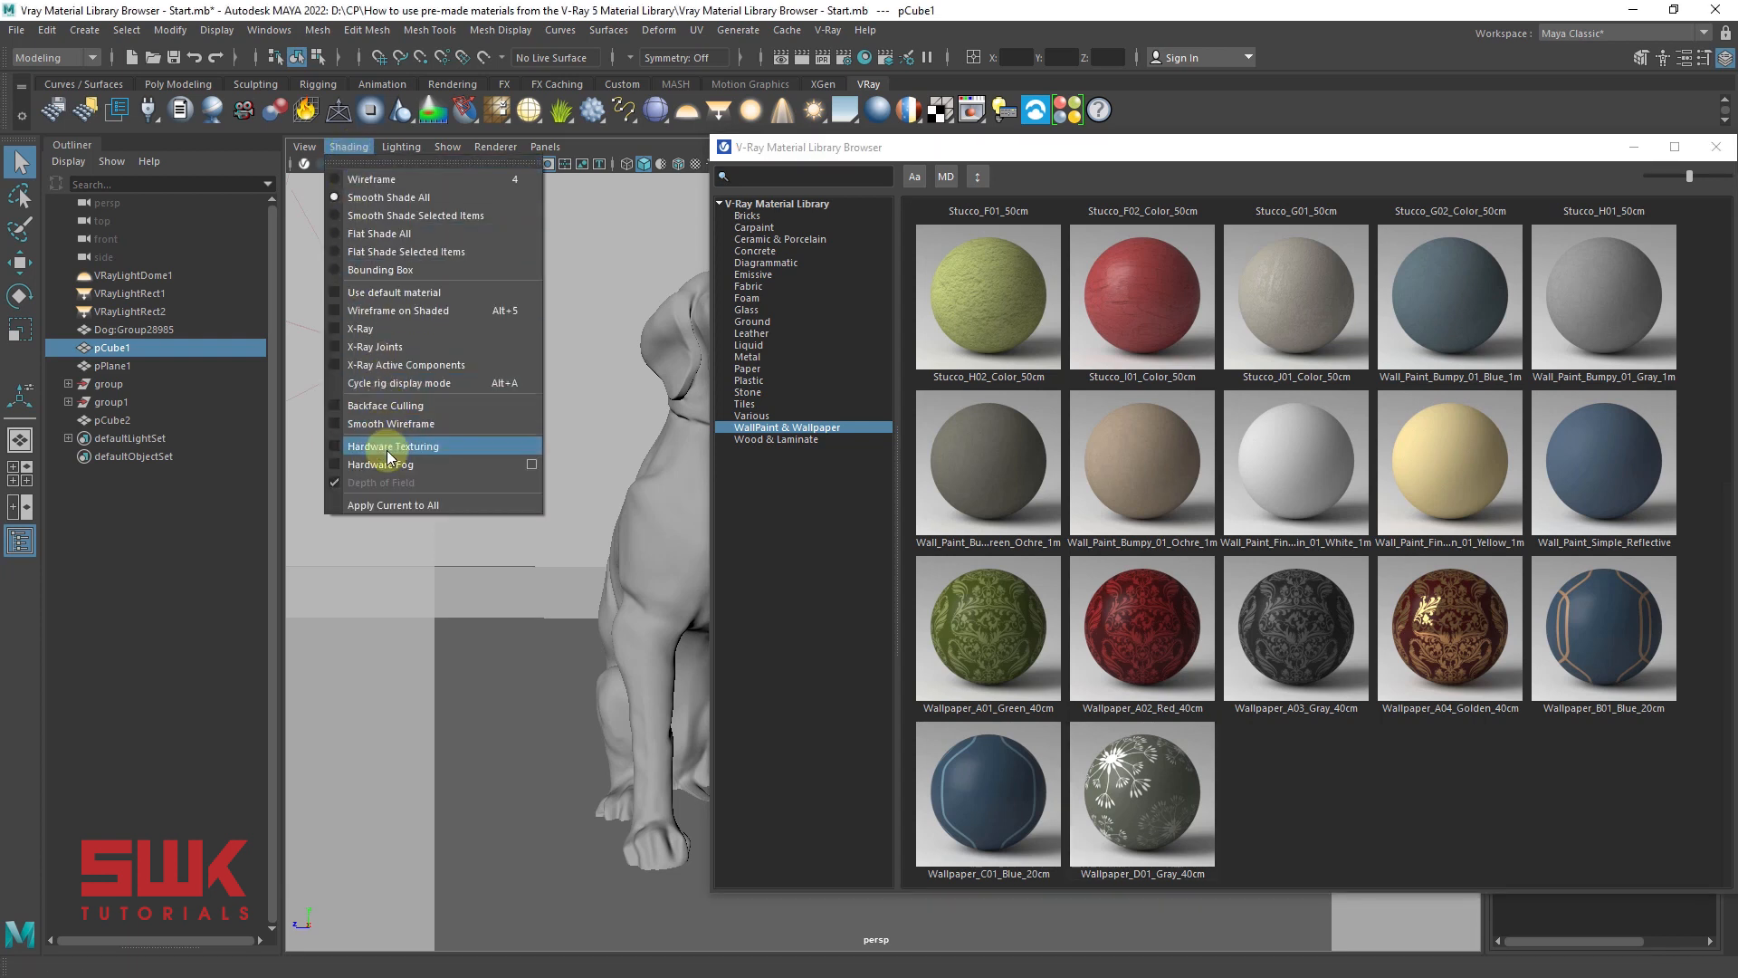
pyautogui.click(392, 445)
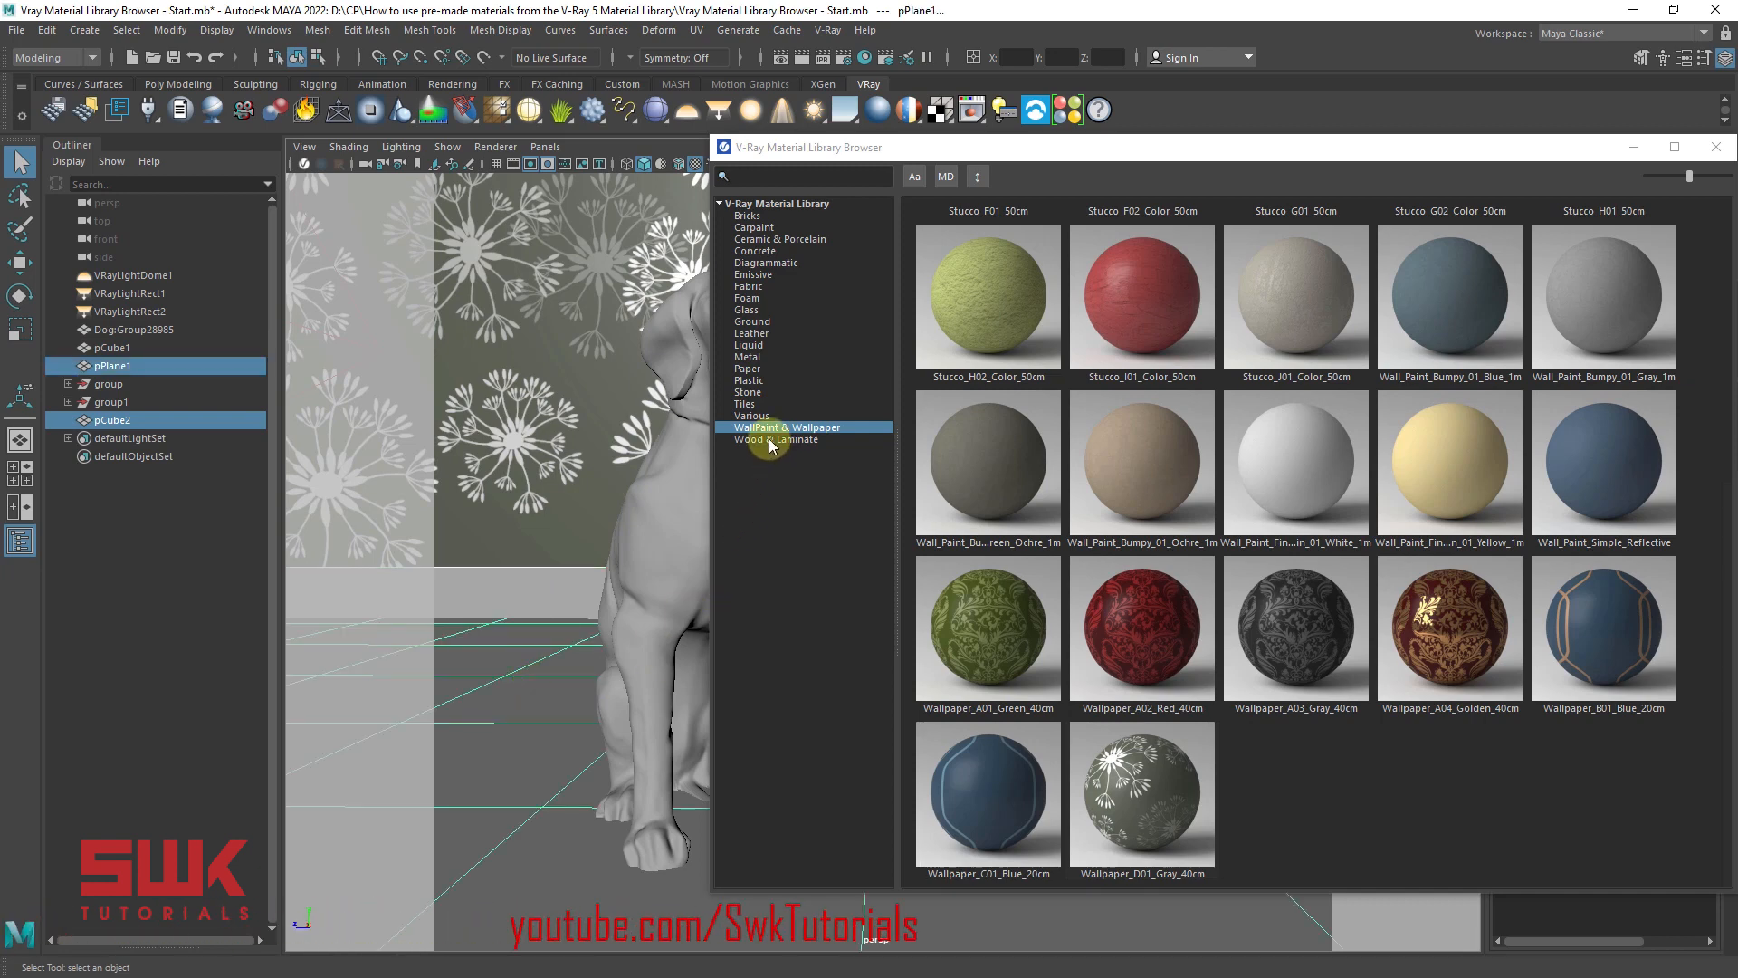
# Assign Wood_Planks_C01_100cm from Wood & Laminate to the floor
pyautogui.click(775, 439)
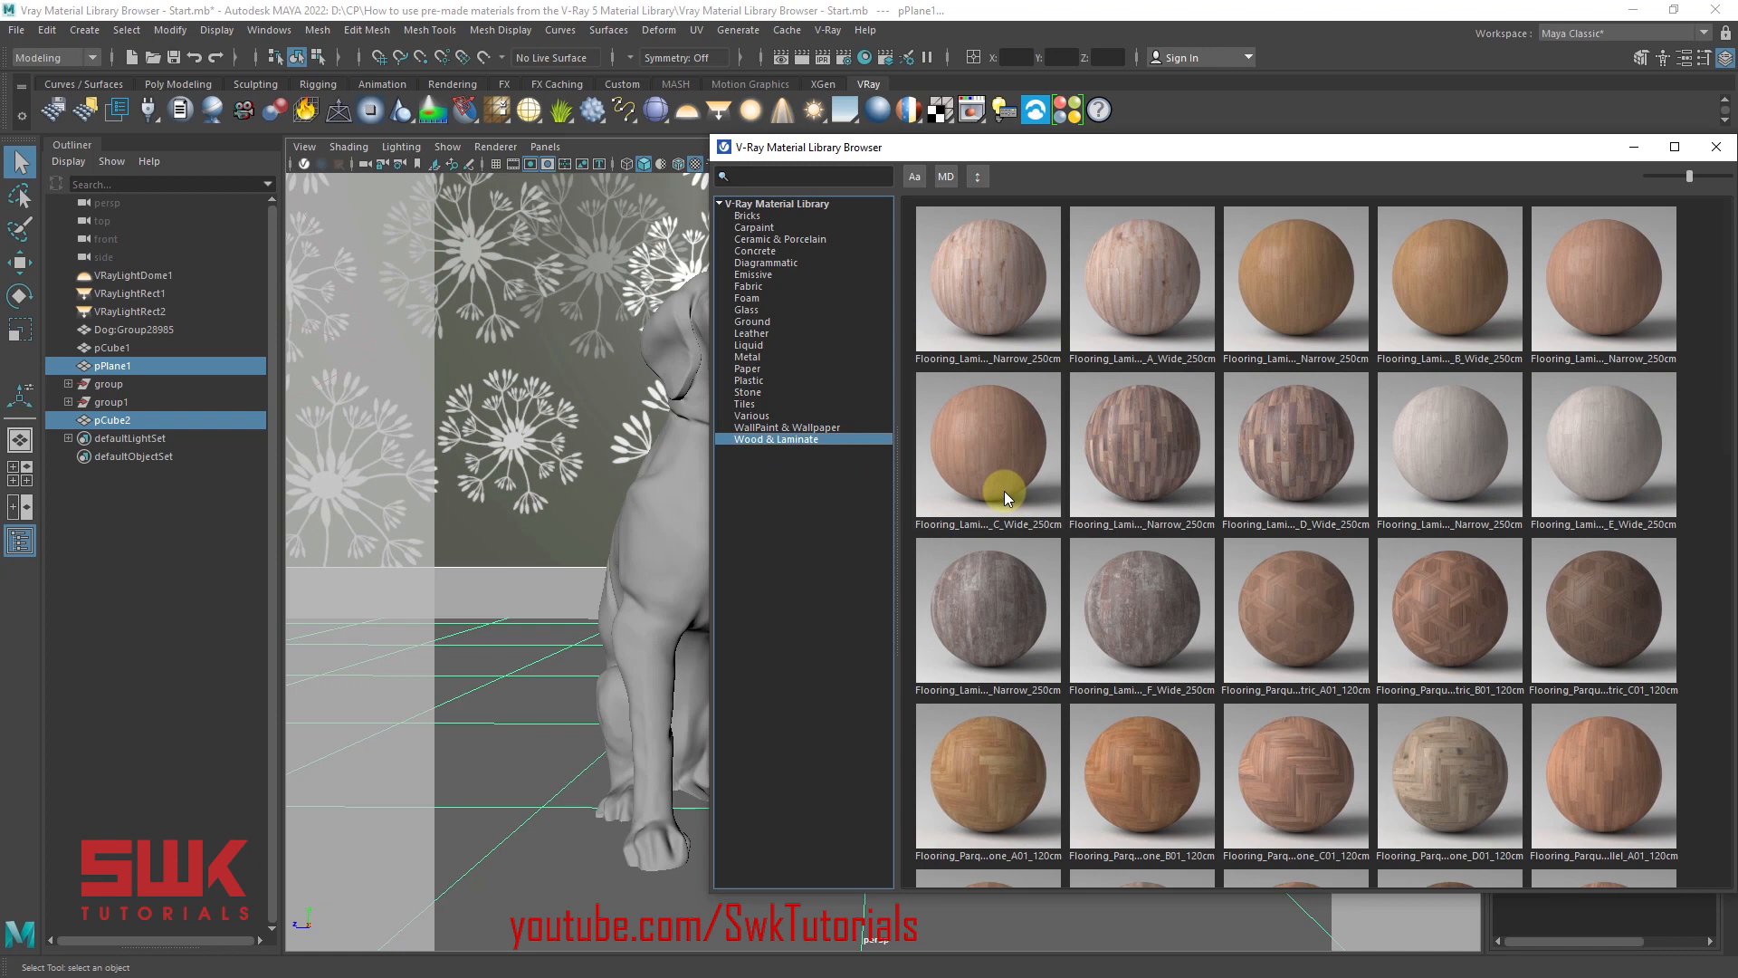
pyautogui.scroll(-3)
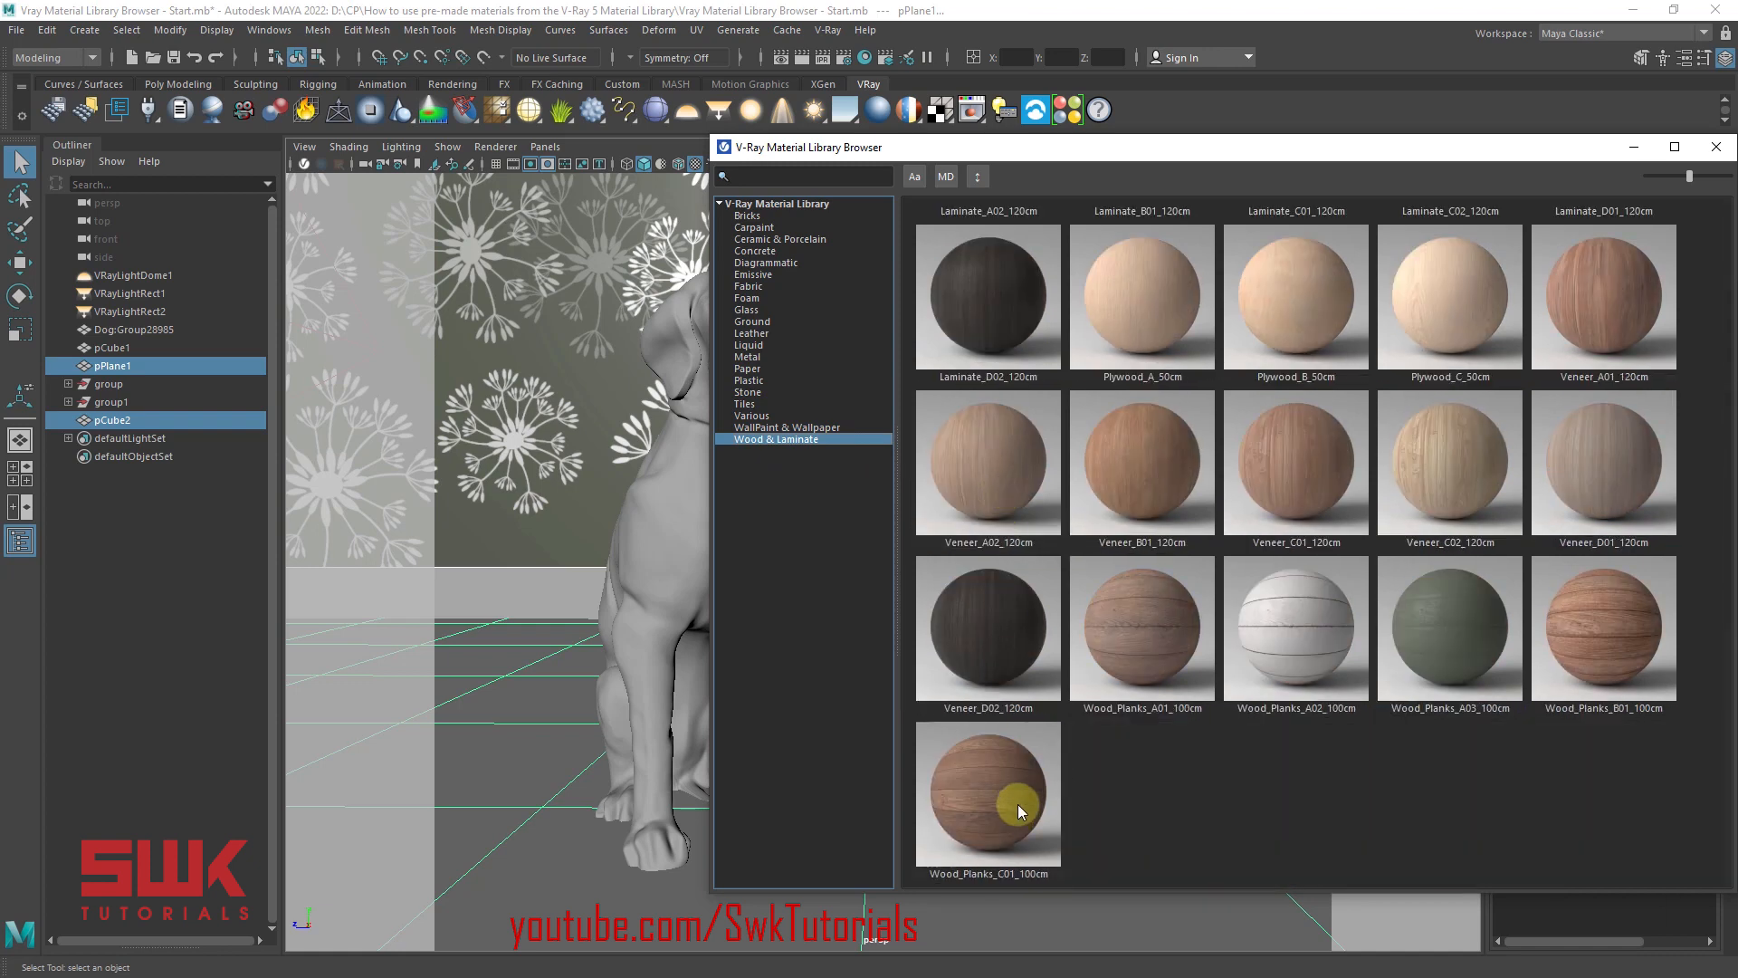
pyautogui.rightClick(987, 795)
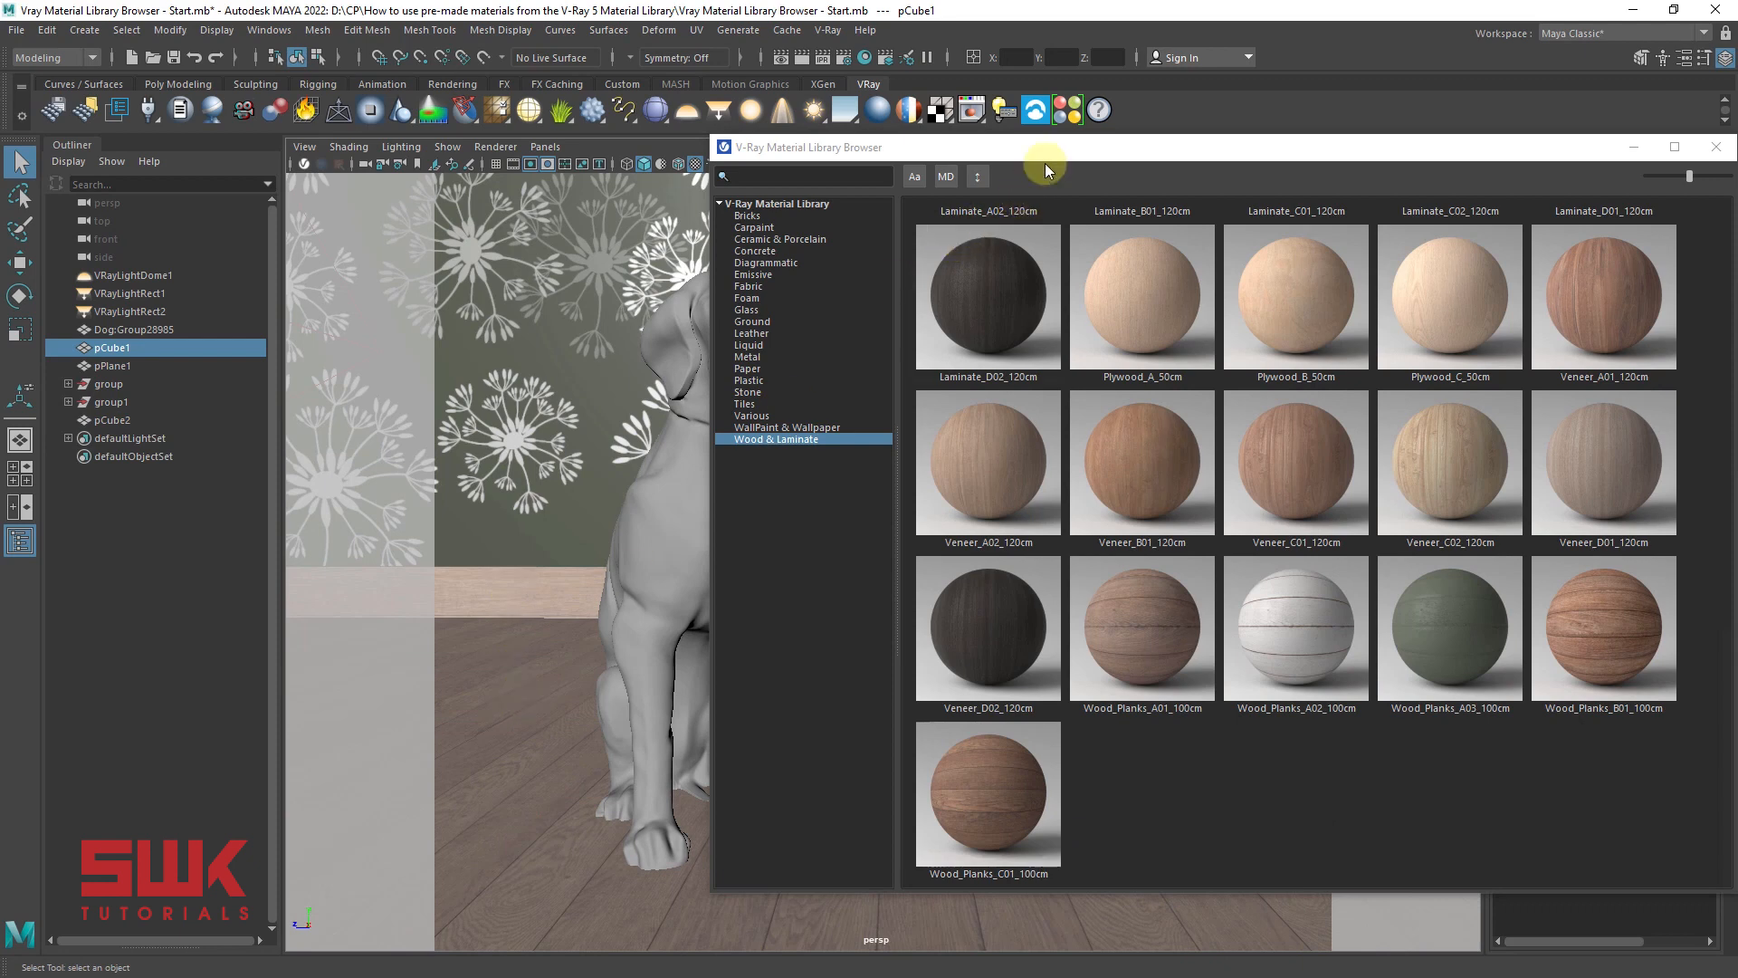
pyautogui.moveTo(672, 356)
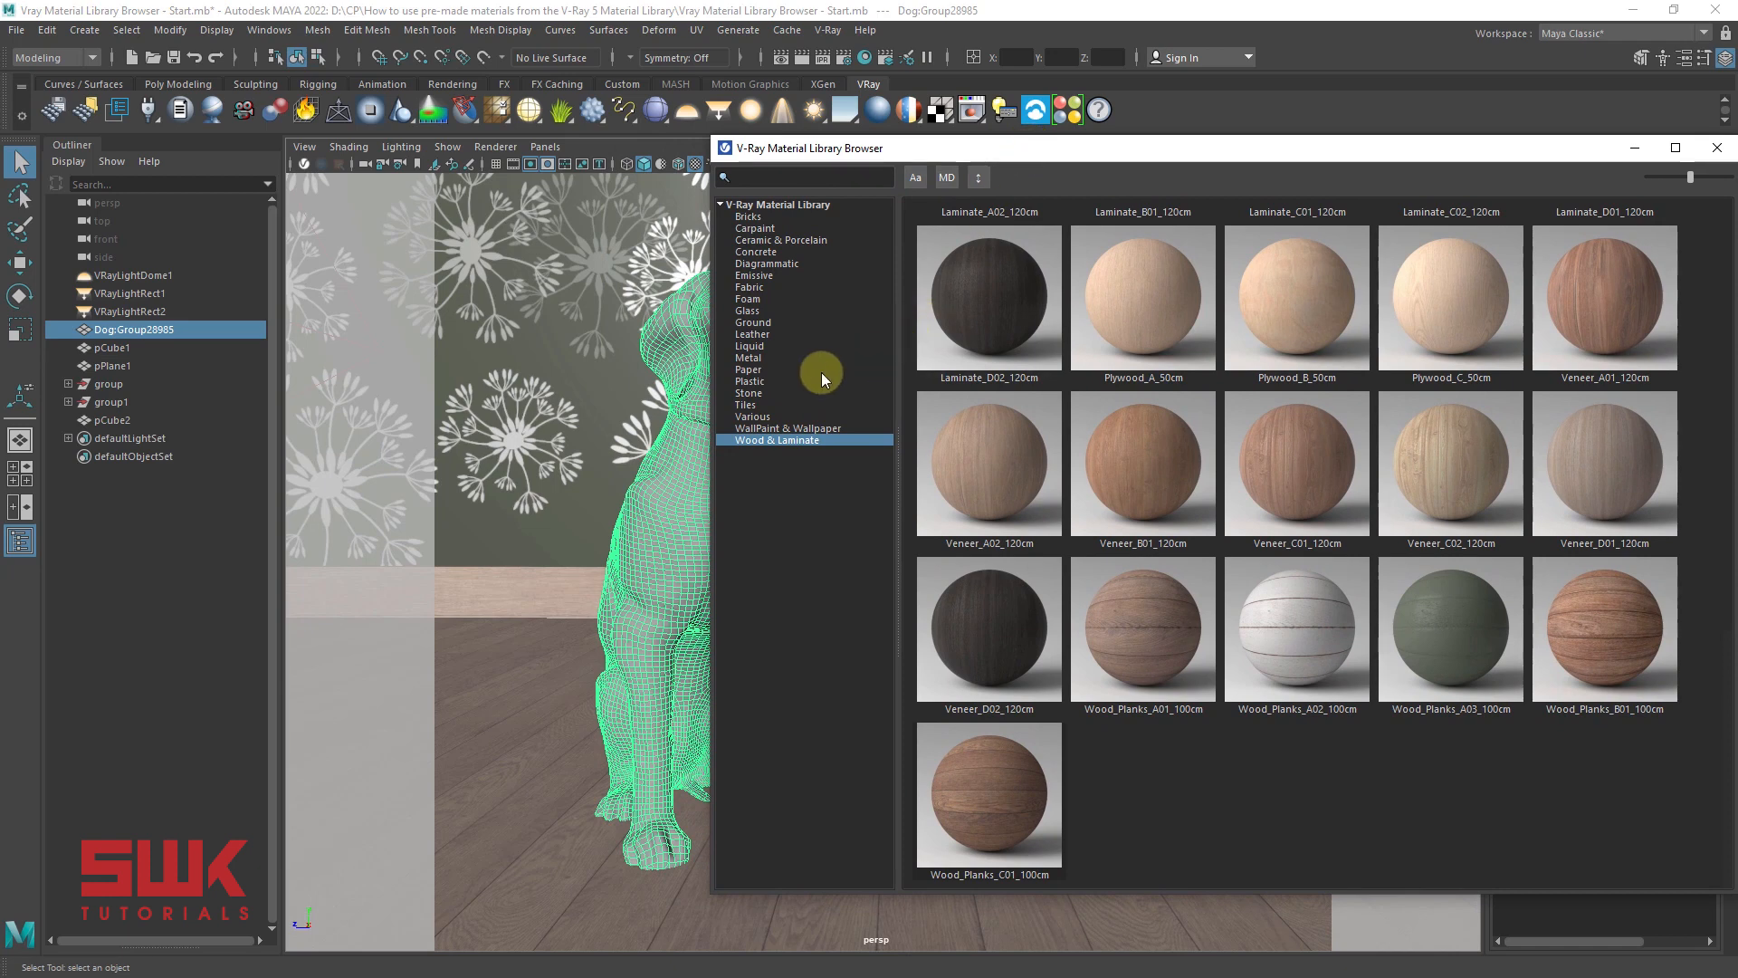
pyautogui.moveTo(820, 374)
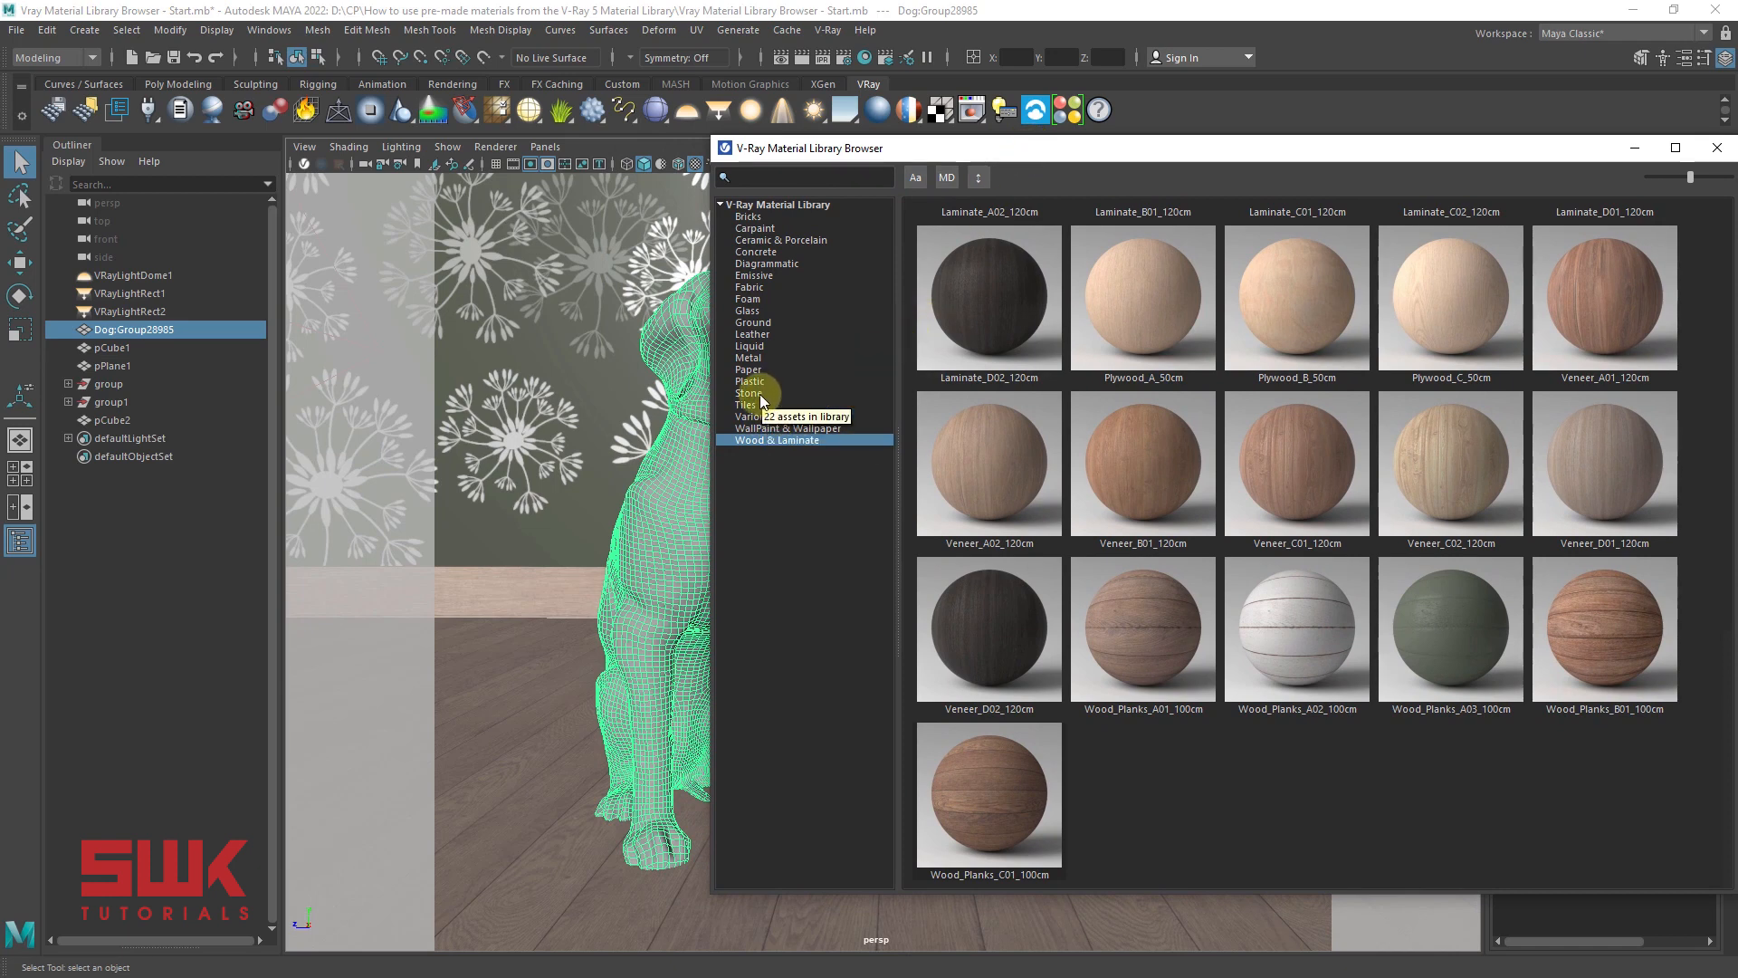
# Assign the Stone material Granite_E_80cm to the selected dog
pyautogui.click(749, 392)
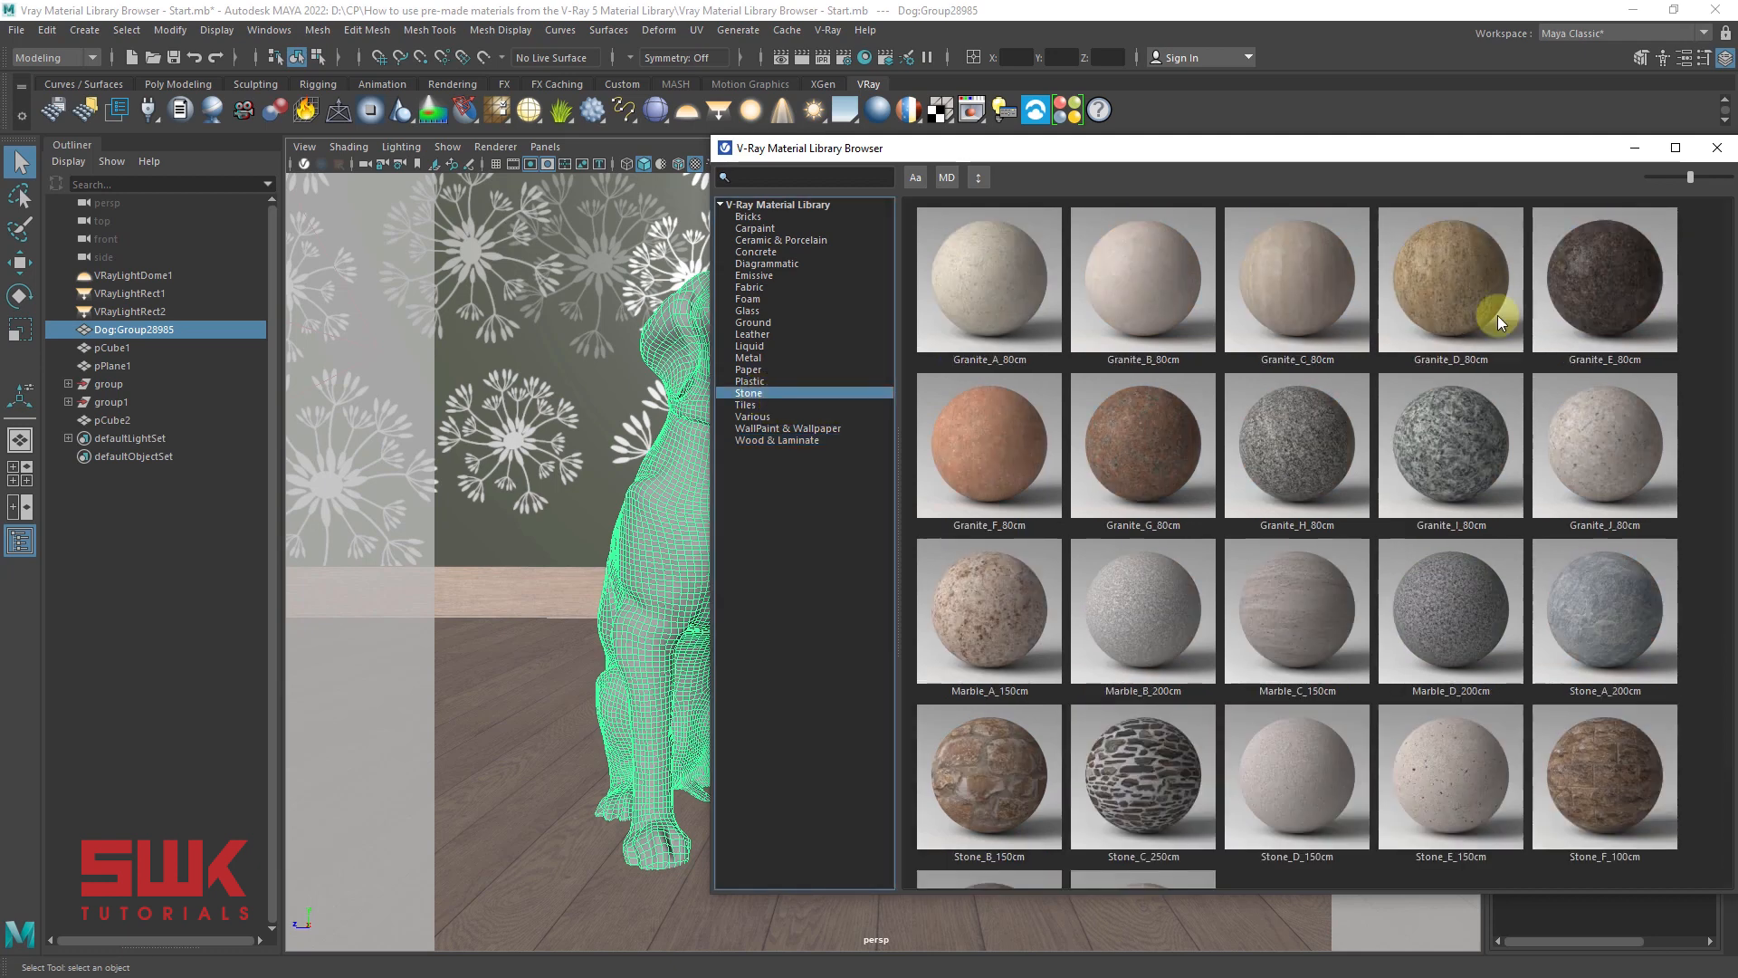
pyautogui.moveTo(1596, 299)
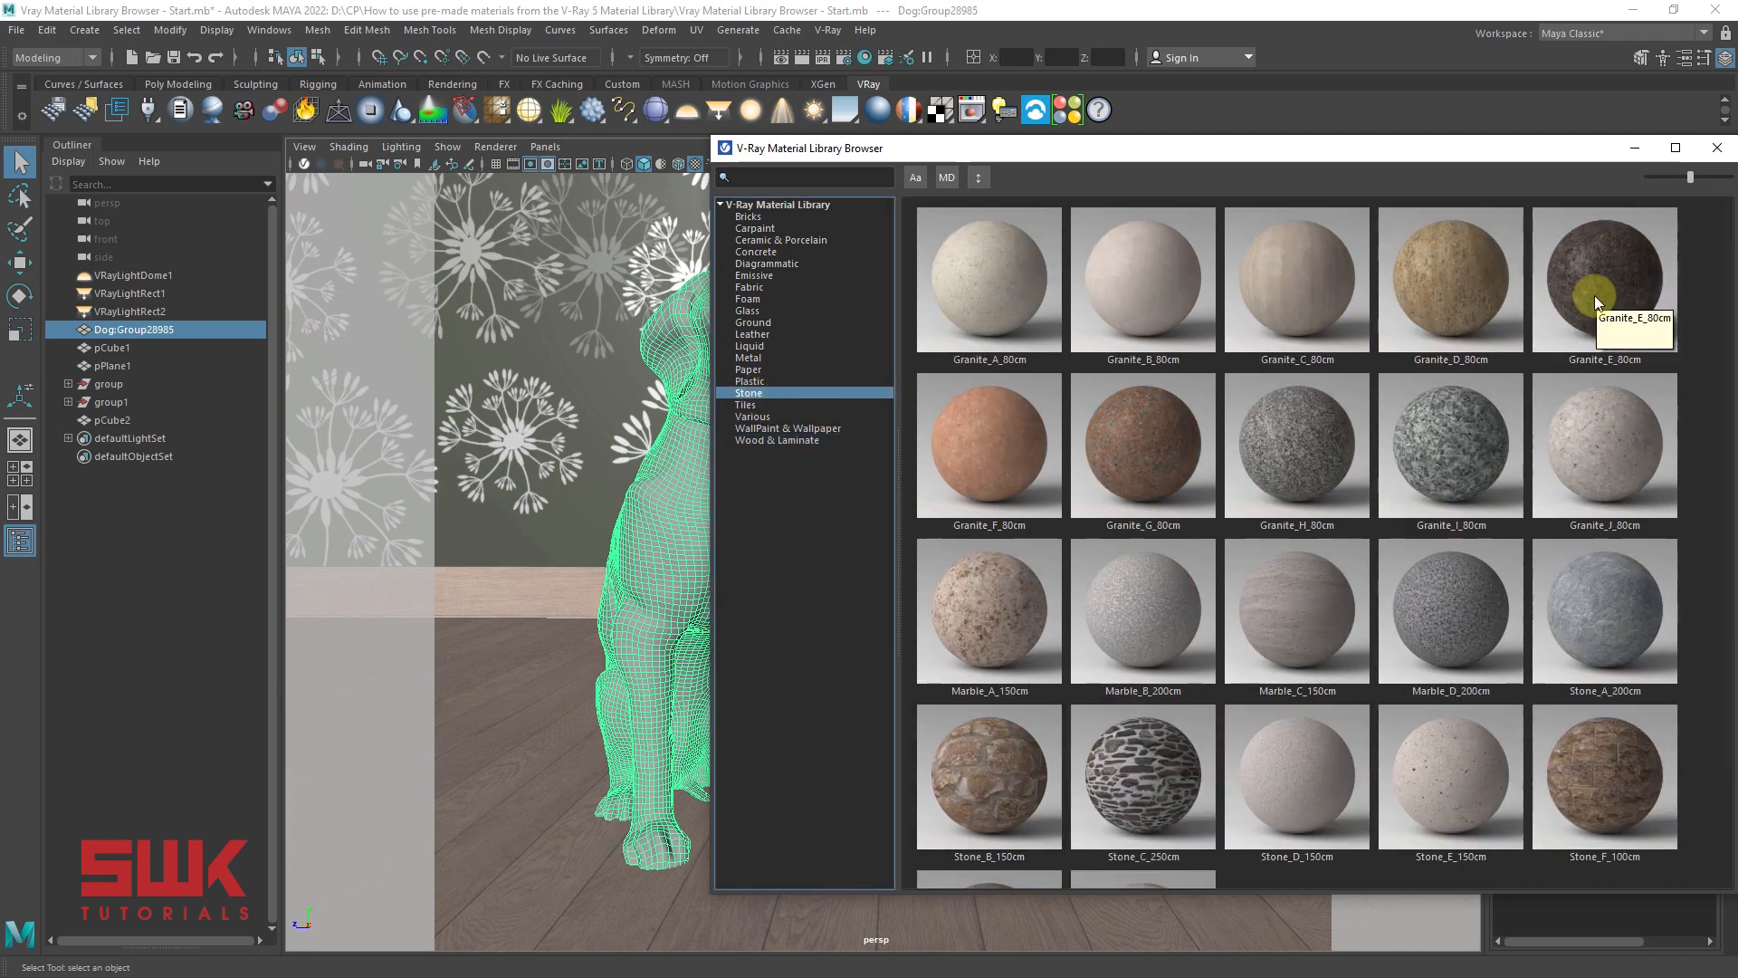
pyautogui.rightClick(1603, 278)
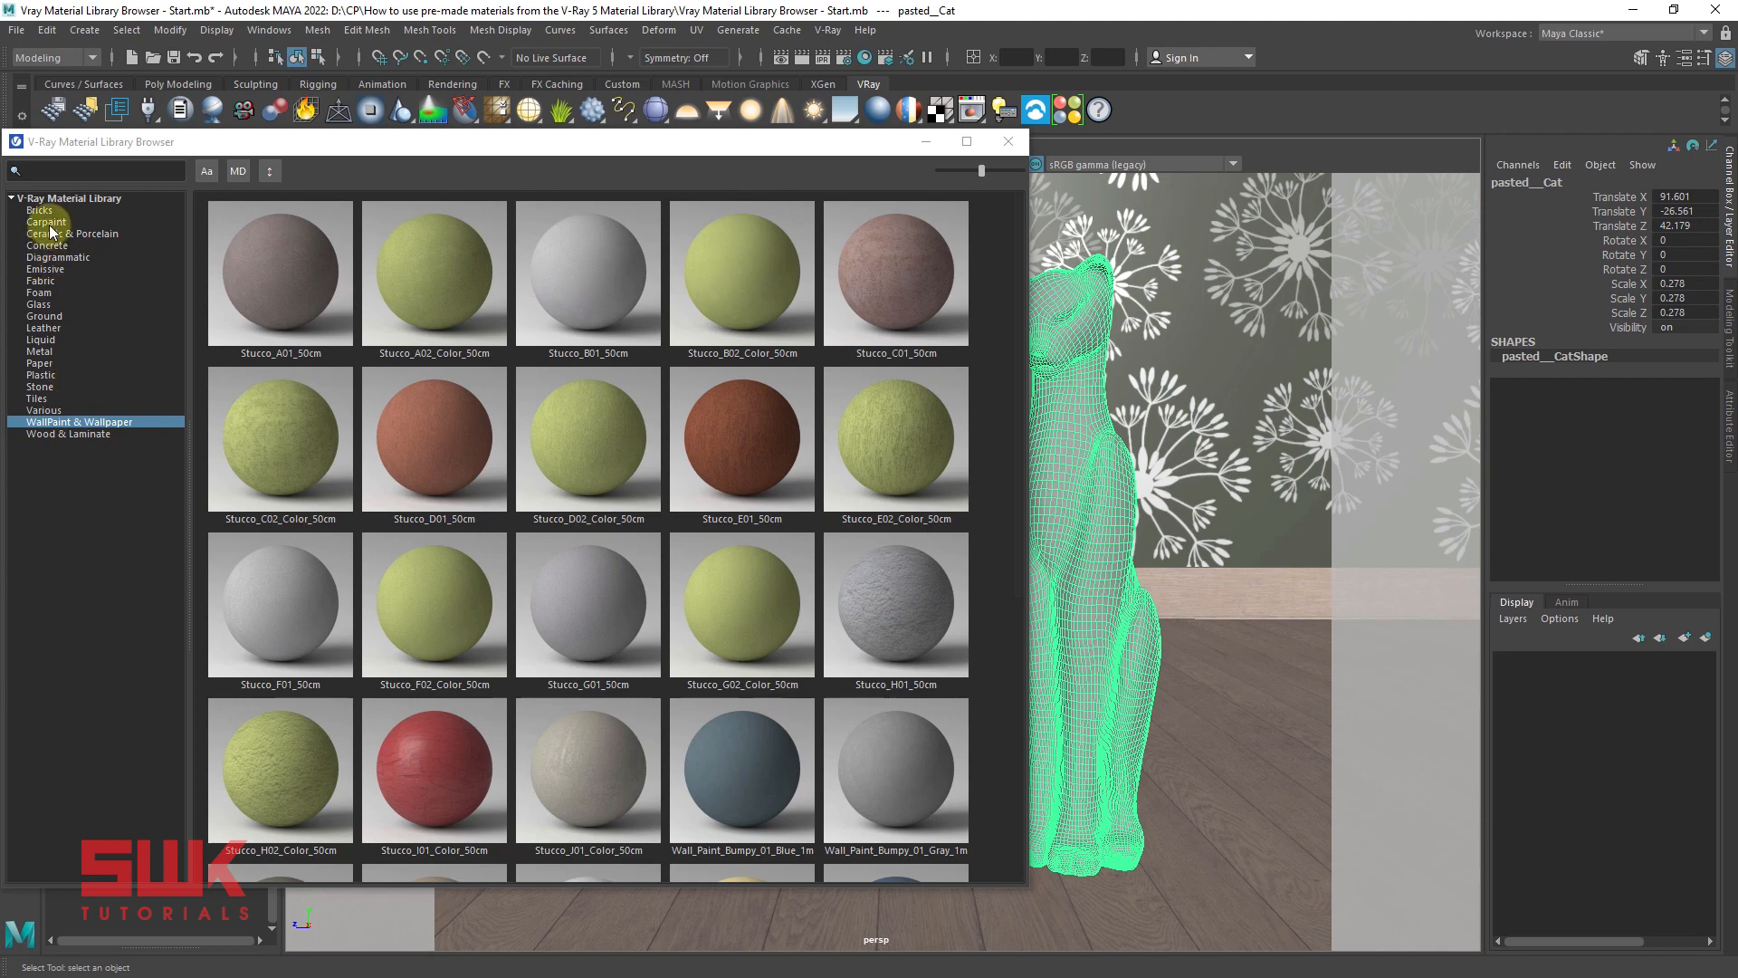
# Search the library for 'pla' and give the cat a black Plastic_Simple material
pyautogui.click(95, 169)
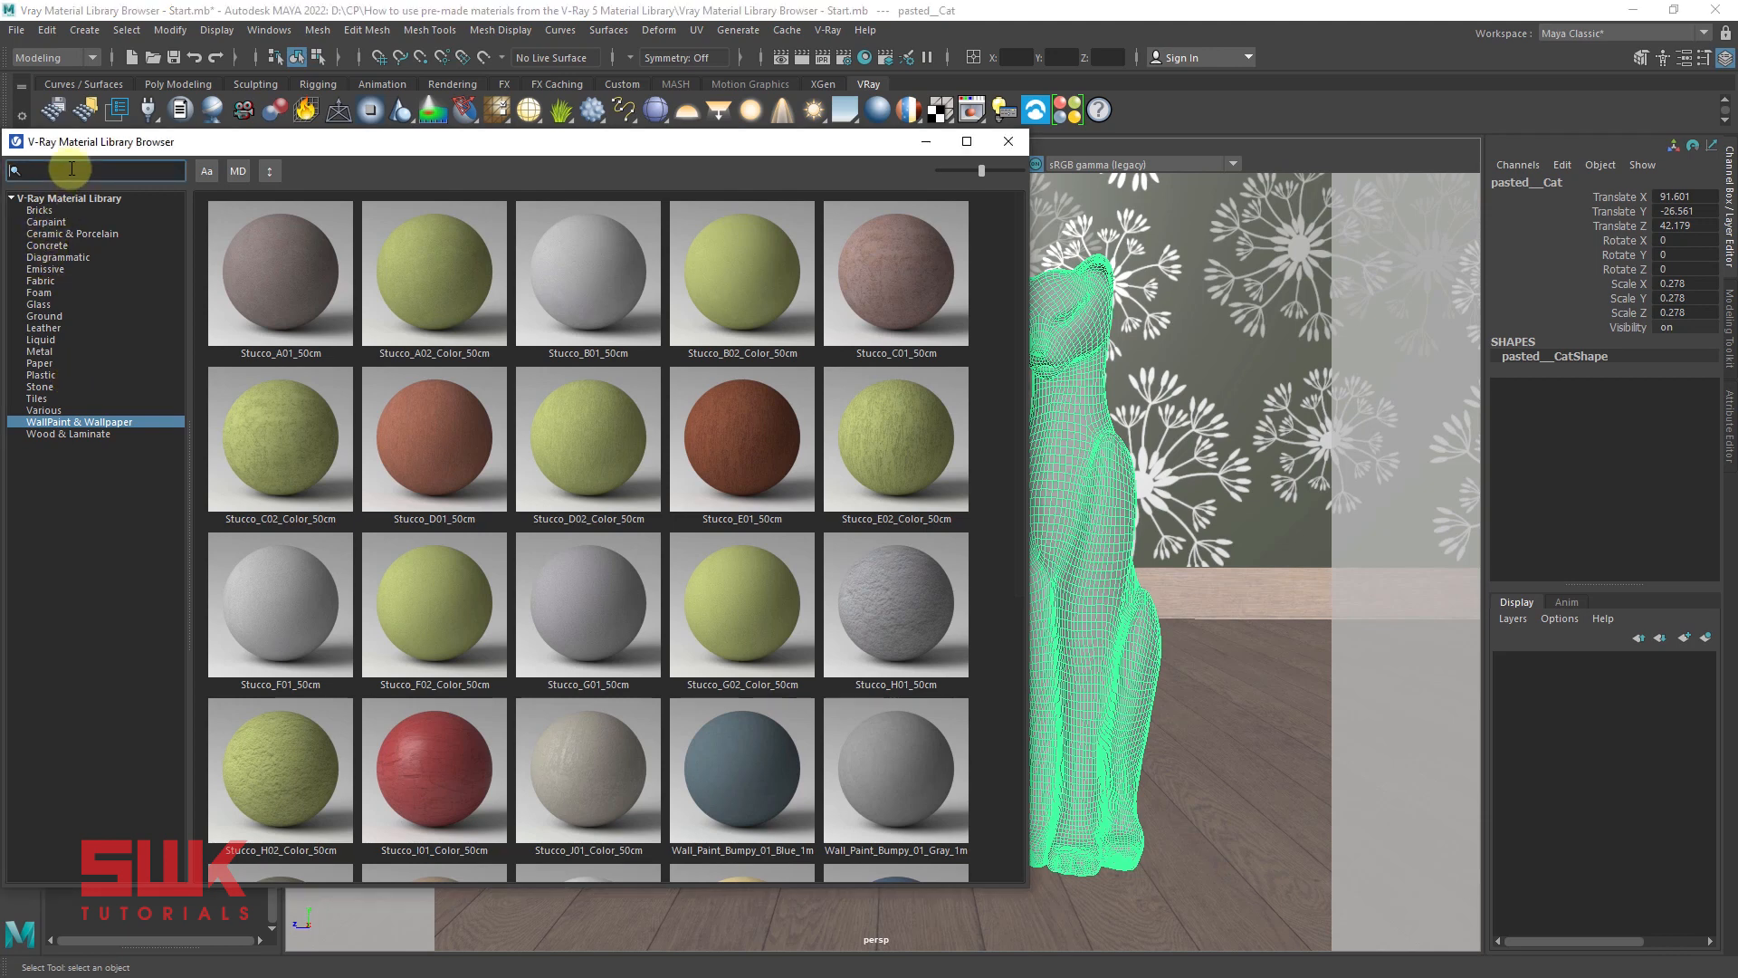
pyautogui.write('plast')
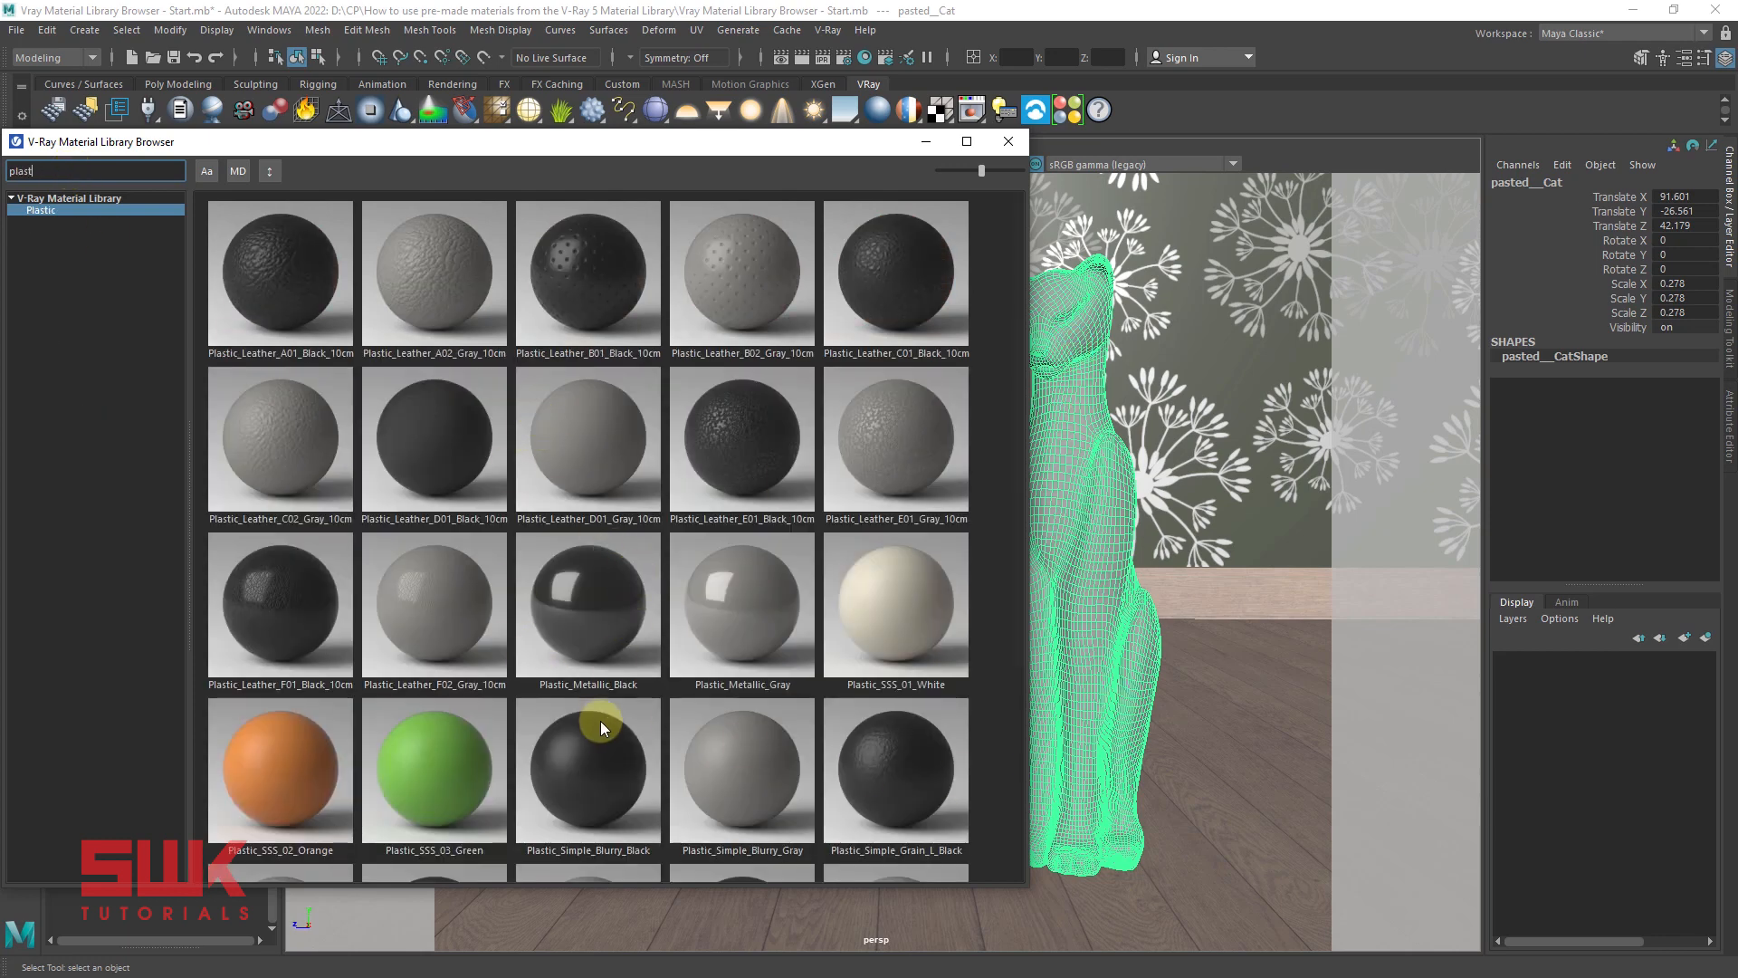
pyautogui.scroll(-3)
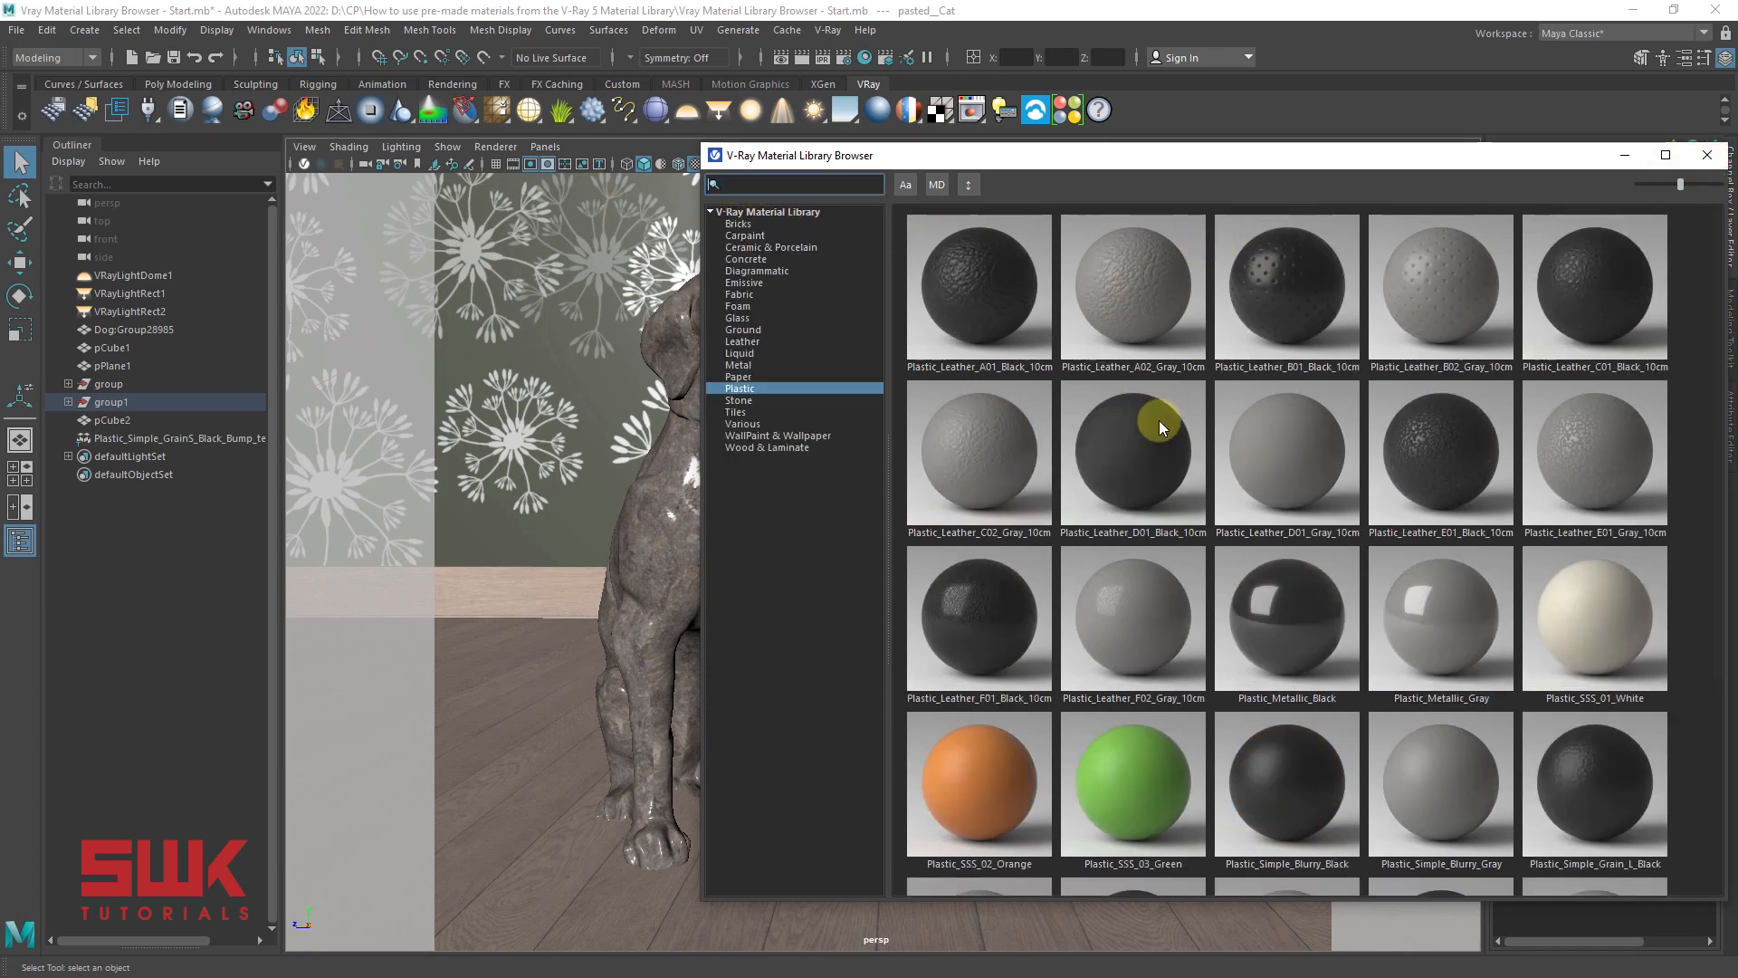
pyautogui.click(741, 424)
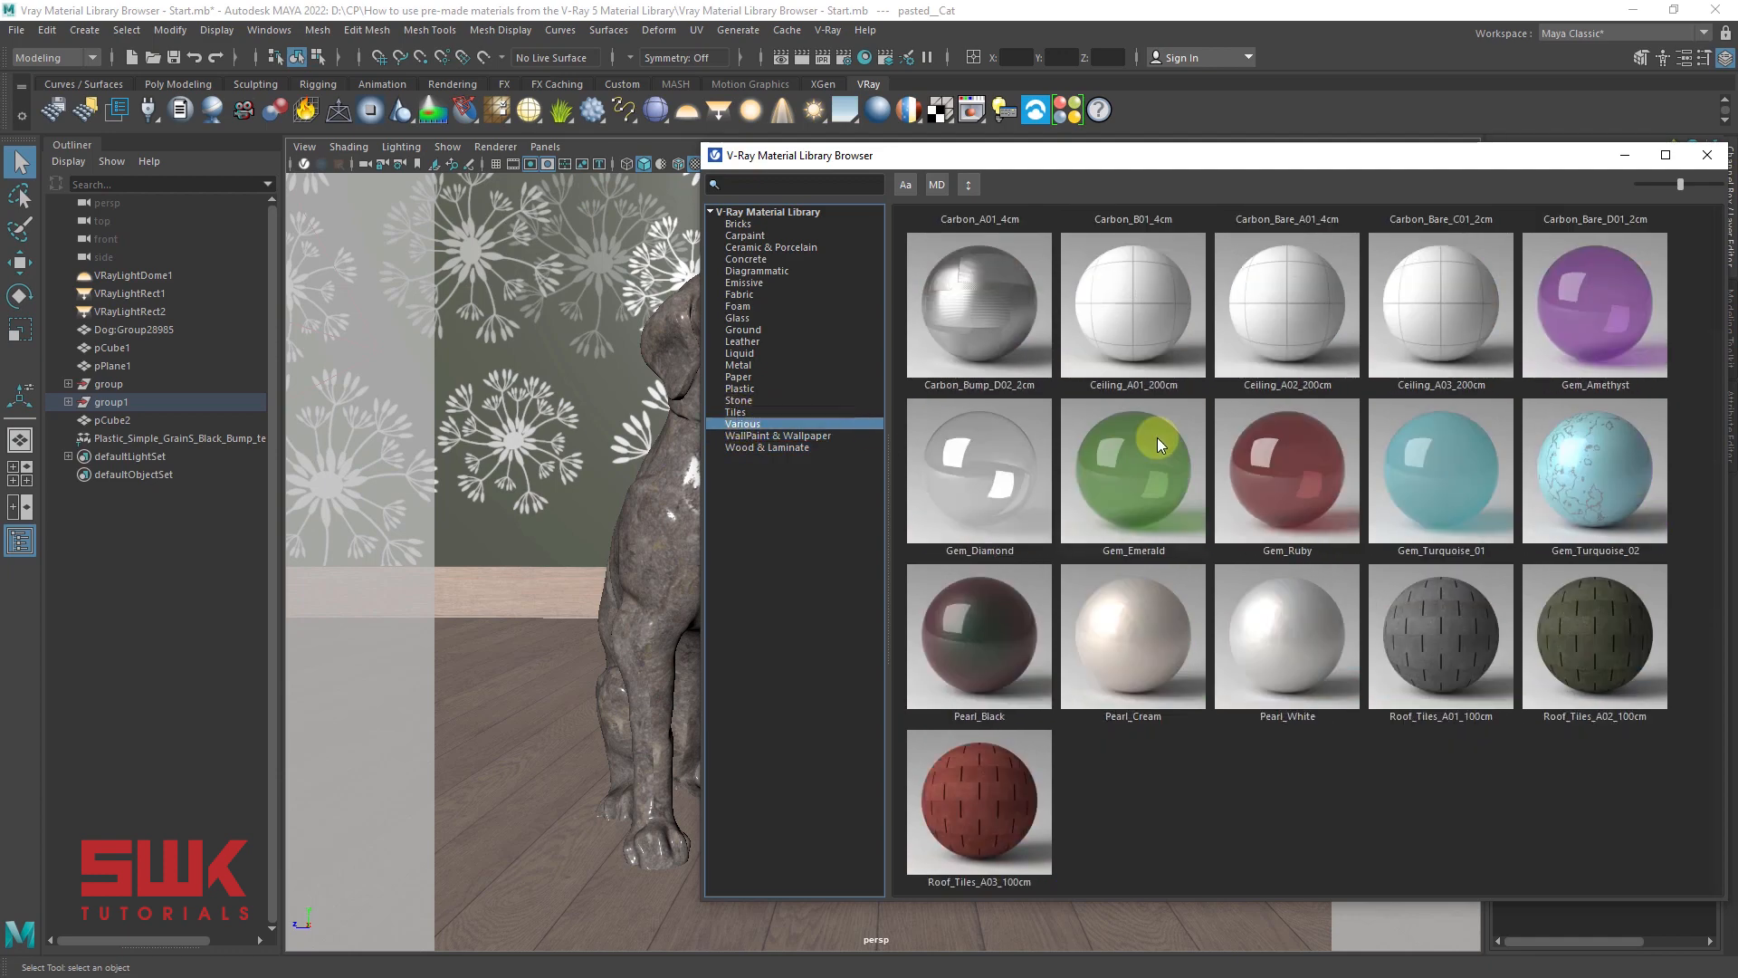
pyautogui.click(735, 411)
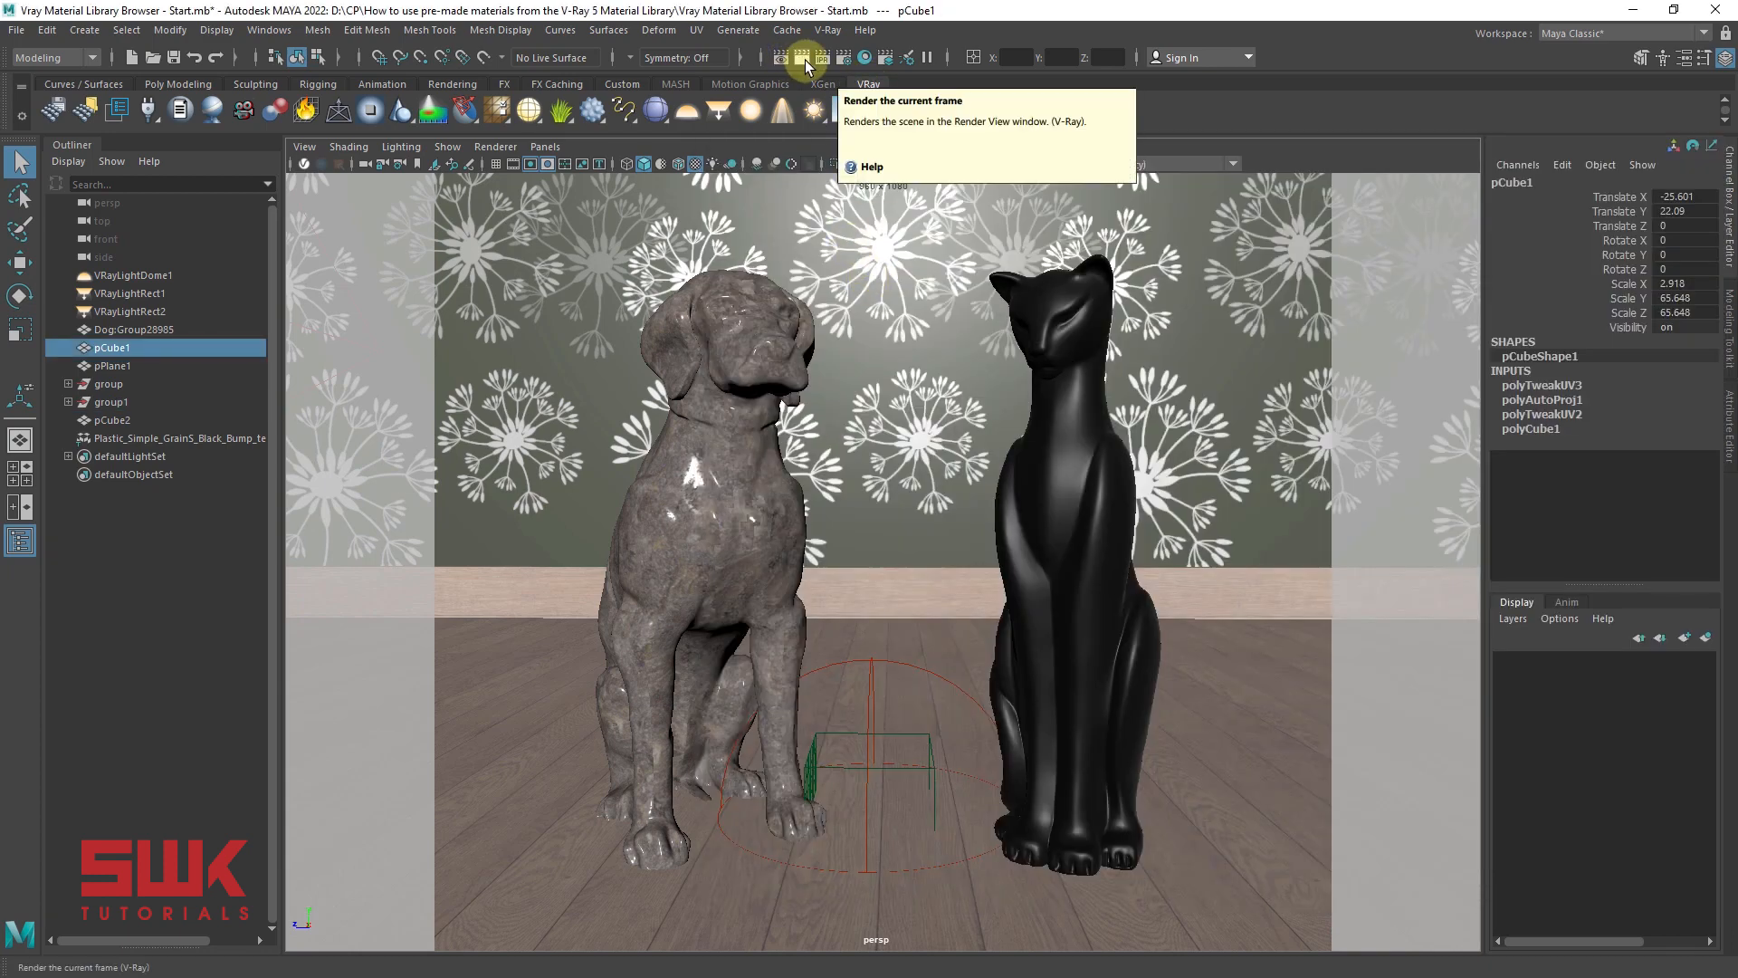
# Render the current frame into the V-Ray Frame Buffer
pyautogui.click(804, 56)
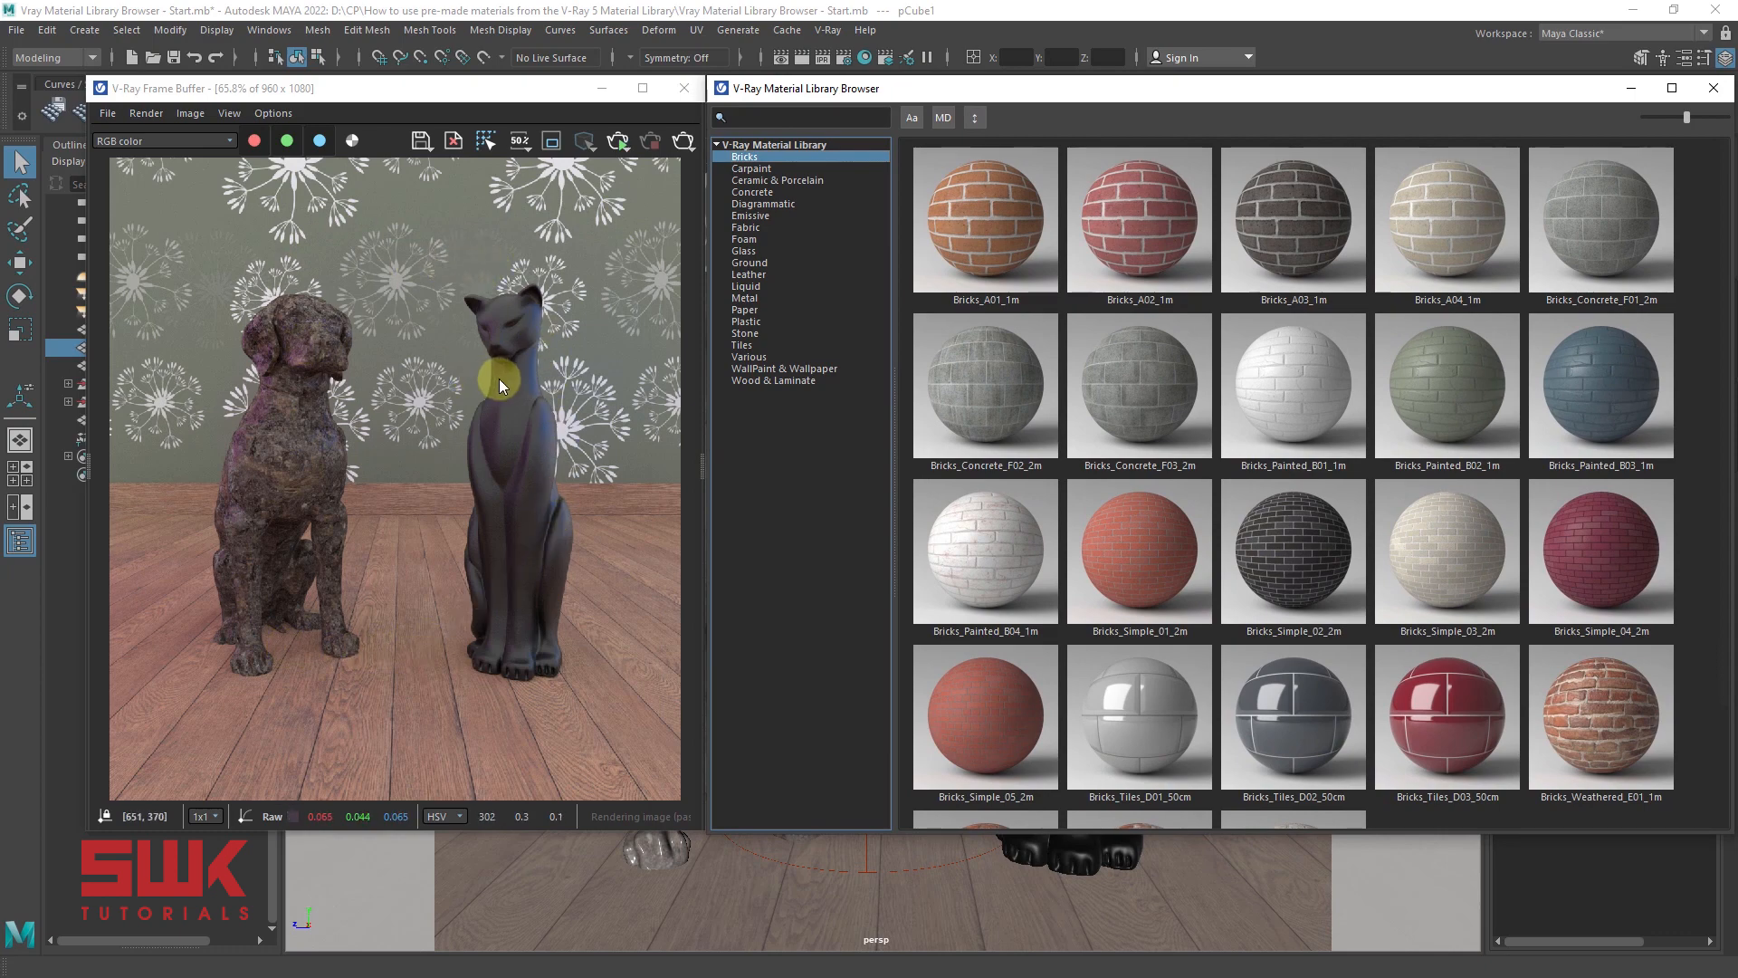
pyautogui.moveTo(416, 355)
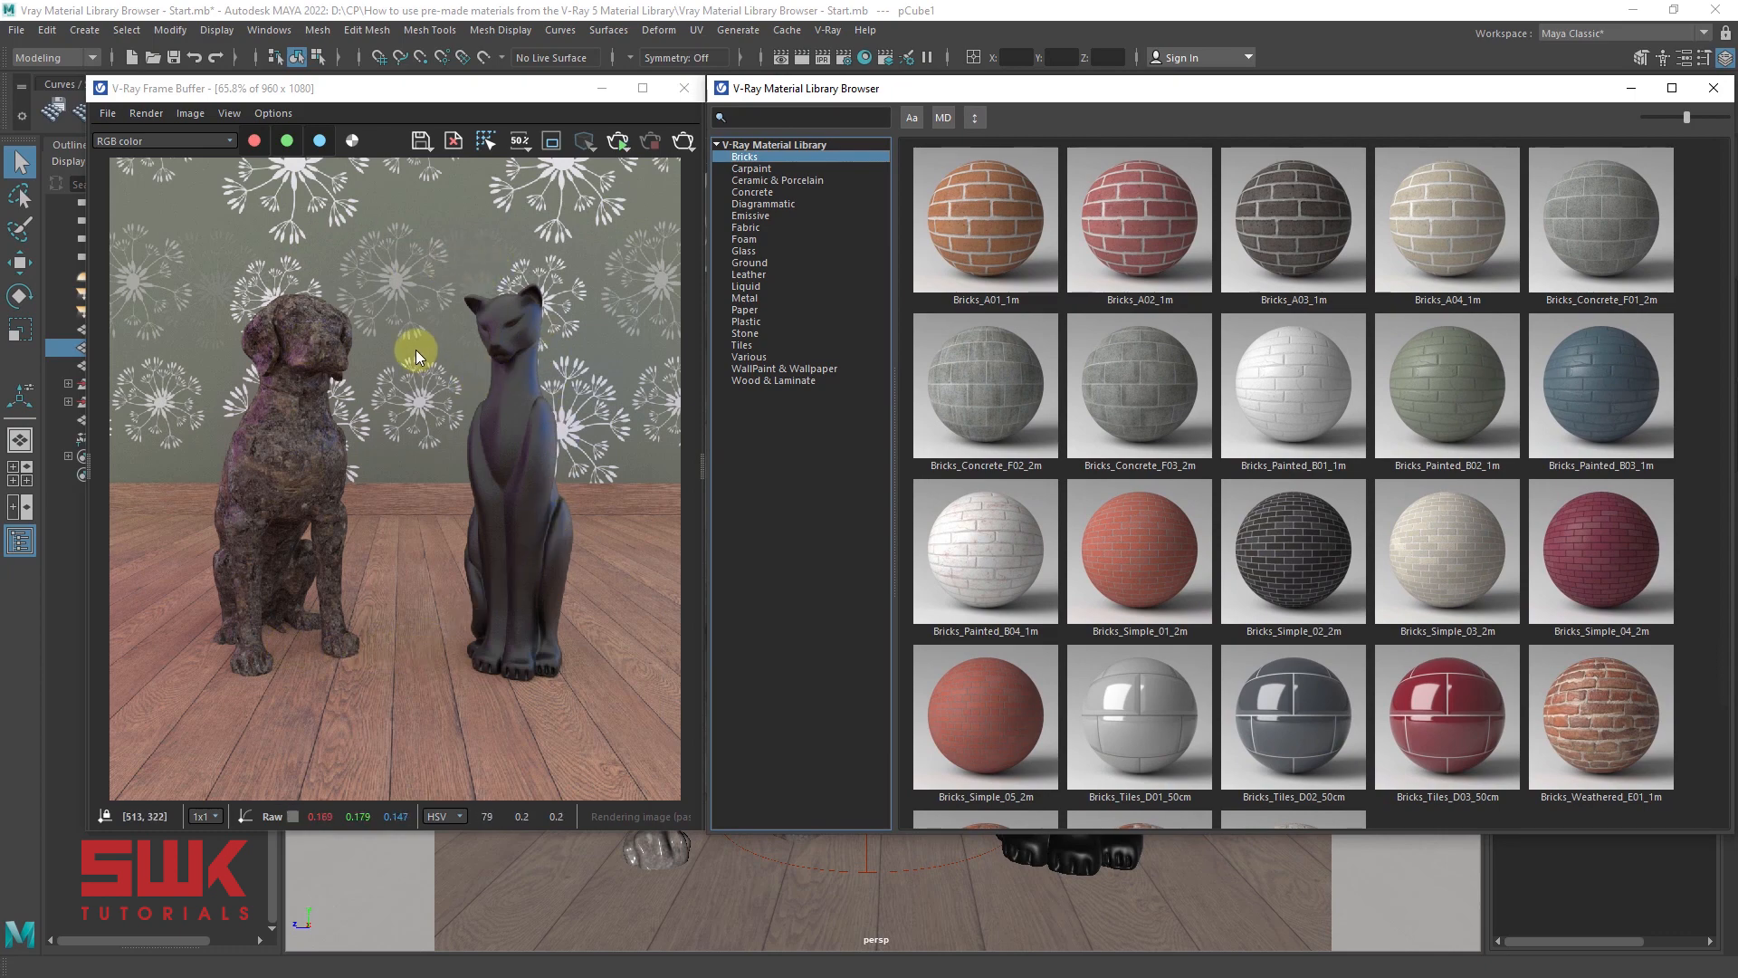
pyautogui.moveTo(419, 551)
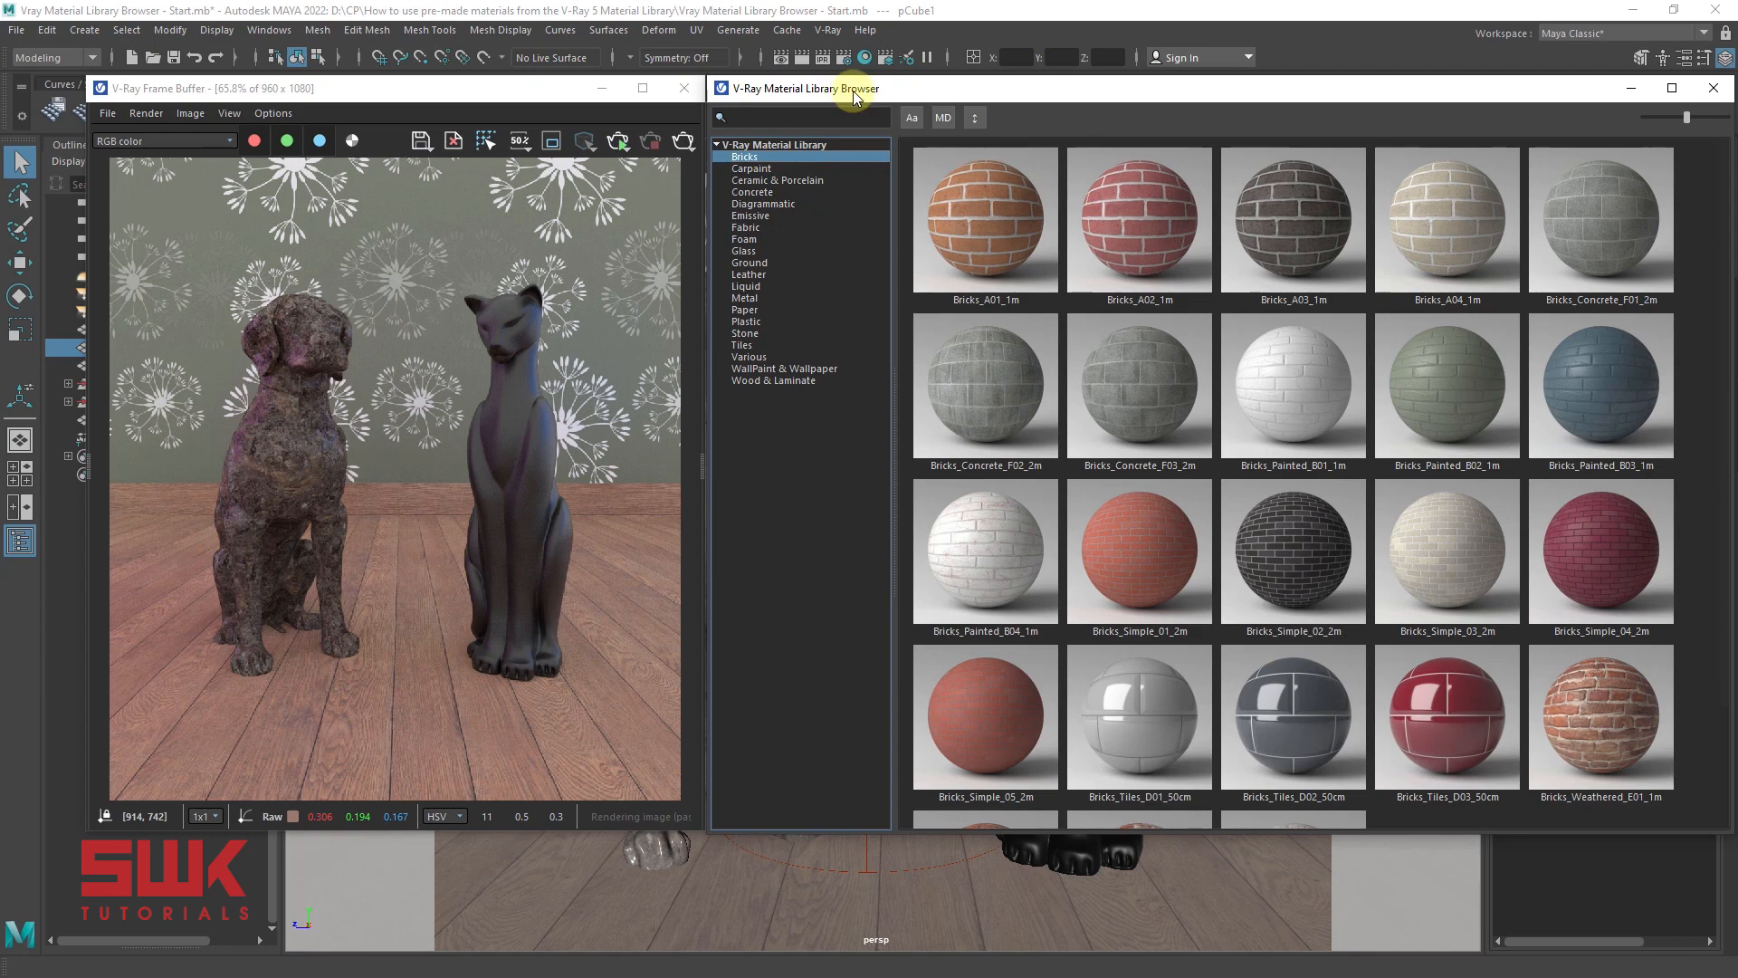
# Browse the Carpaint, Diagrammatic and Glass material categories
pyautogui.click(750, 167)
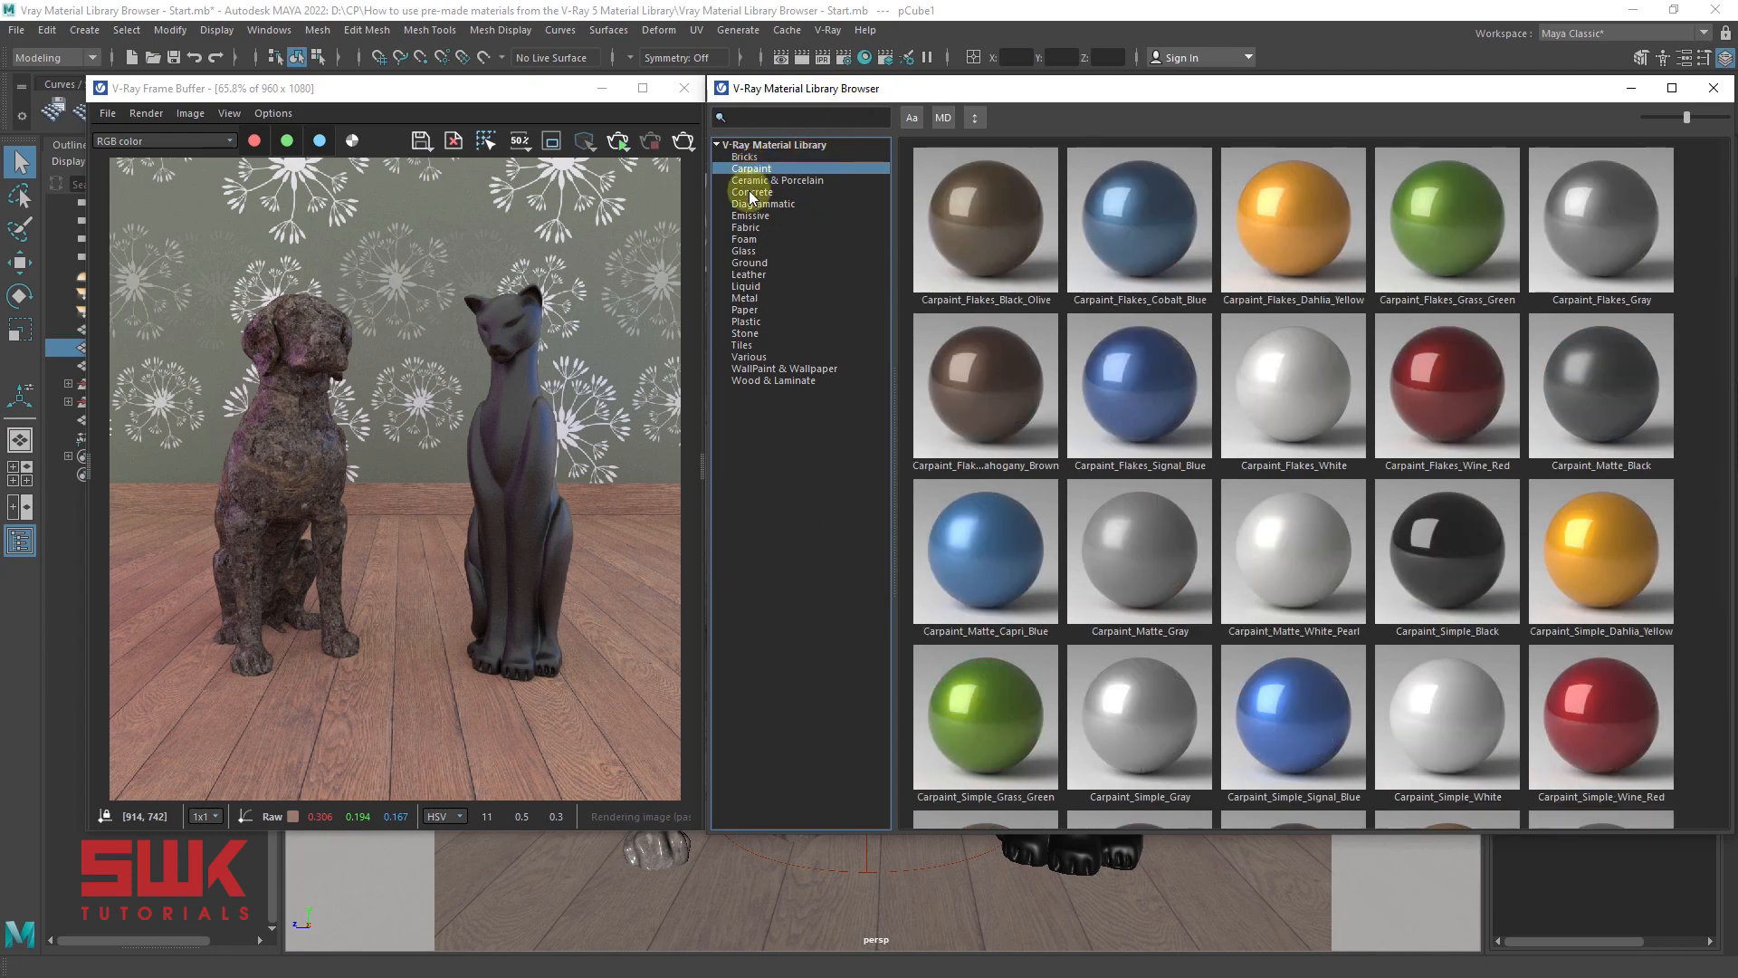
pyautogui.click(762, 202)
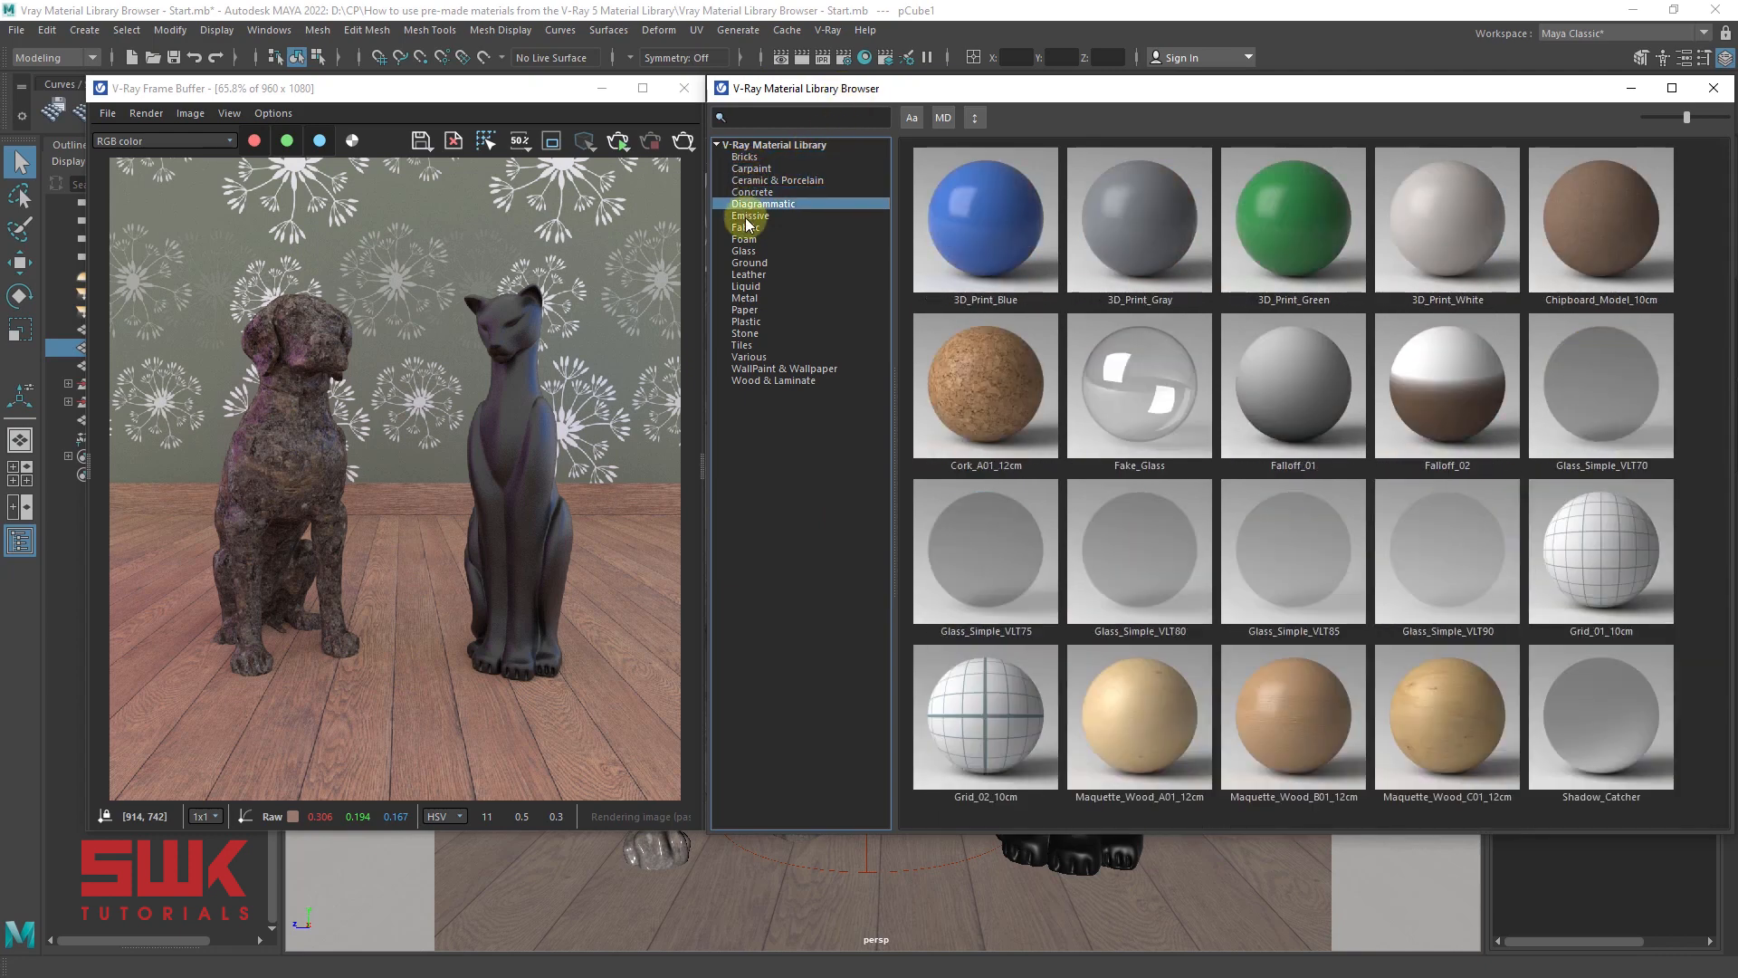
pyautogui.click(742, 251)
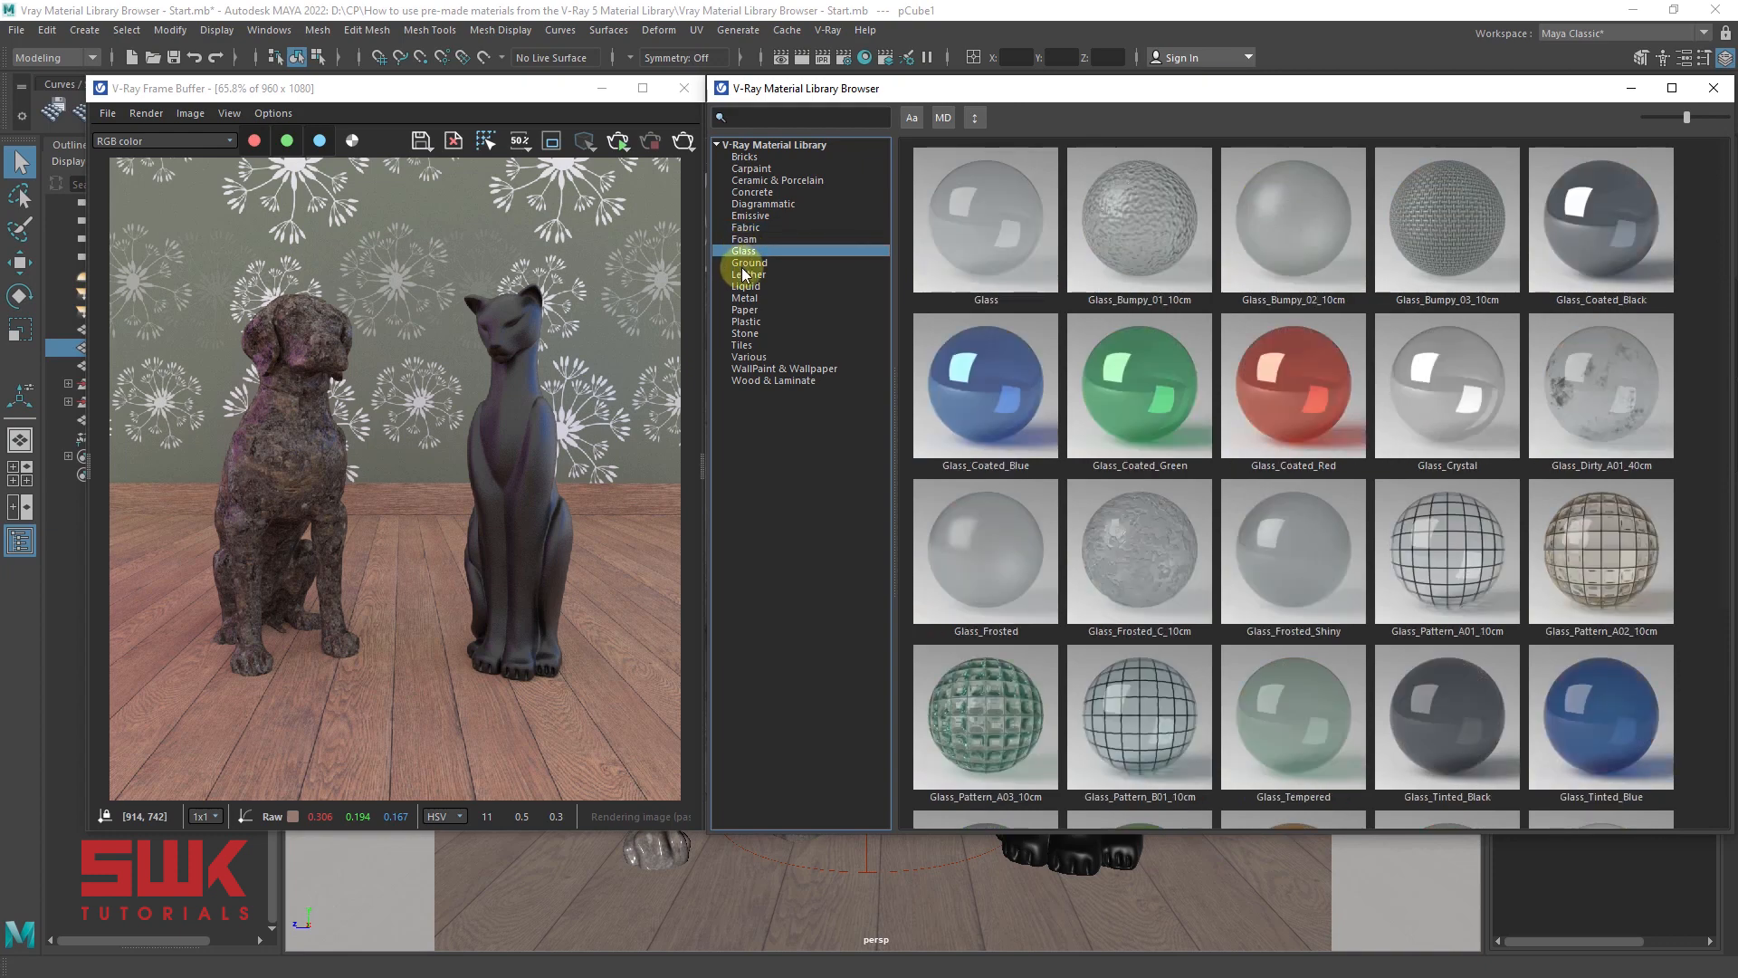
pyautogui.moveTo(742, 251)
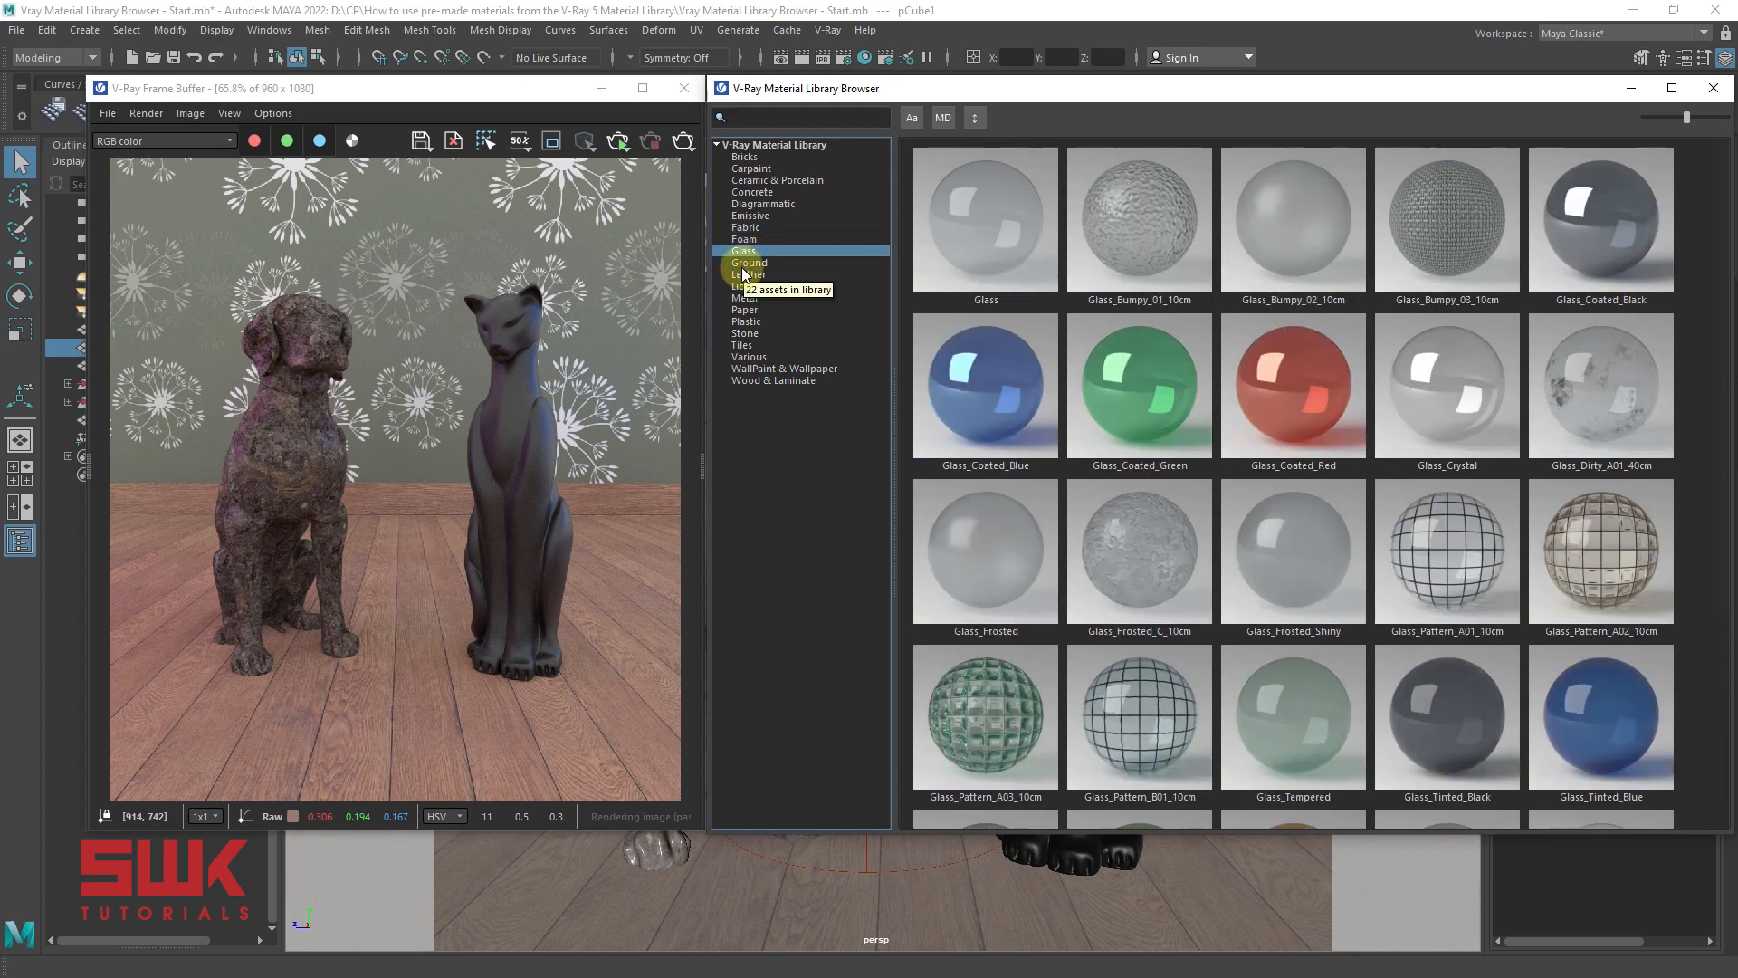